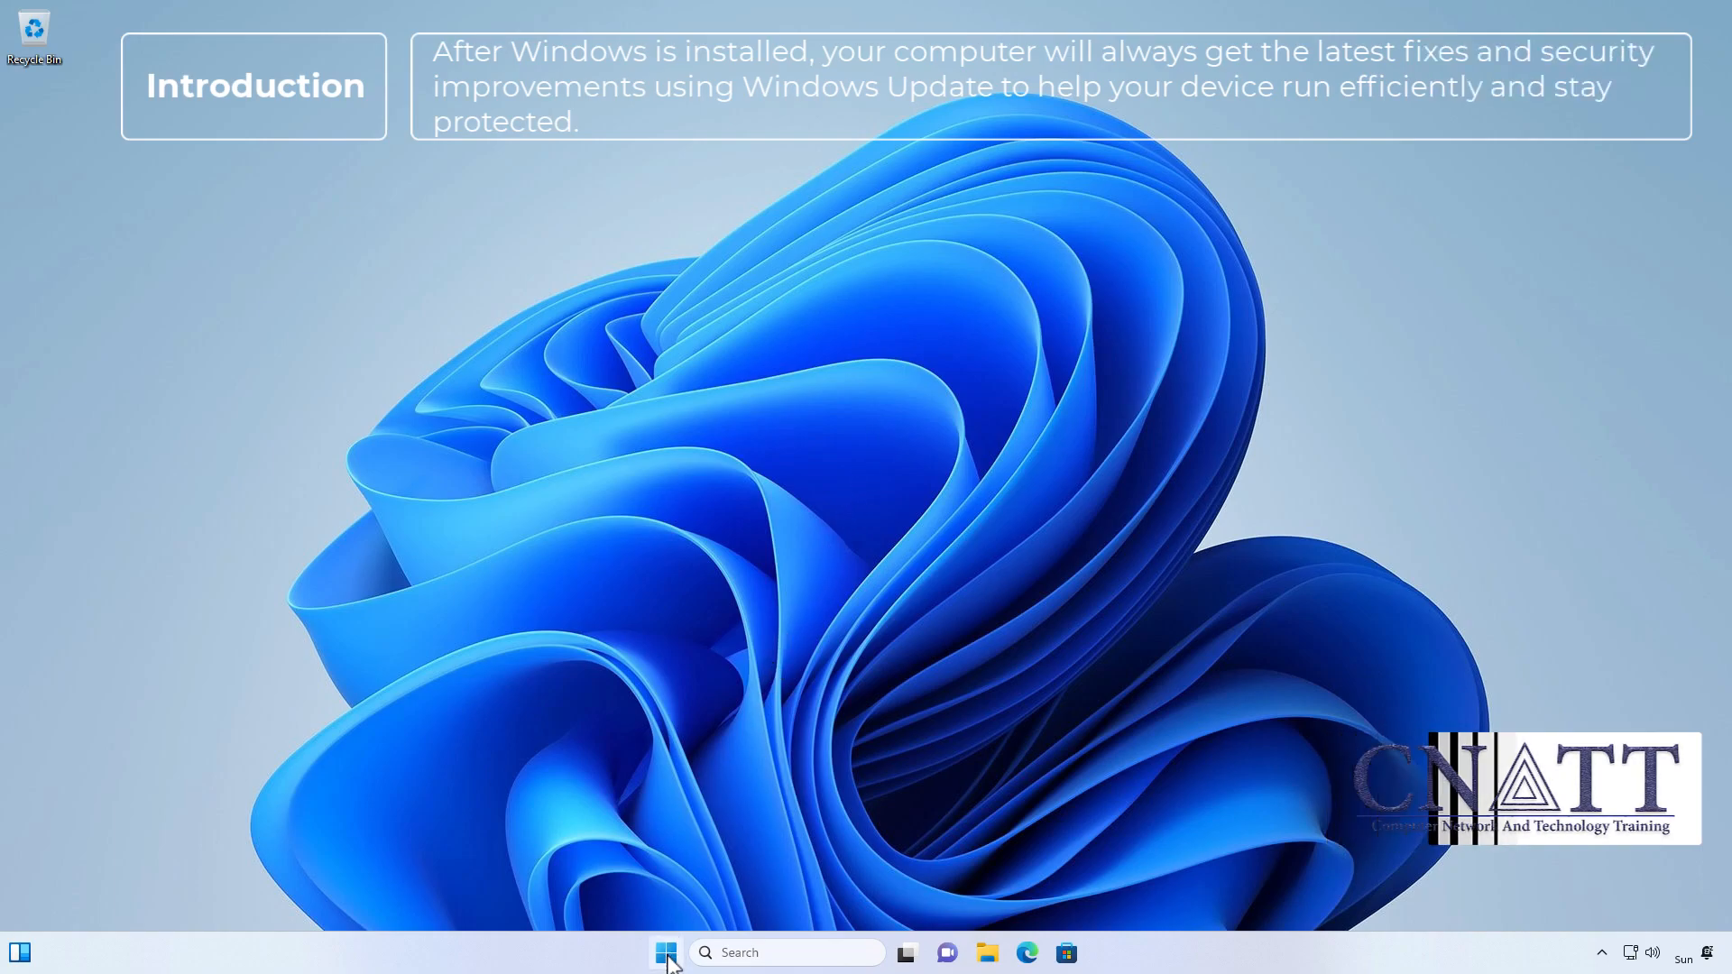
View Windows Update in Settings with several updates downloading, then close Settings
click(665, 952)
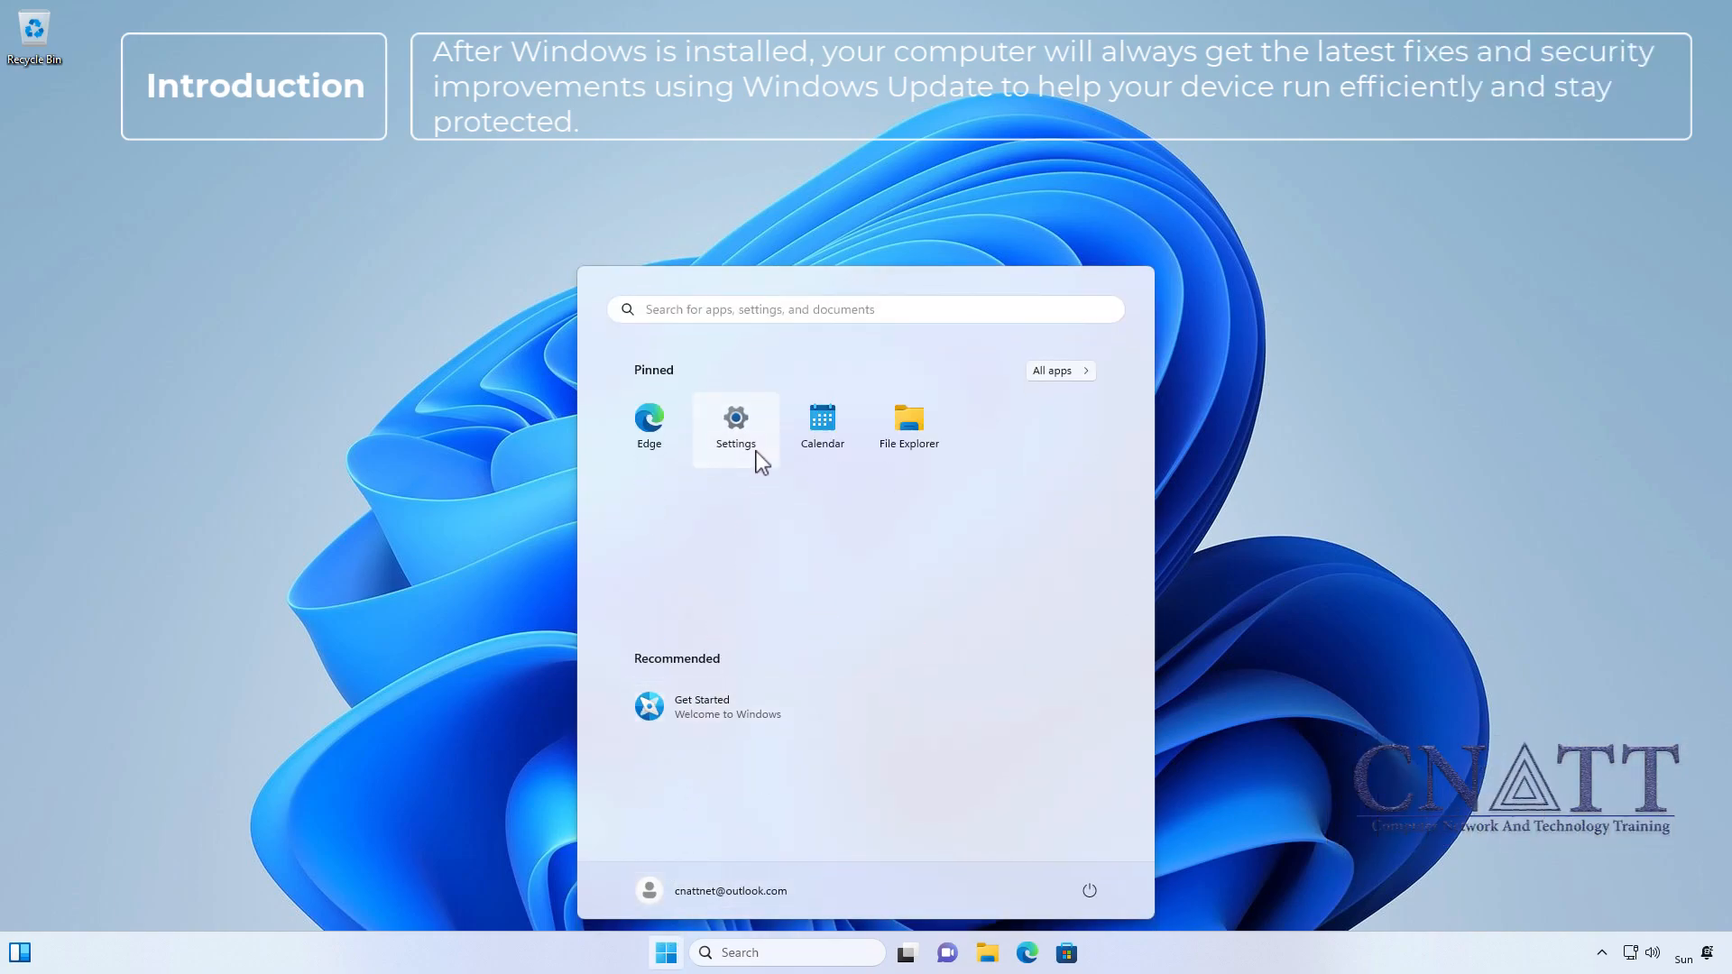
click(734, 425)
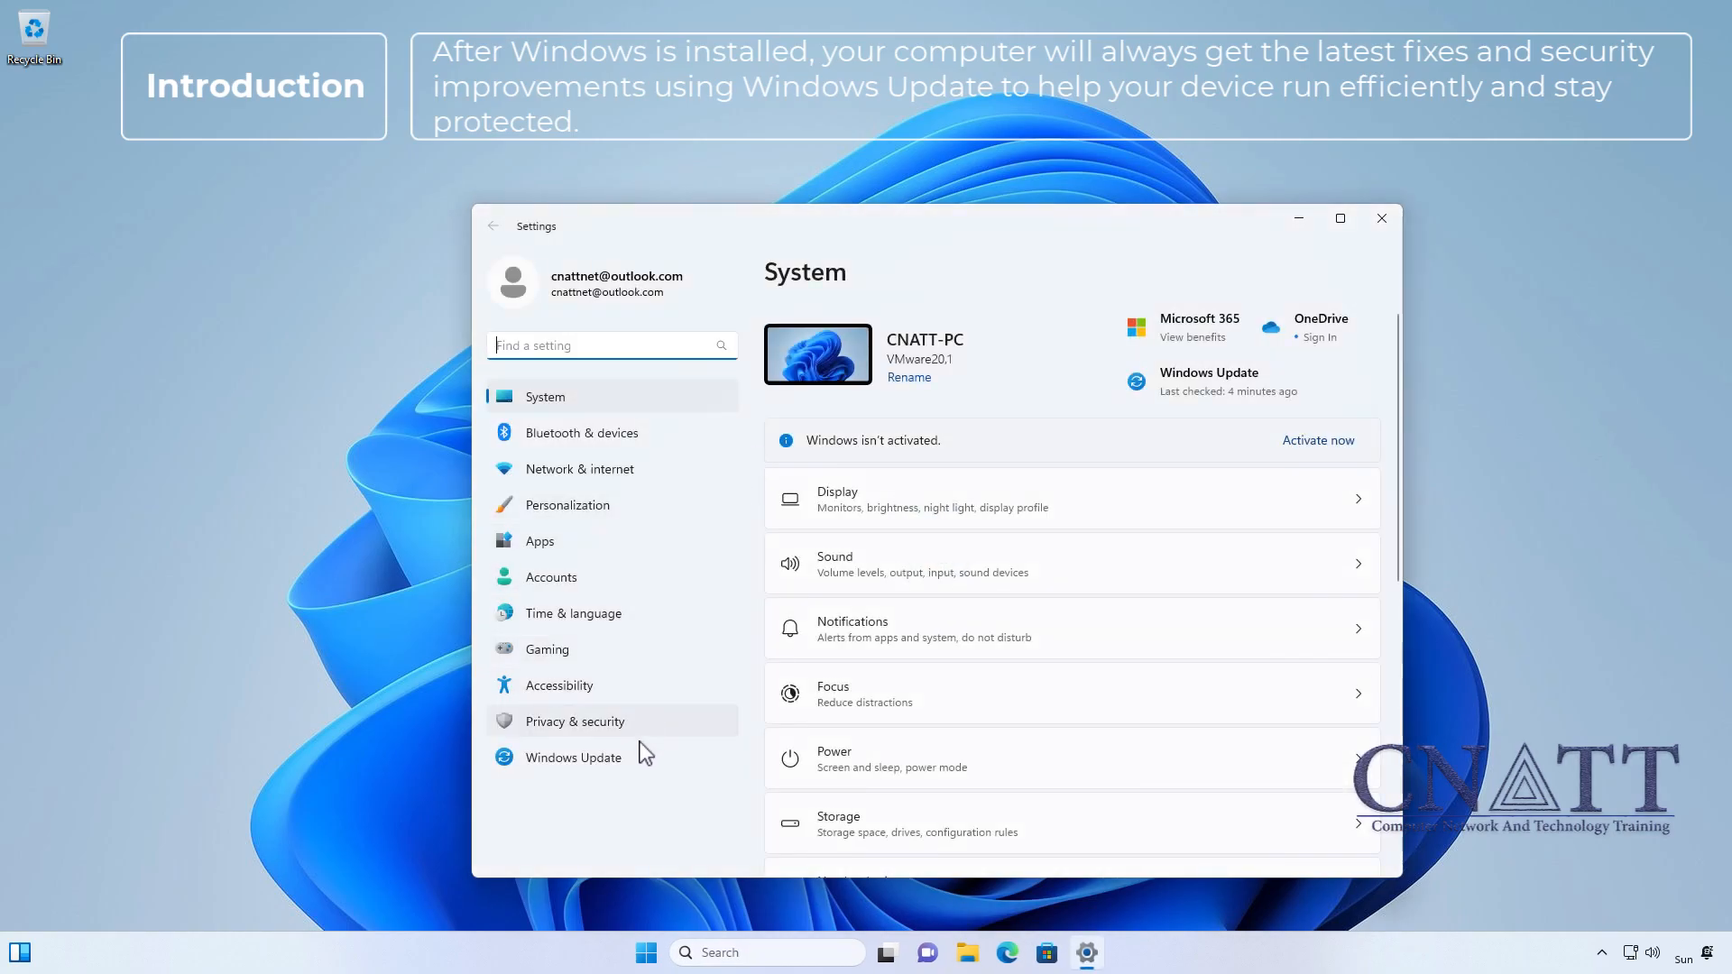
click(574, 757)
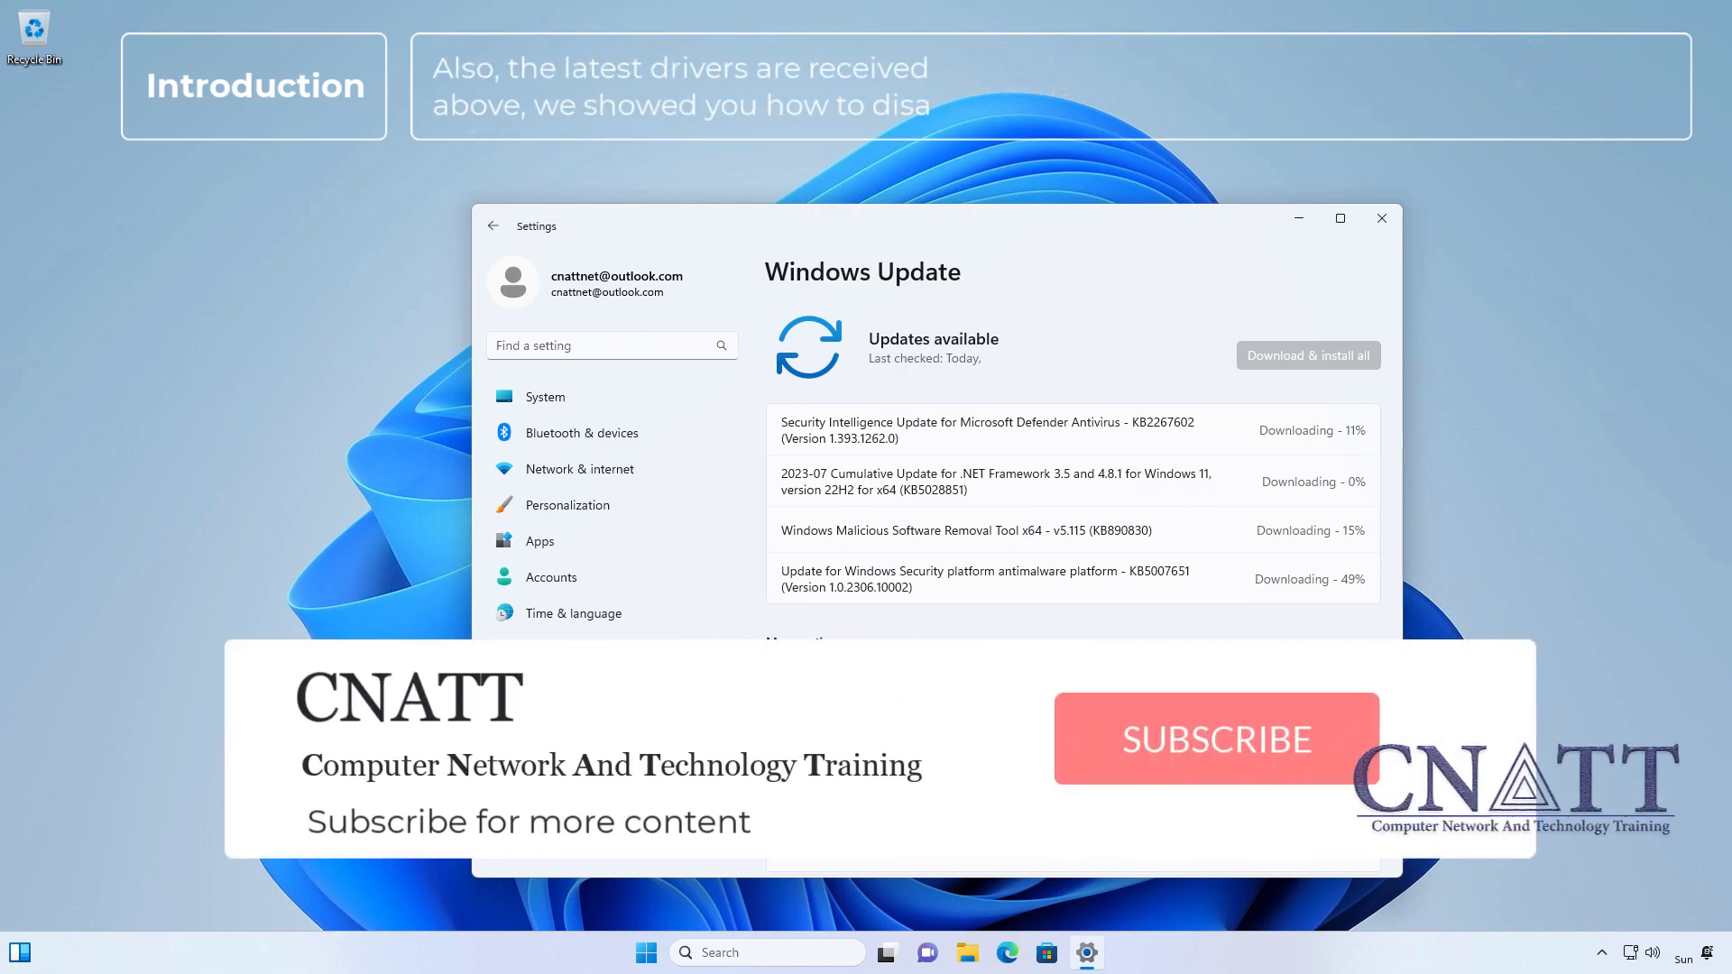
click(1215, 738)
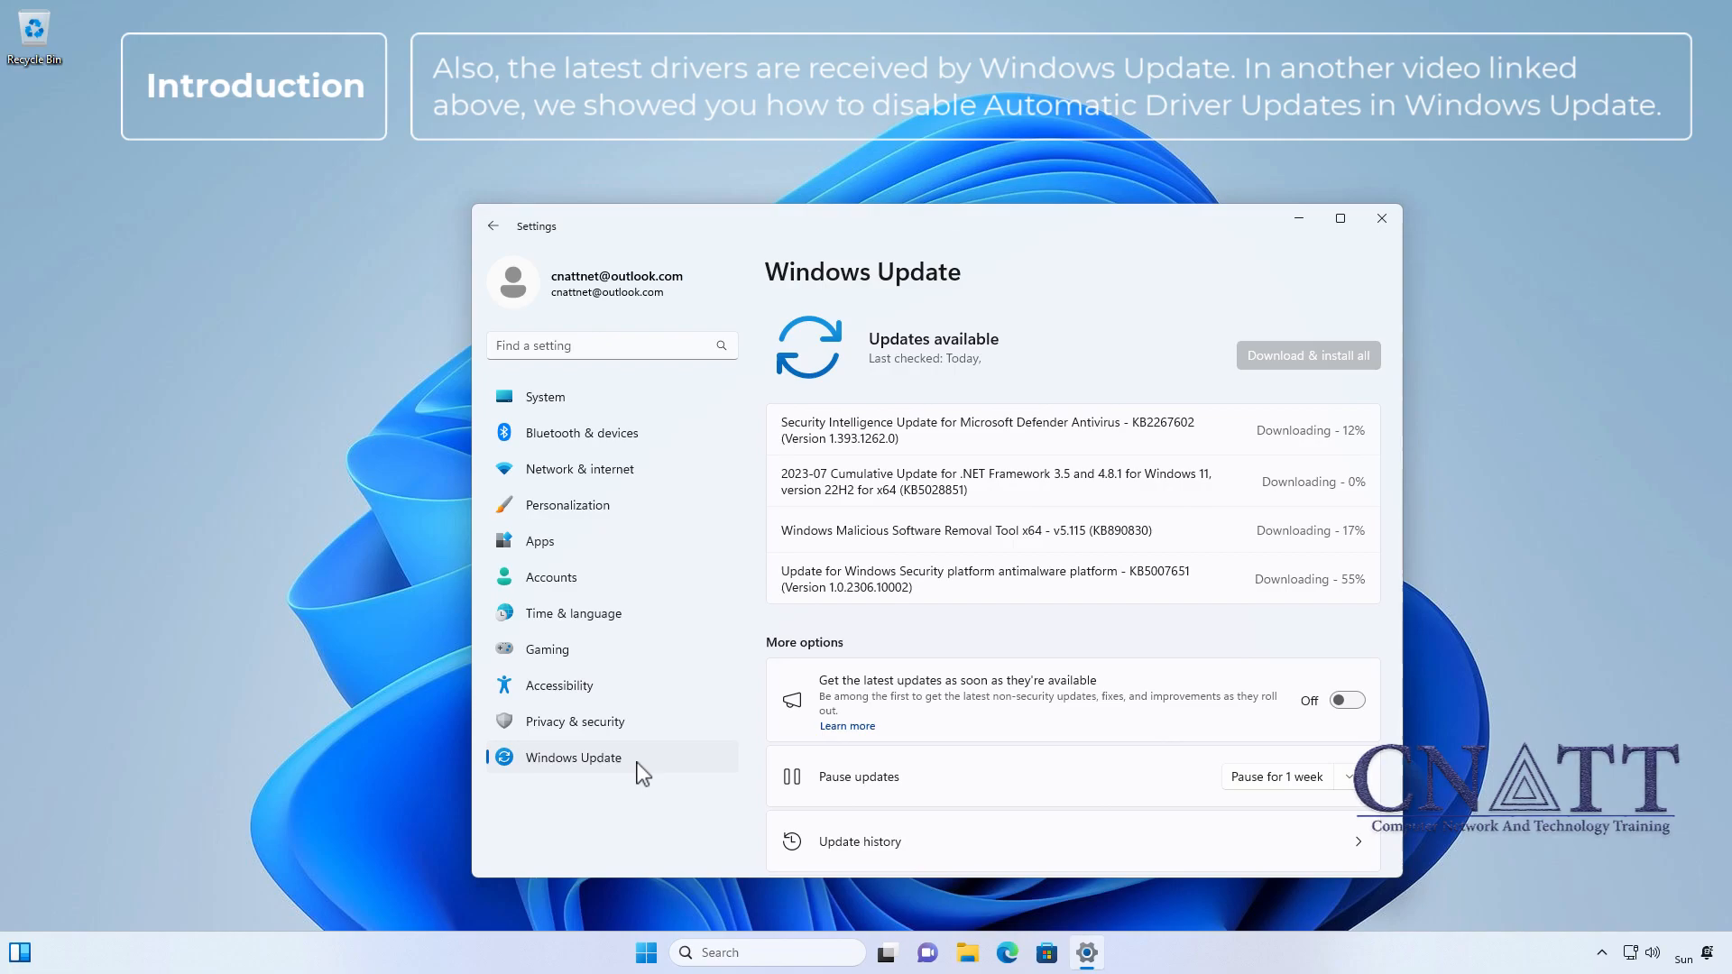
click(1380, 218)
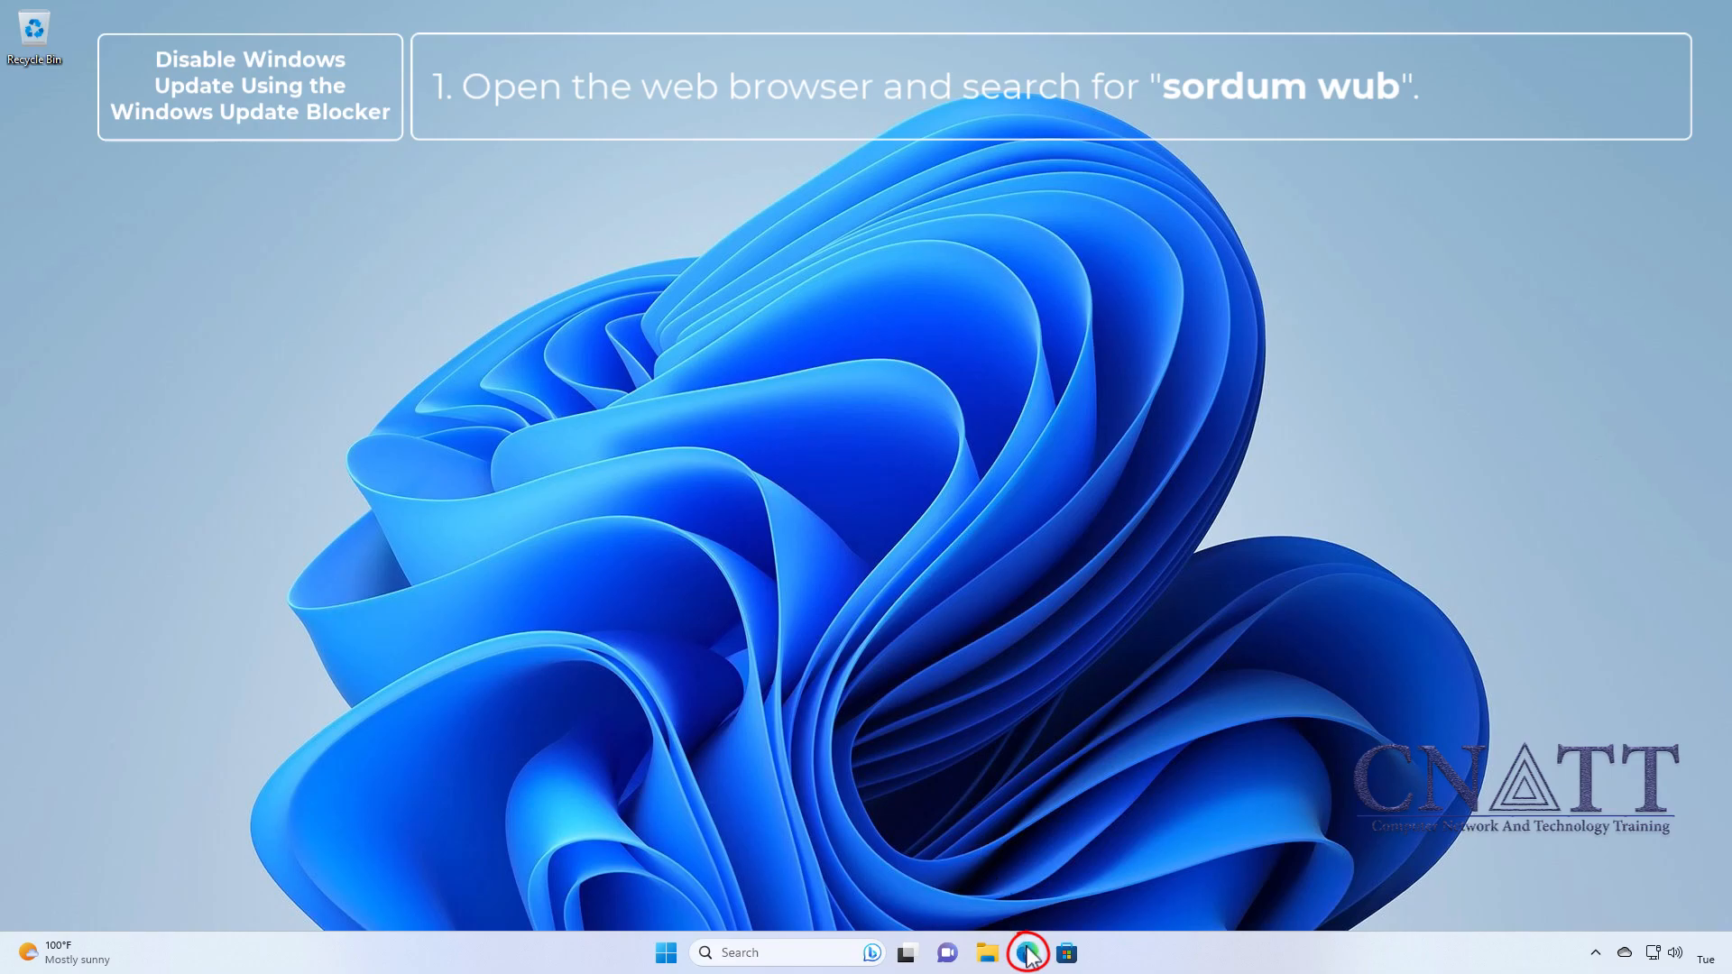
Search Bing for 'sordum wub' in Edge and open the 'Windows Update Blocker v1.8 - Sordum' page
click(1027, 953)
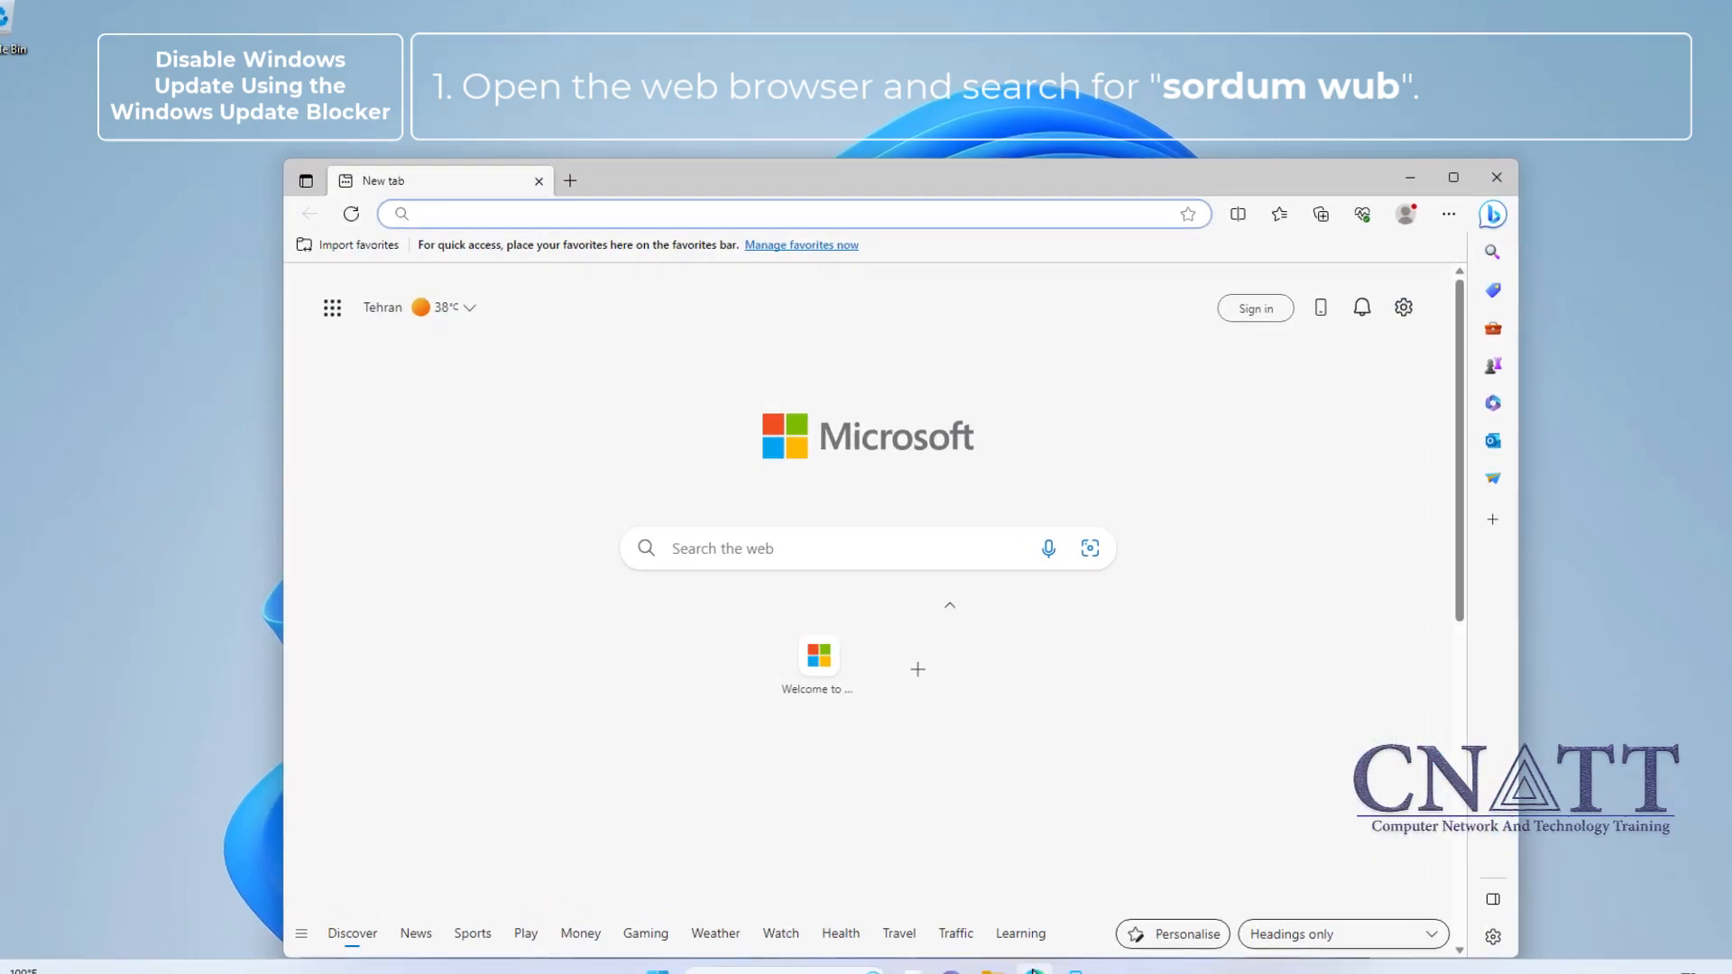
click(812, 557)
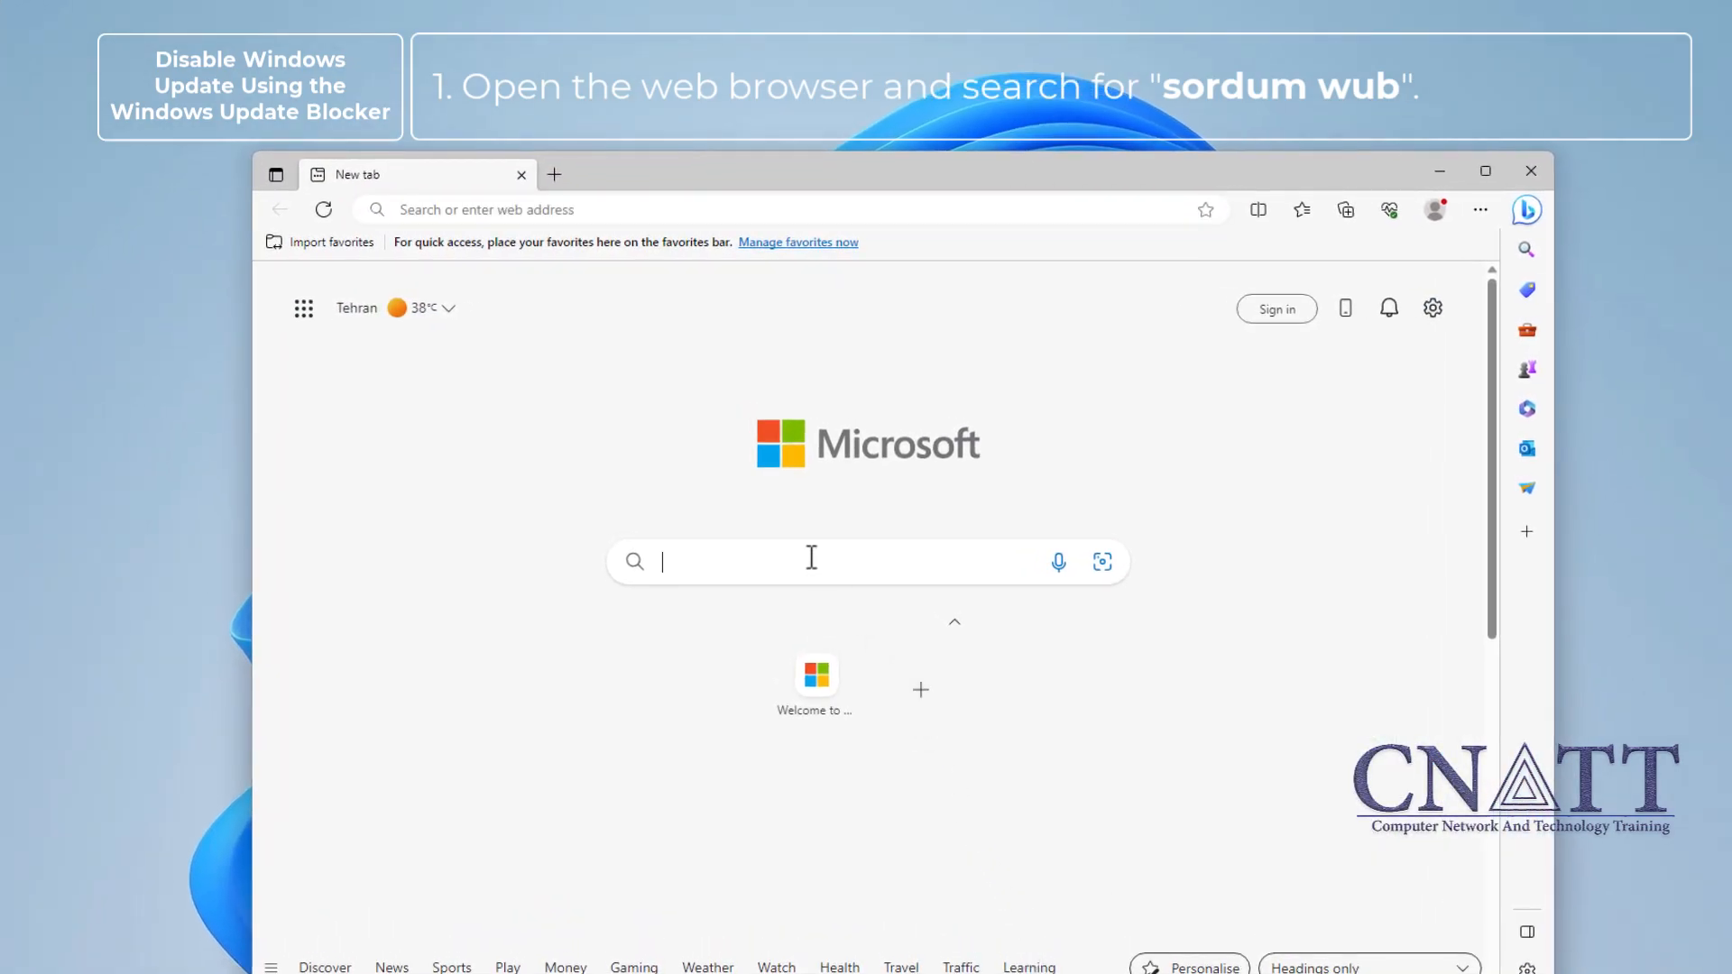
text(sordum wub)
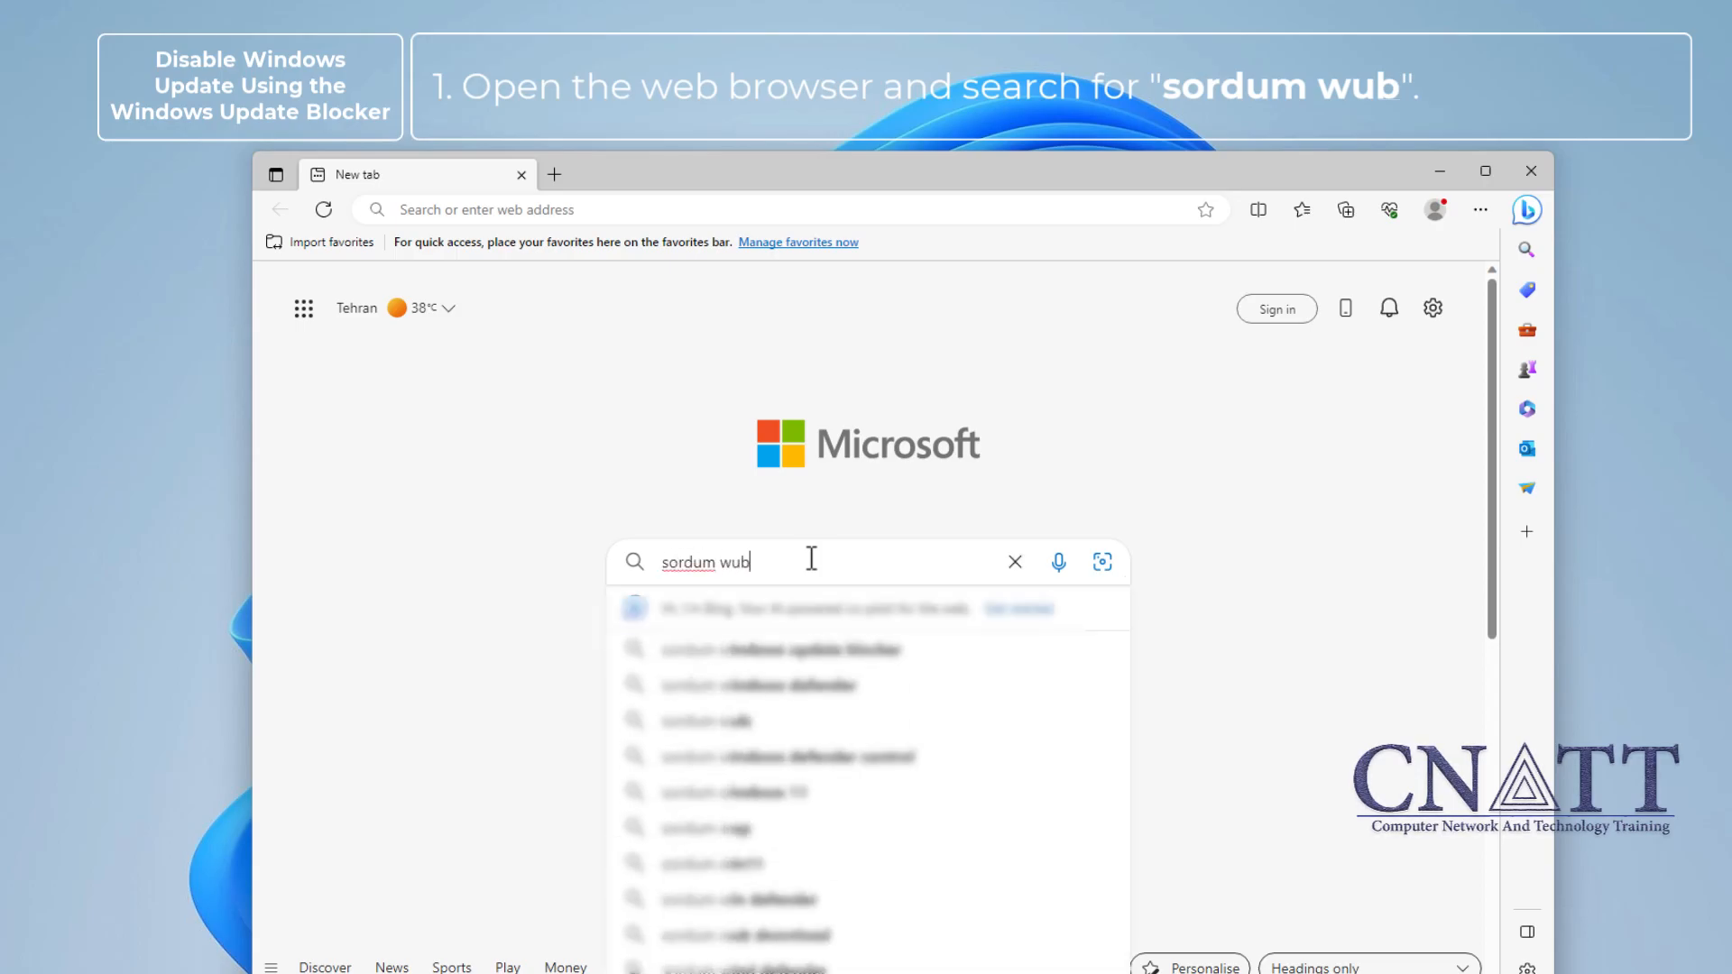
key(Return)
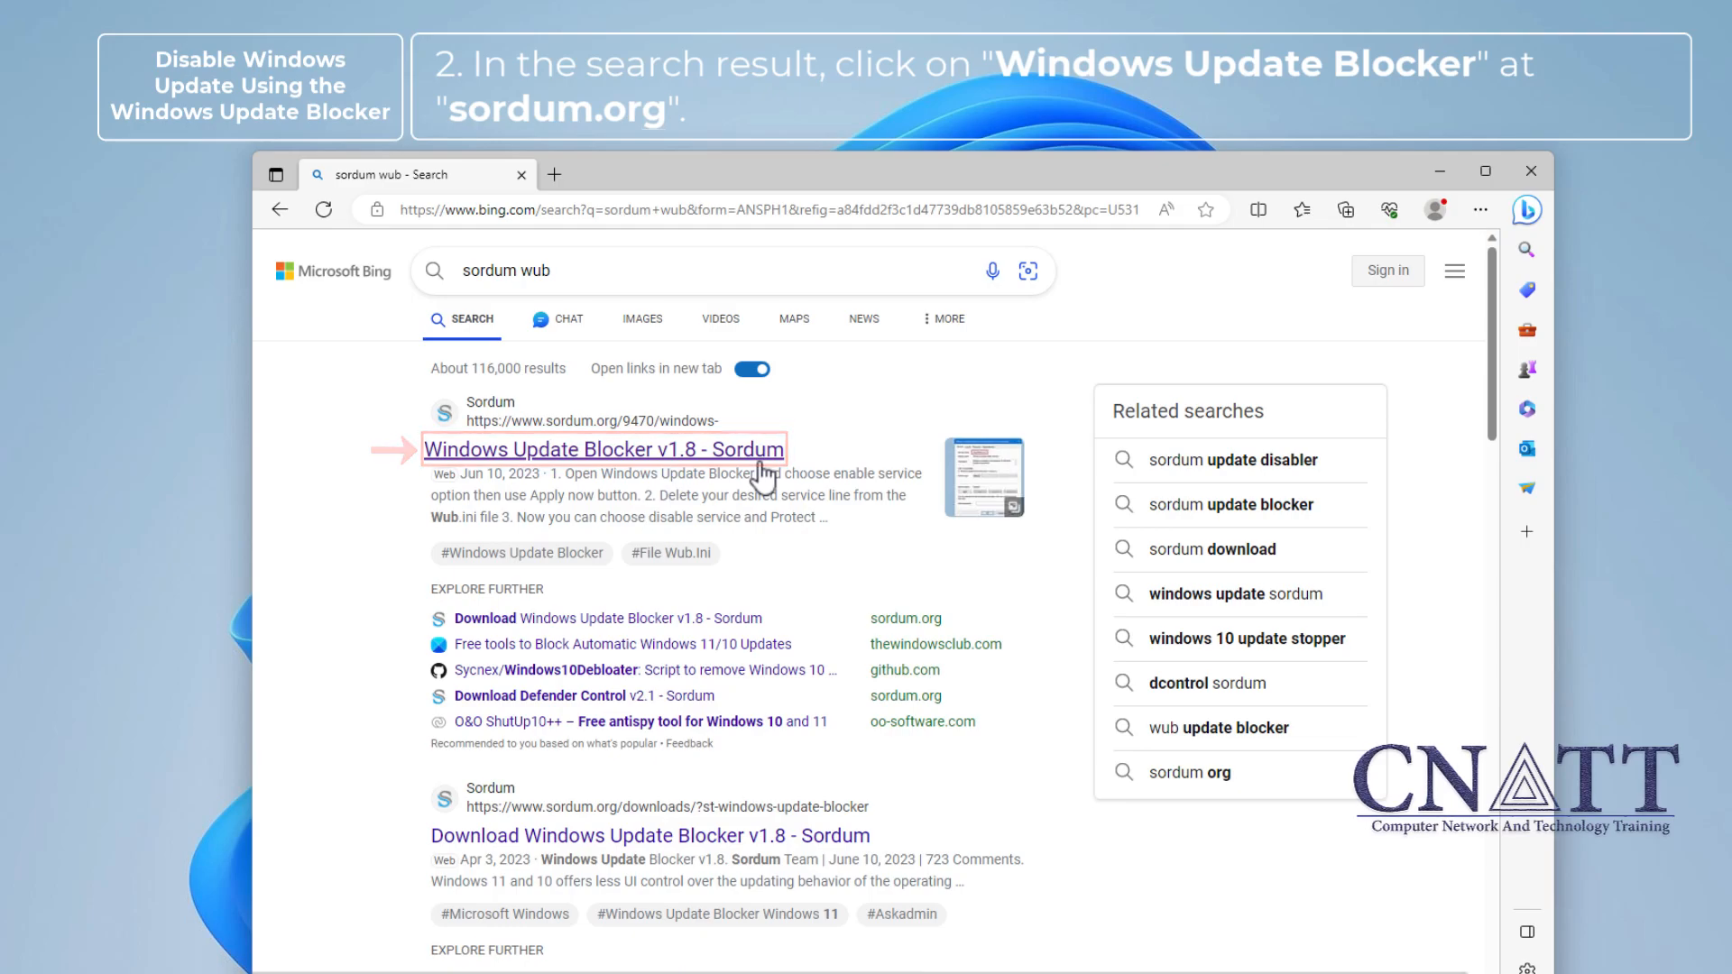
click(603, 449)
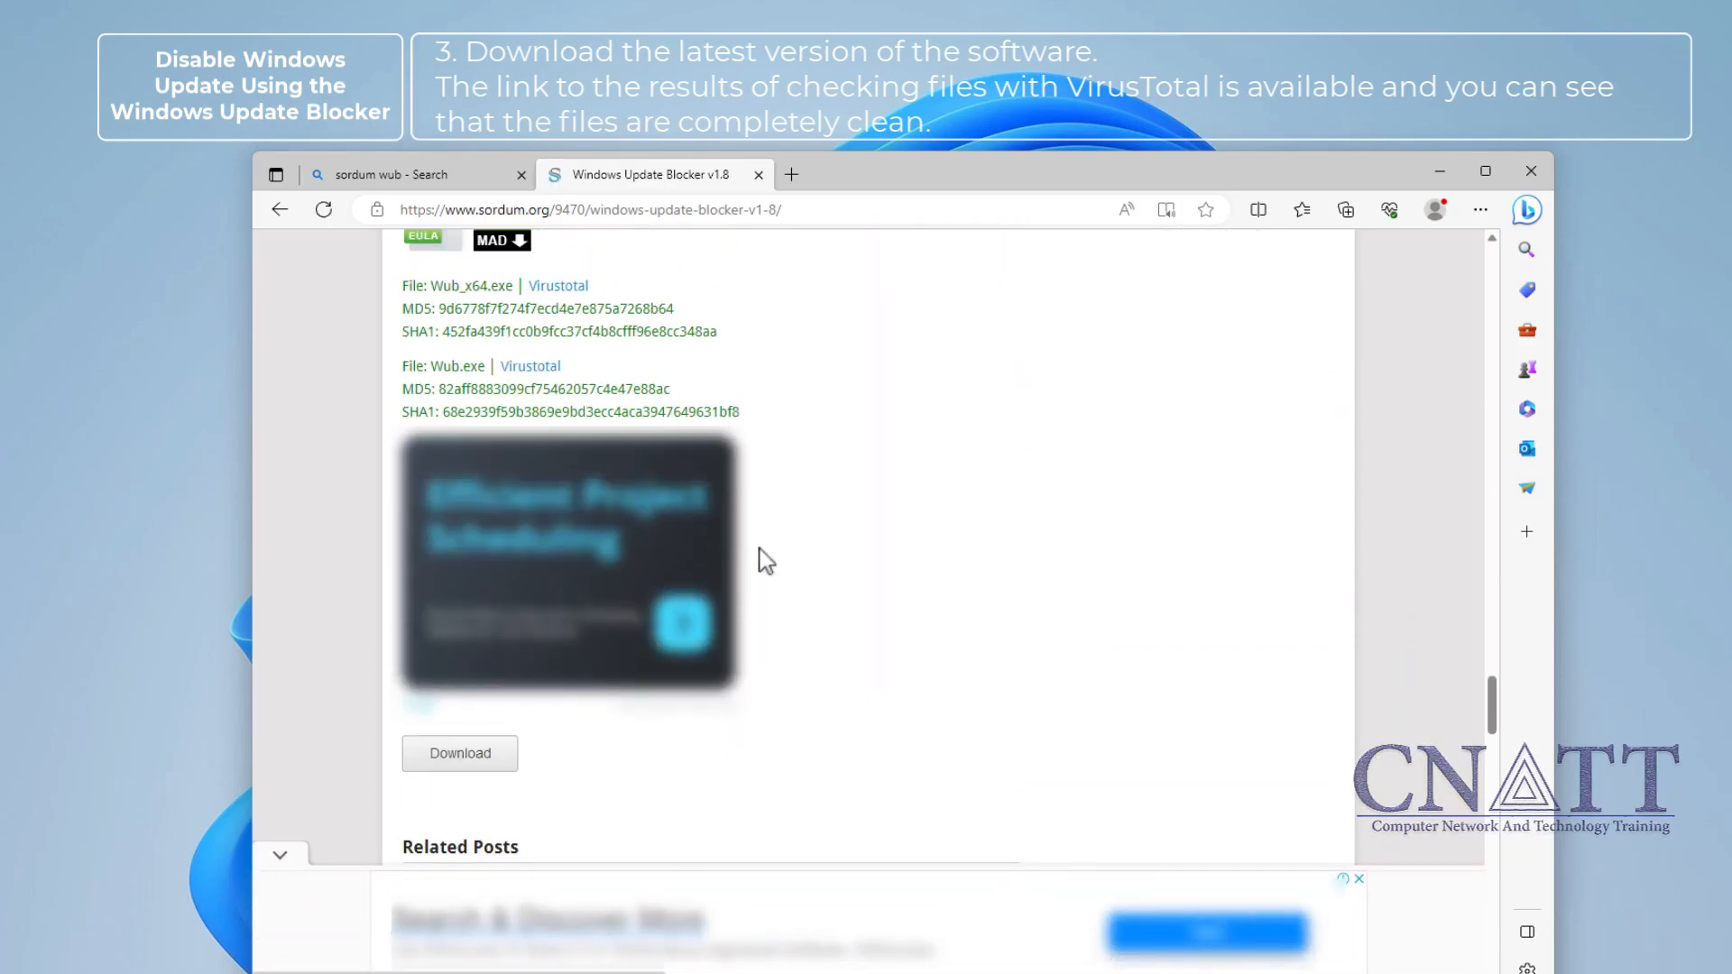
Review the Wub_x64.exe and Wub.exe VirusTotal reports, both showing 0/71 detections
click(556, 285)
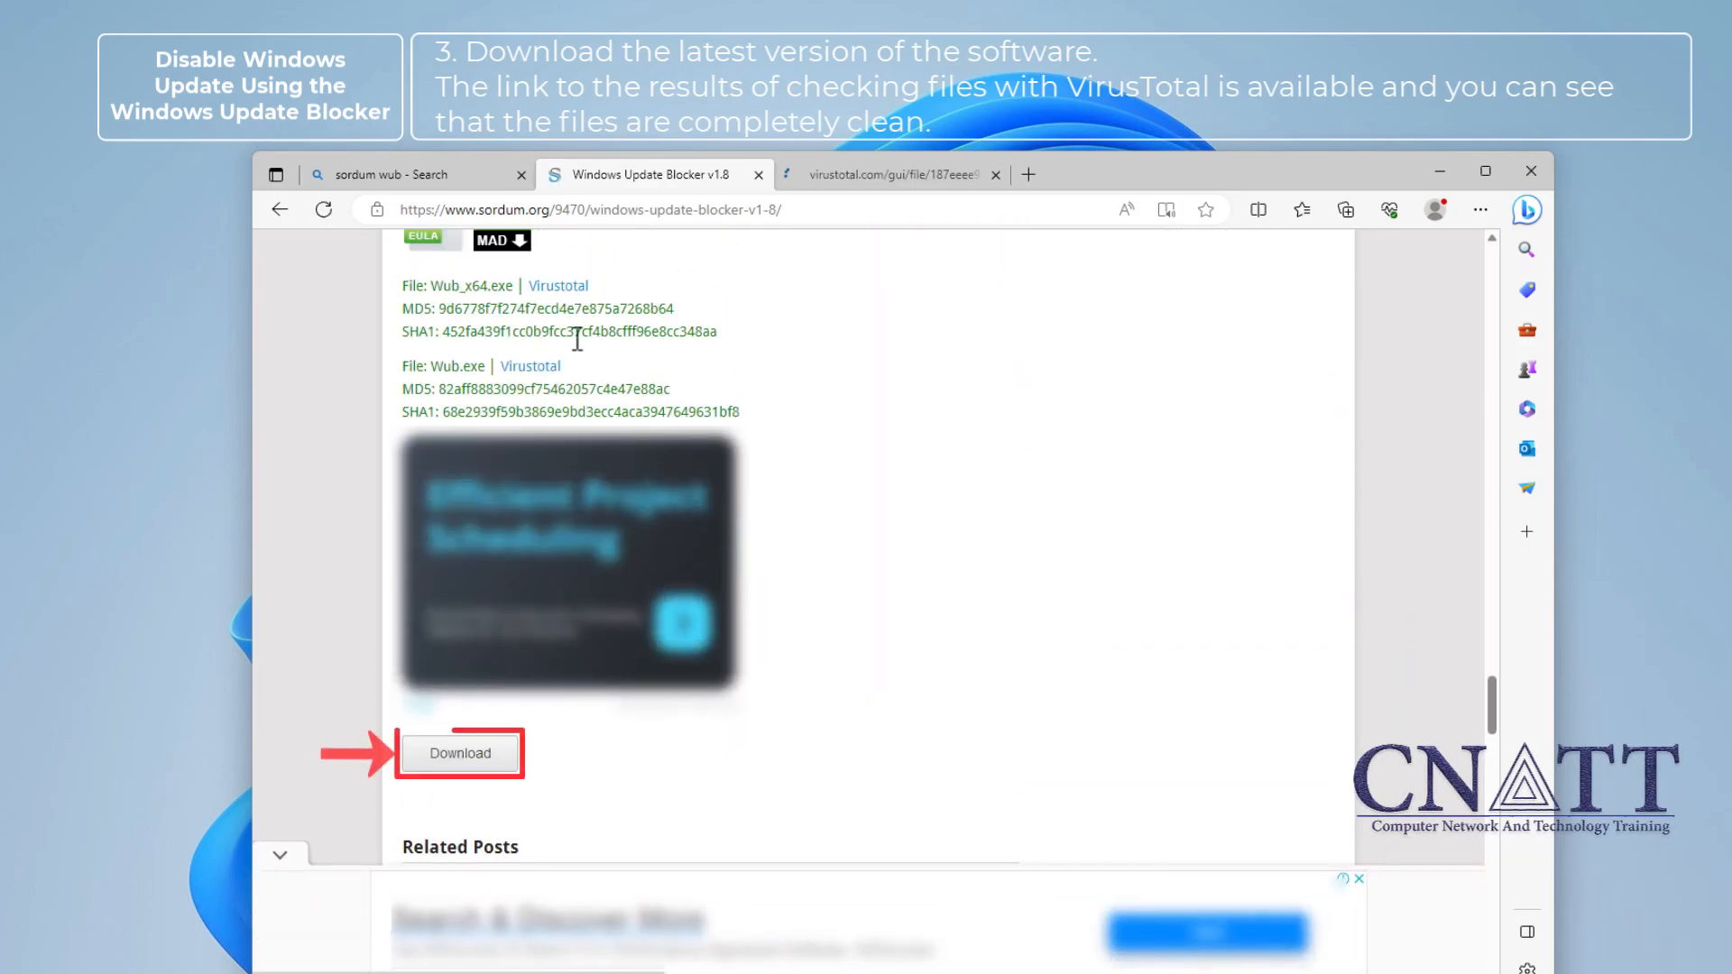
click(529, 365)
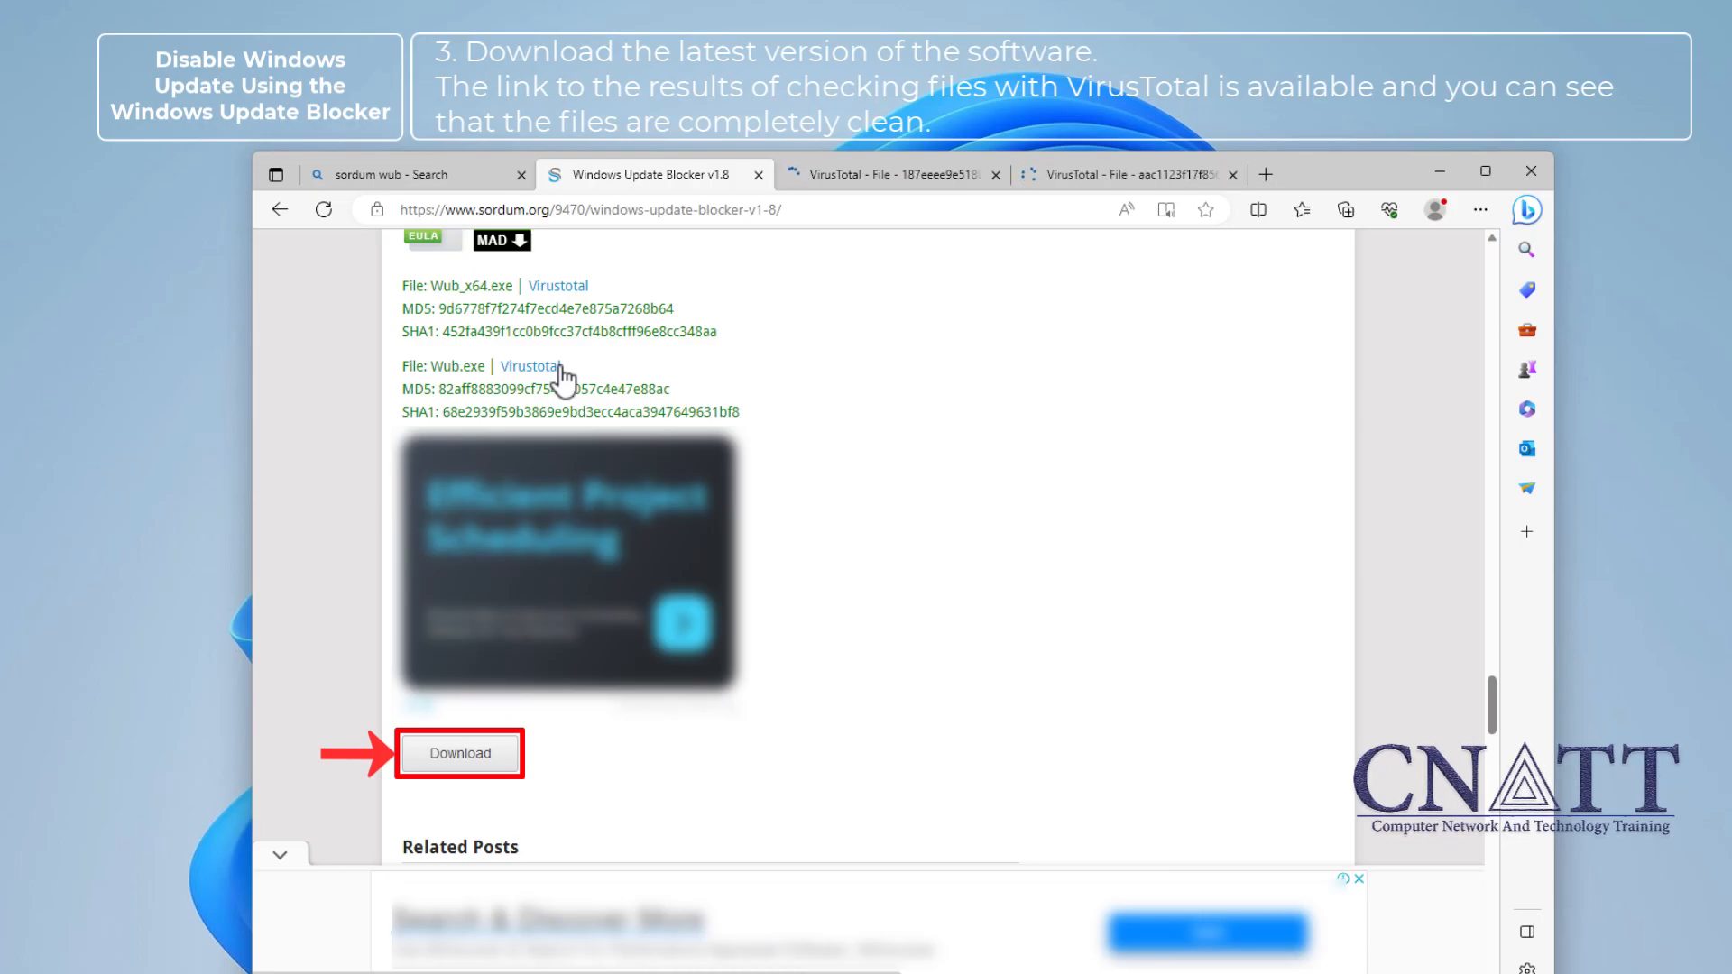
click(889, 174)
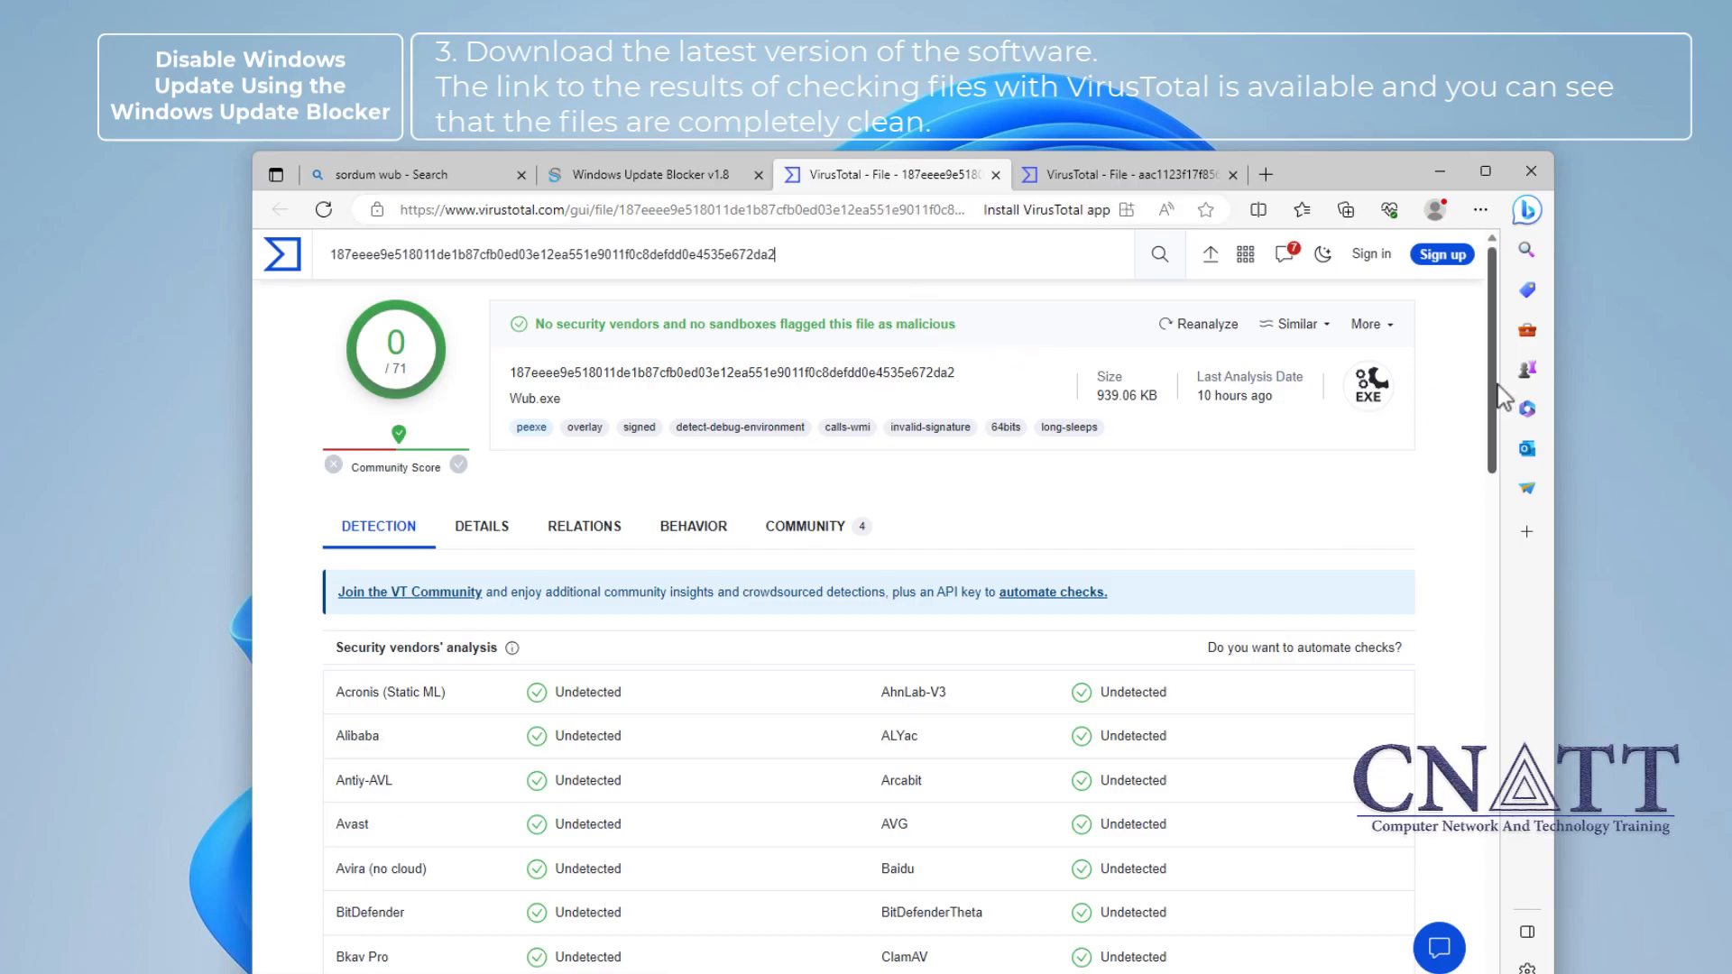
scroll(down, 3)
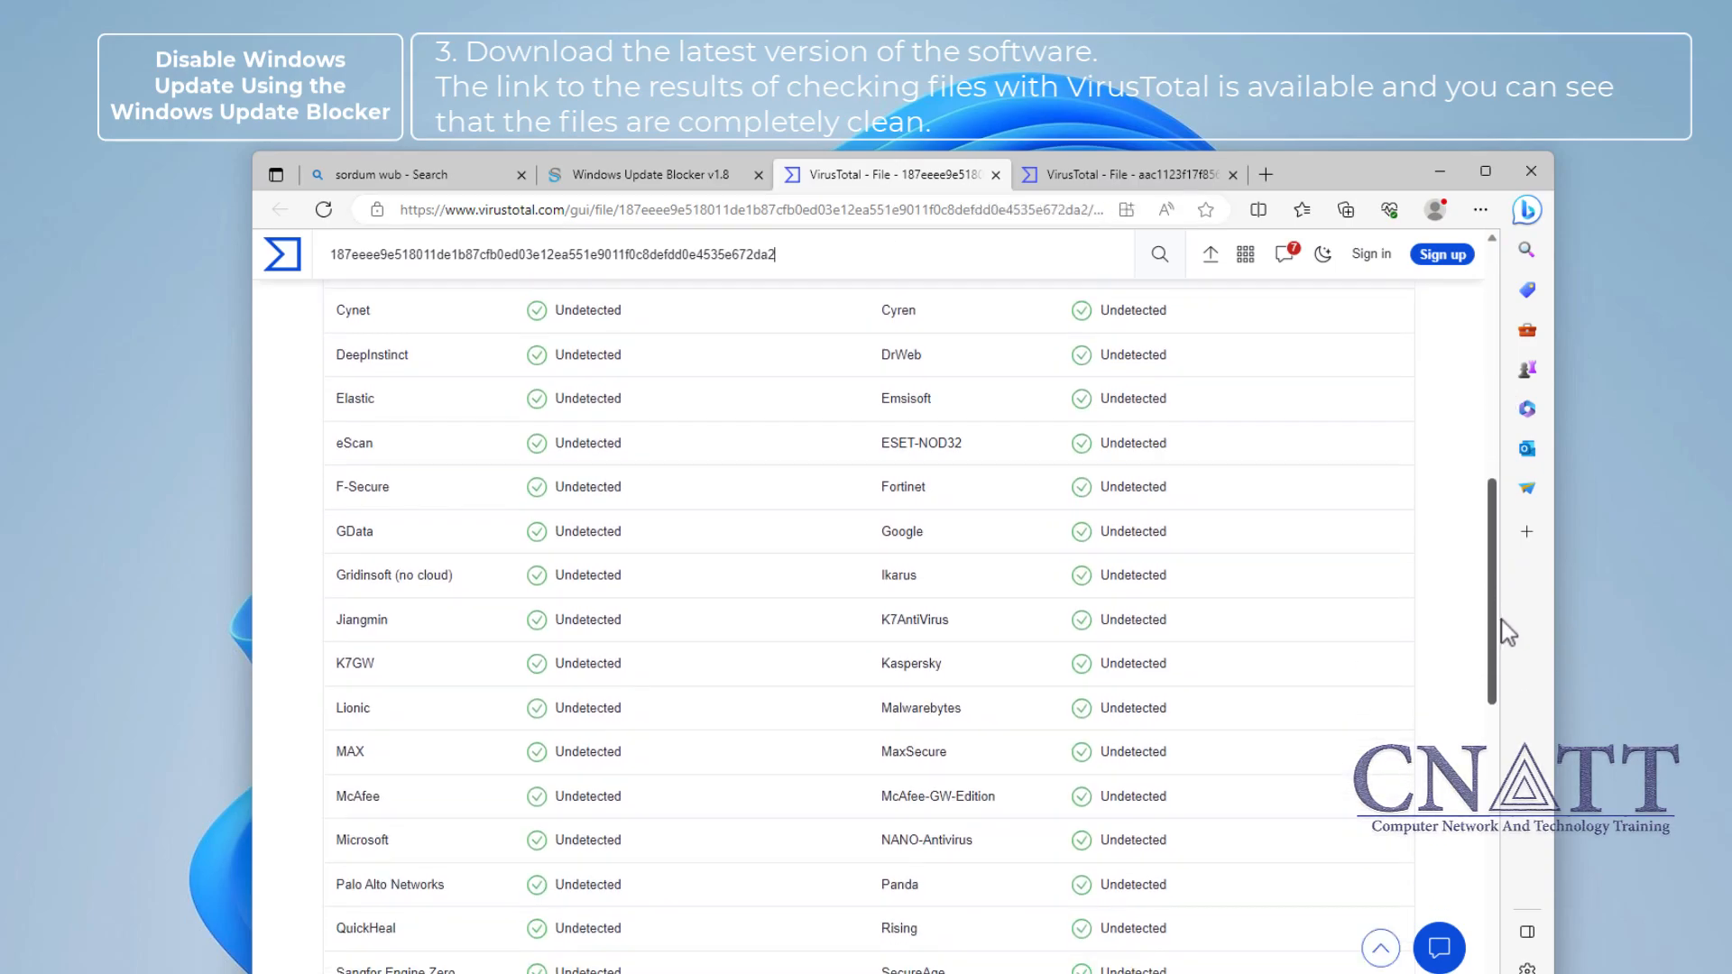
scroll(down, 3)
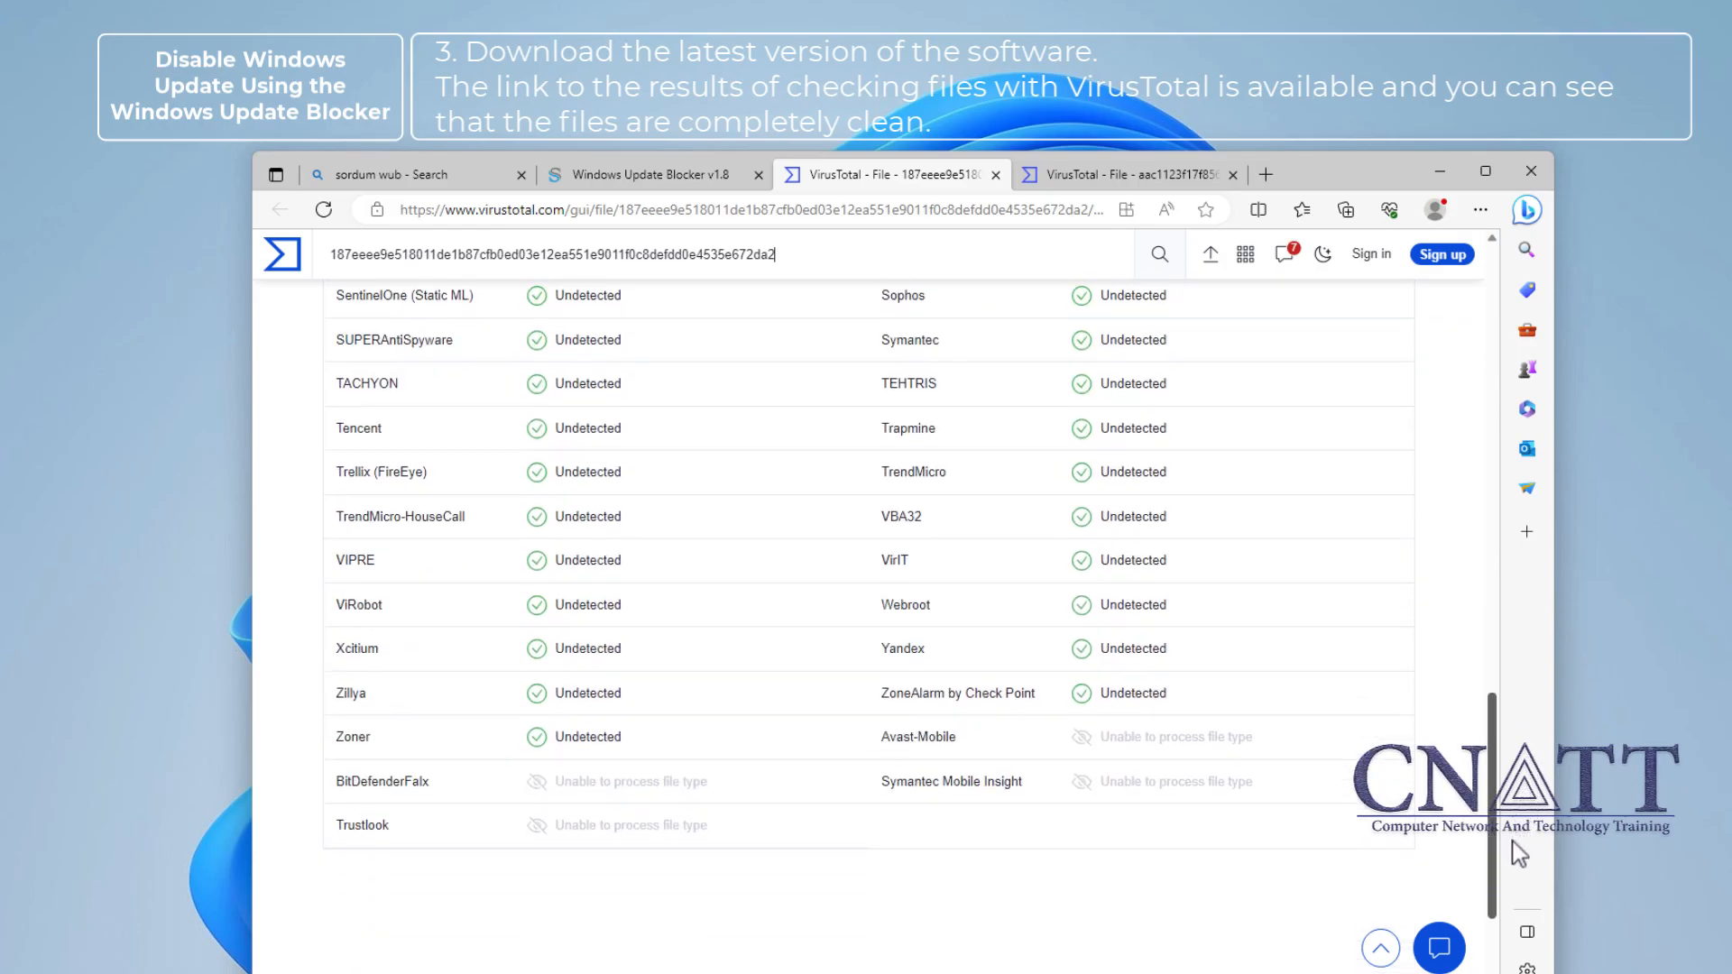
scroll(up, 3)
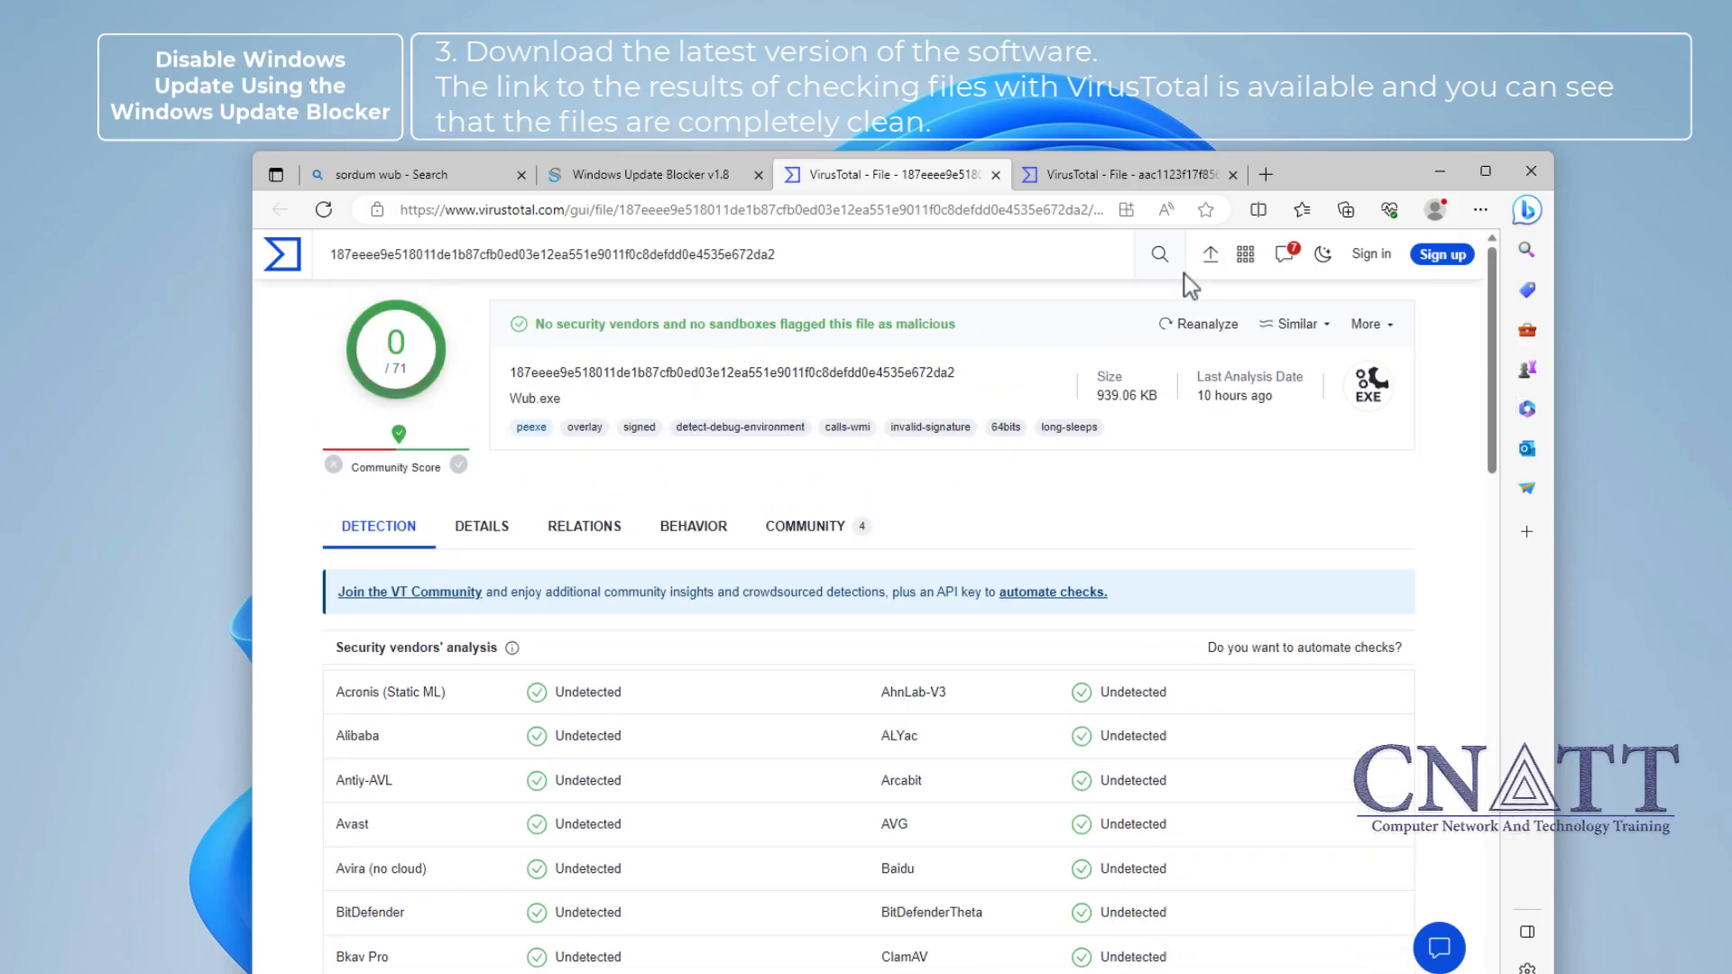
click(1127, 175)
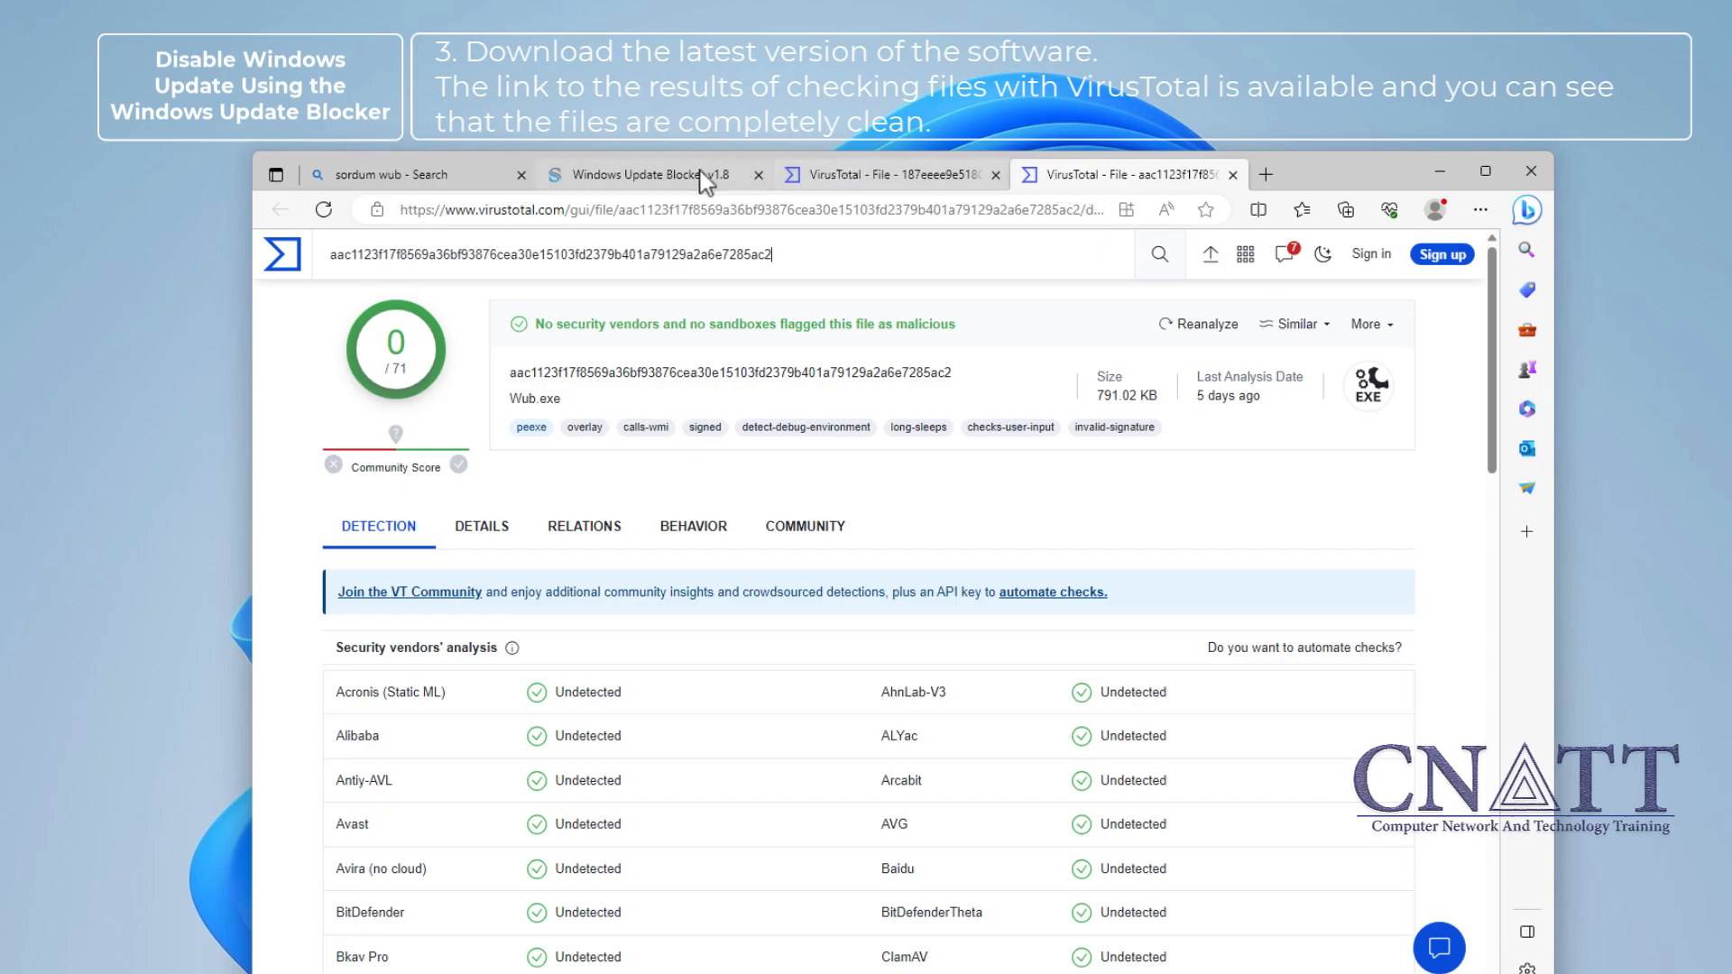
Download Wub_v1.8.zip from the Sordum page and check Edge's downloads list
click(646, 174)
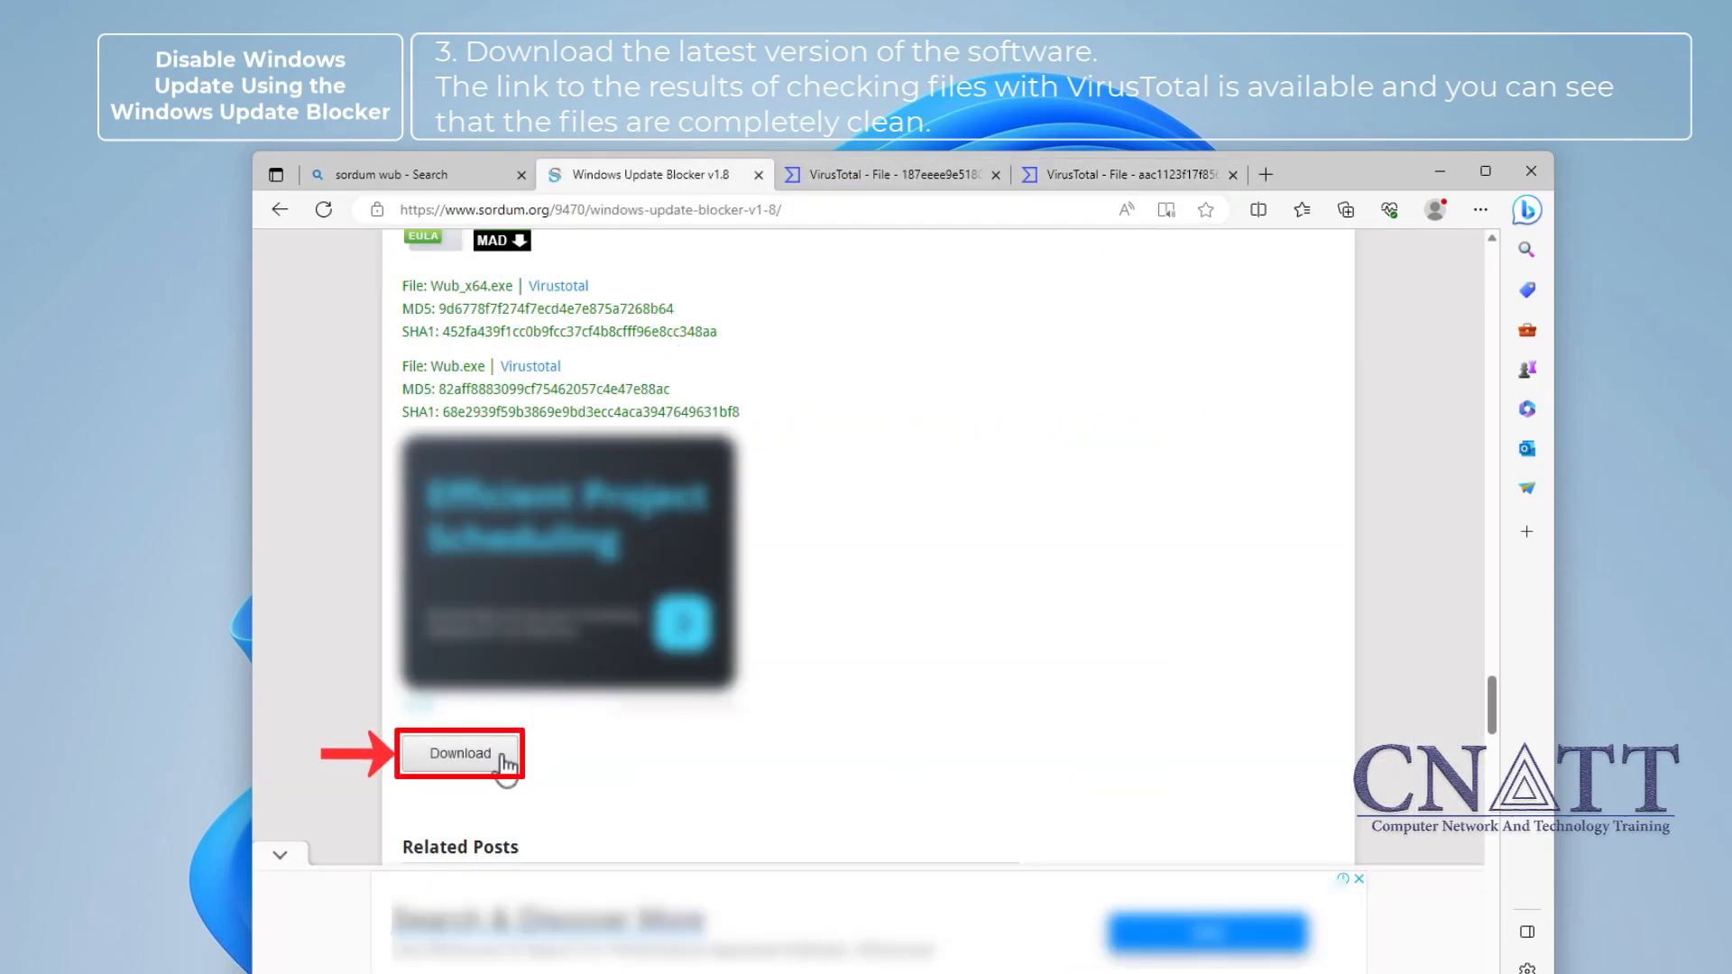
click(458, 753)
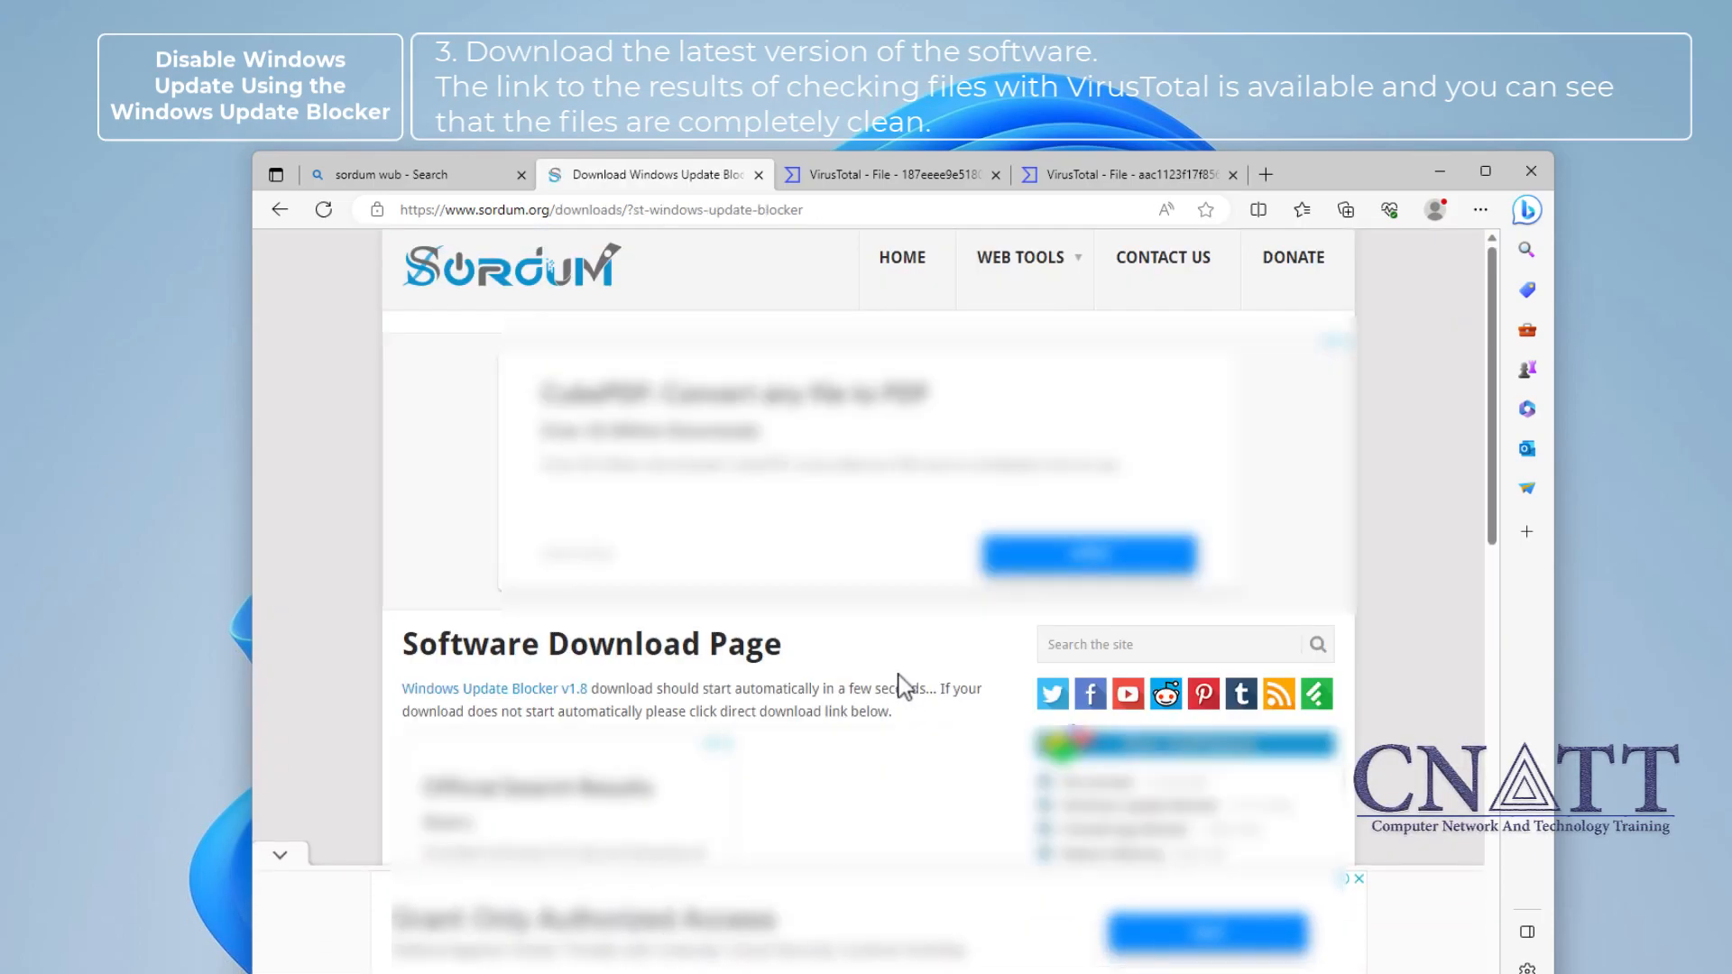
click(1346, 210)
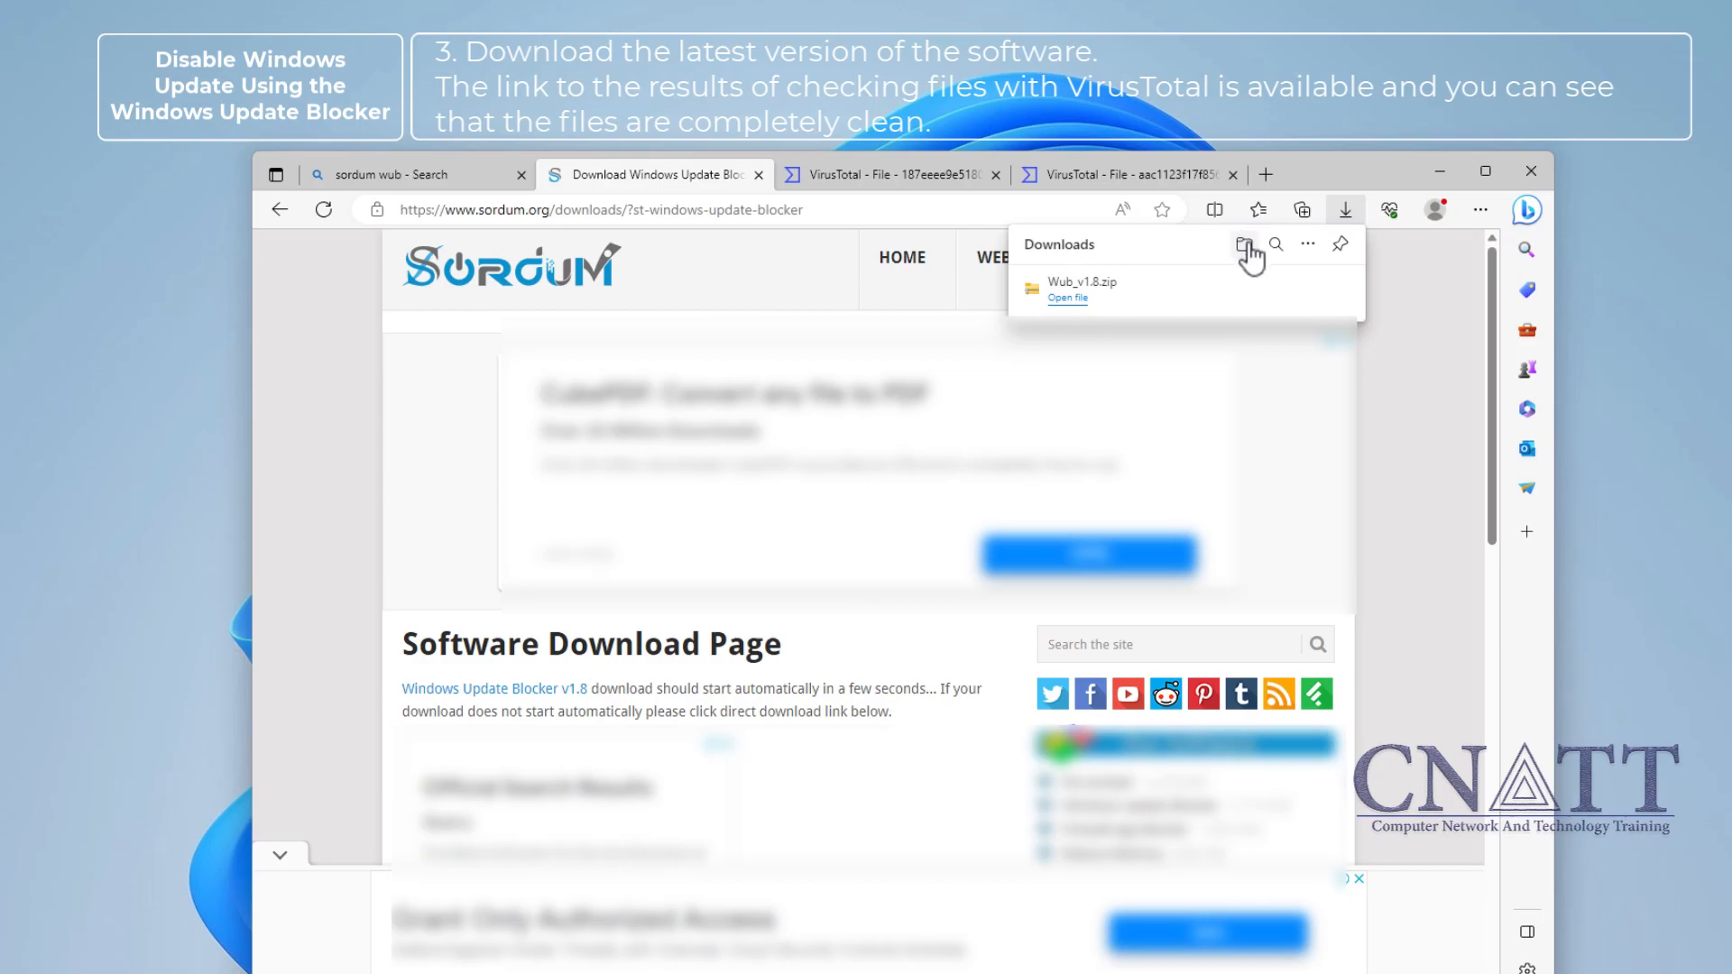
Extract the downloaded Wub_v1.8.zip into a Wub_v1.8 folder
click(1246, 245)
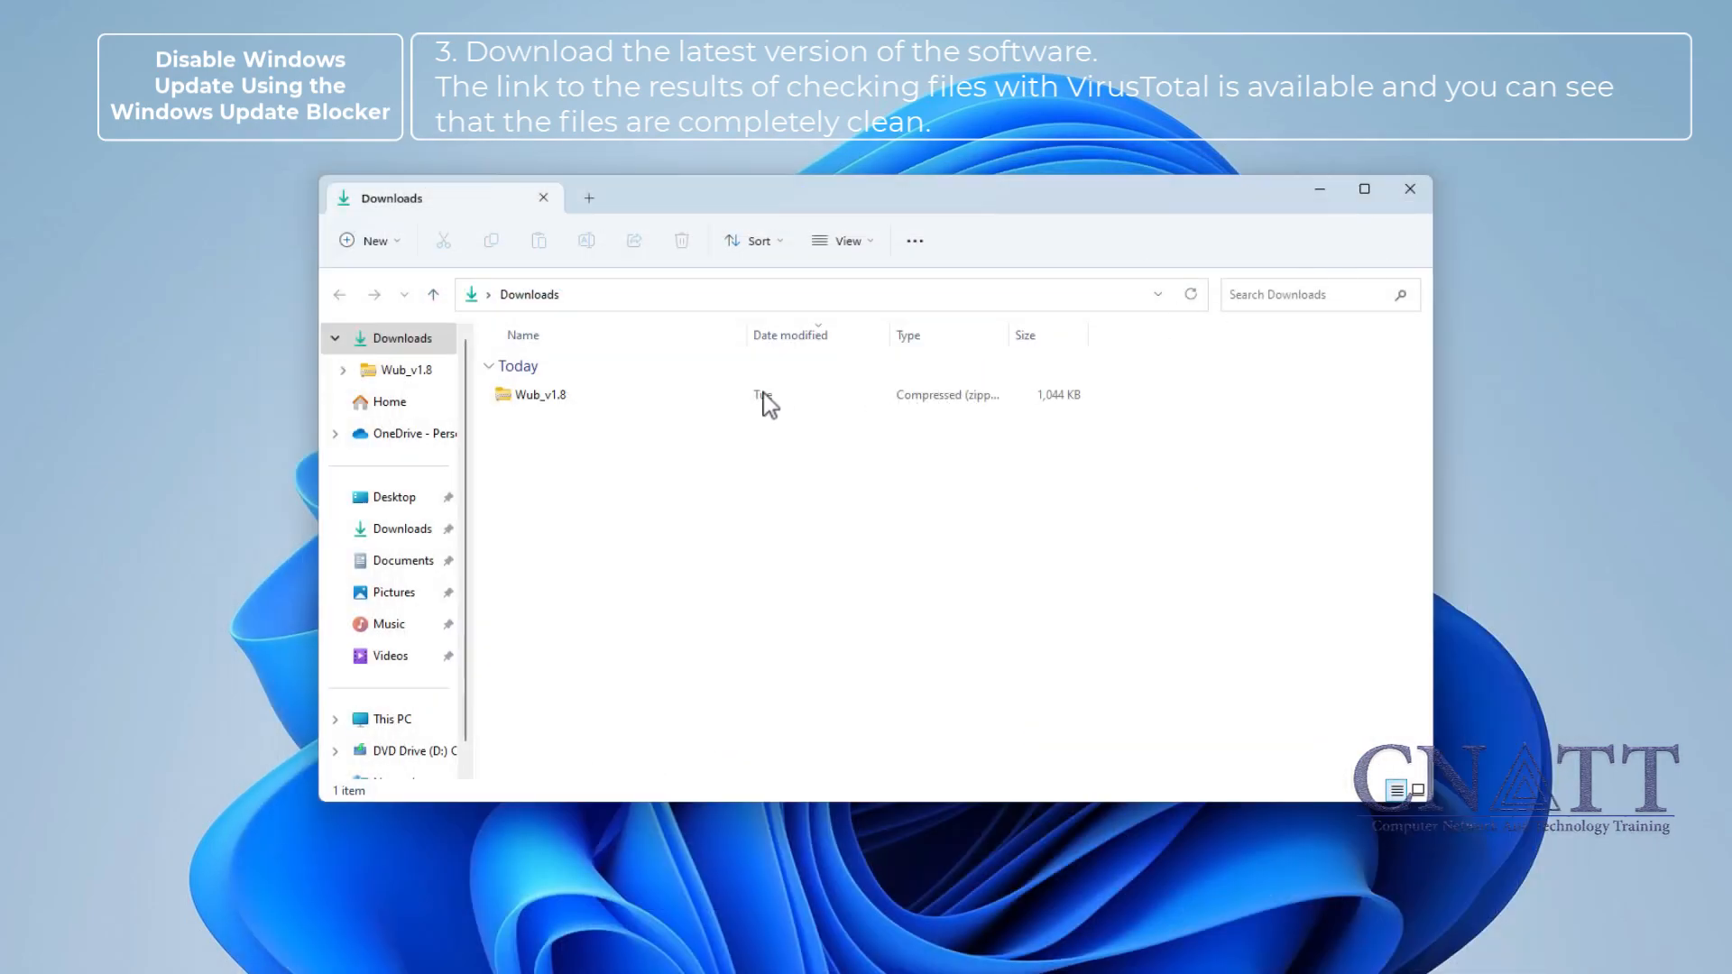
right_click(541, 394)
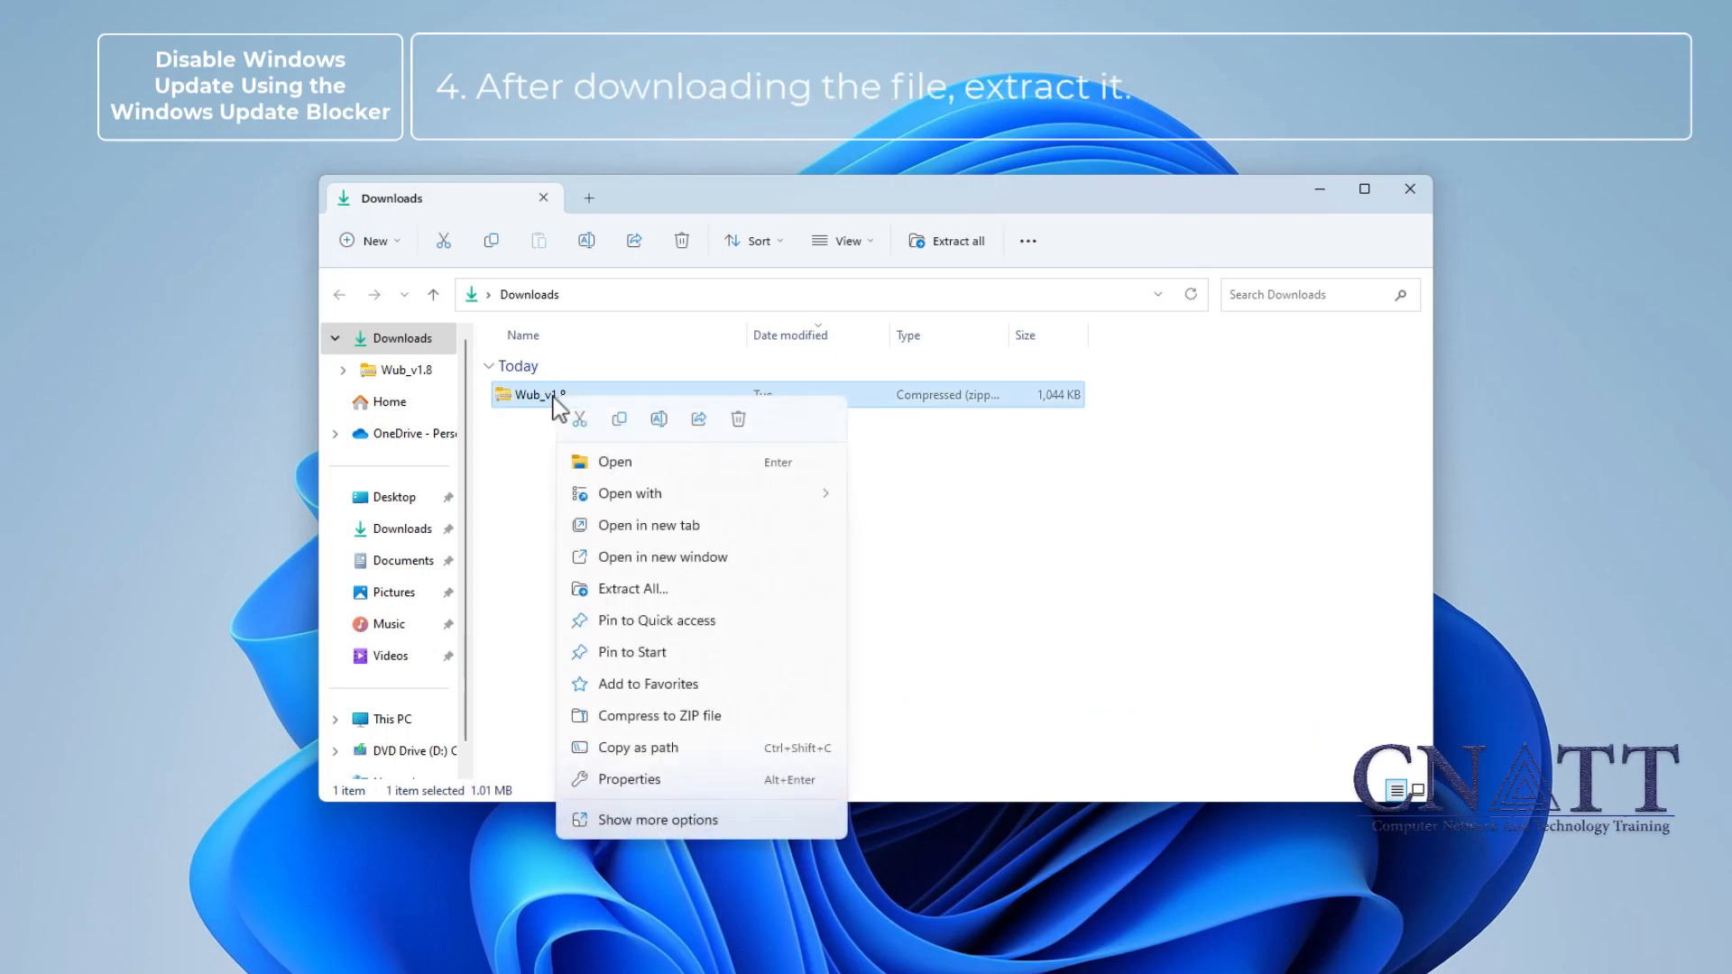
click(633, 588)
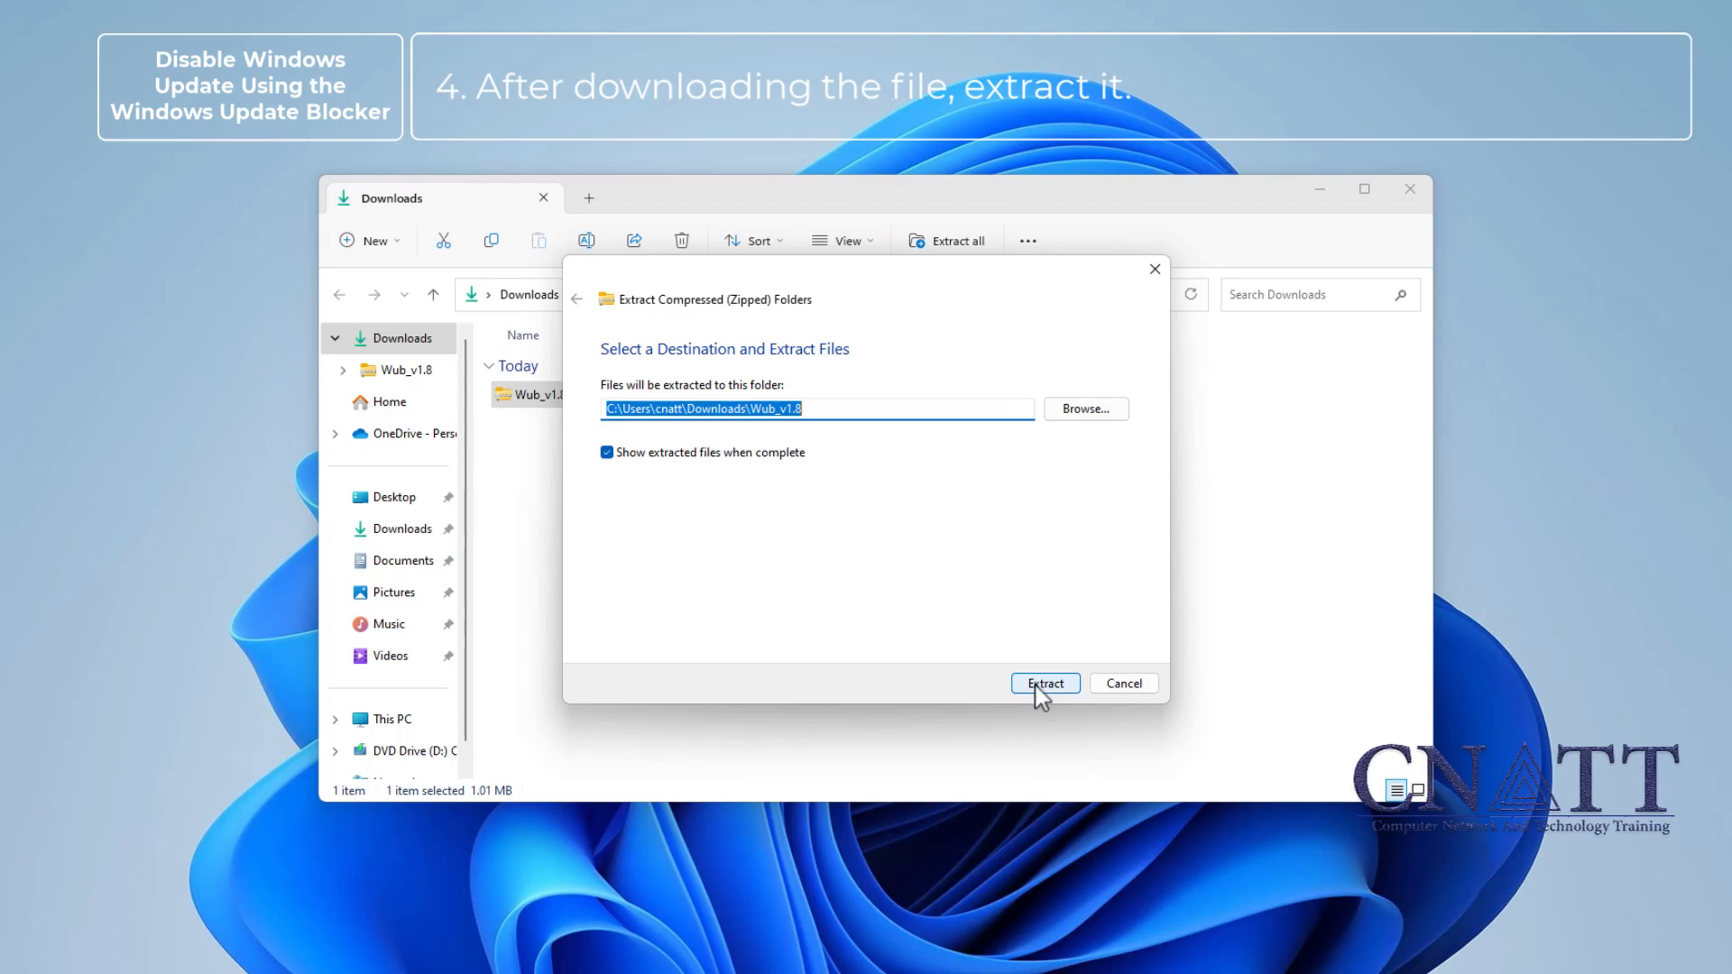
click(1043, 683)
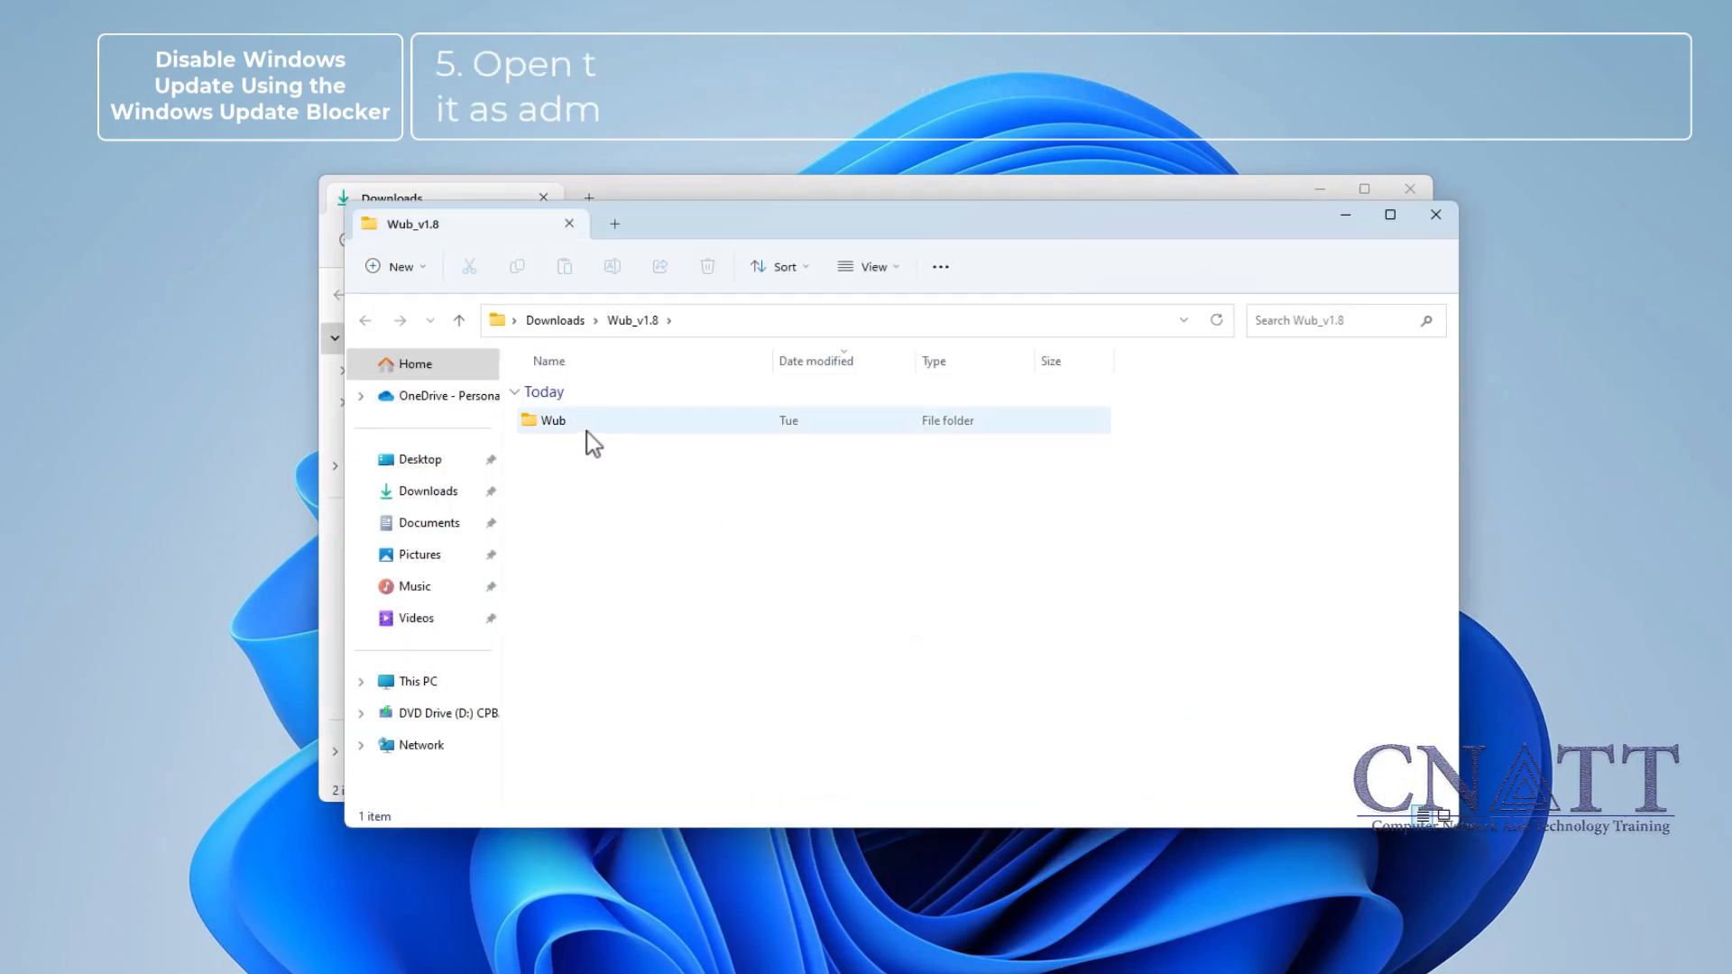
Run Wub_x64 from the Wub folder as administrator
click(553, 419)
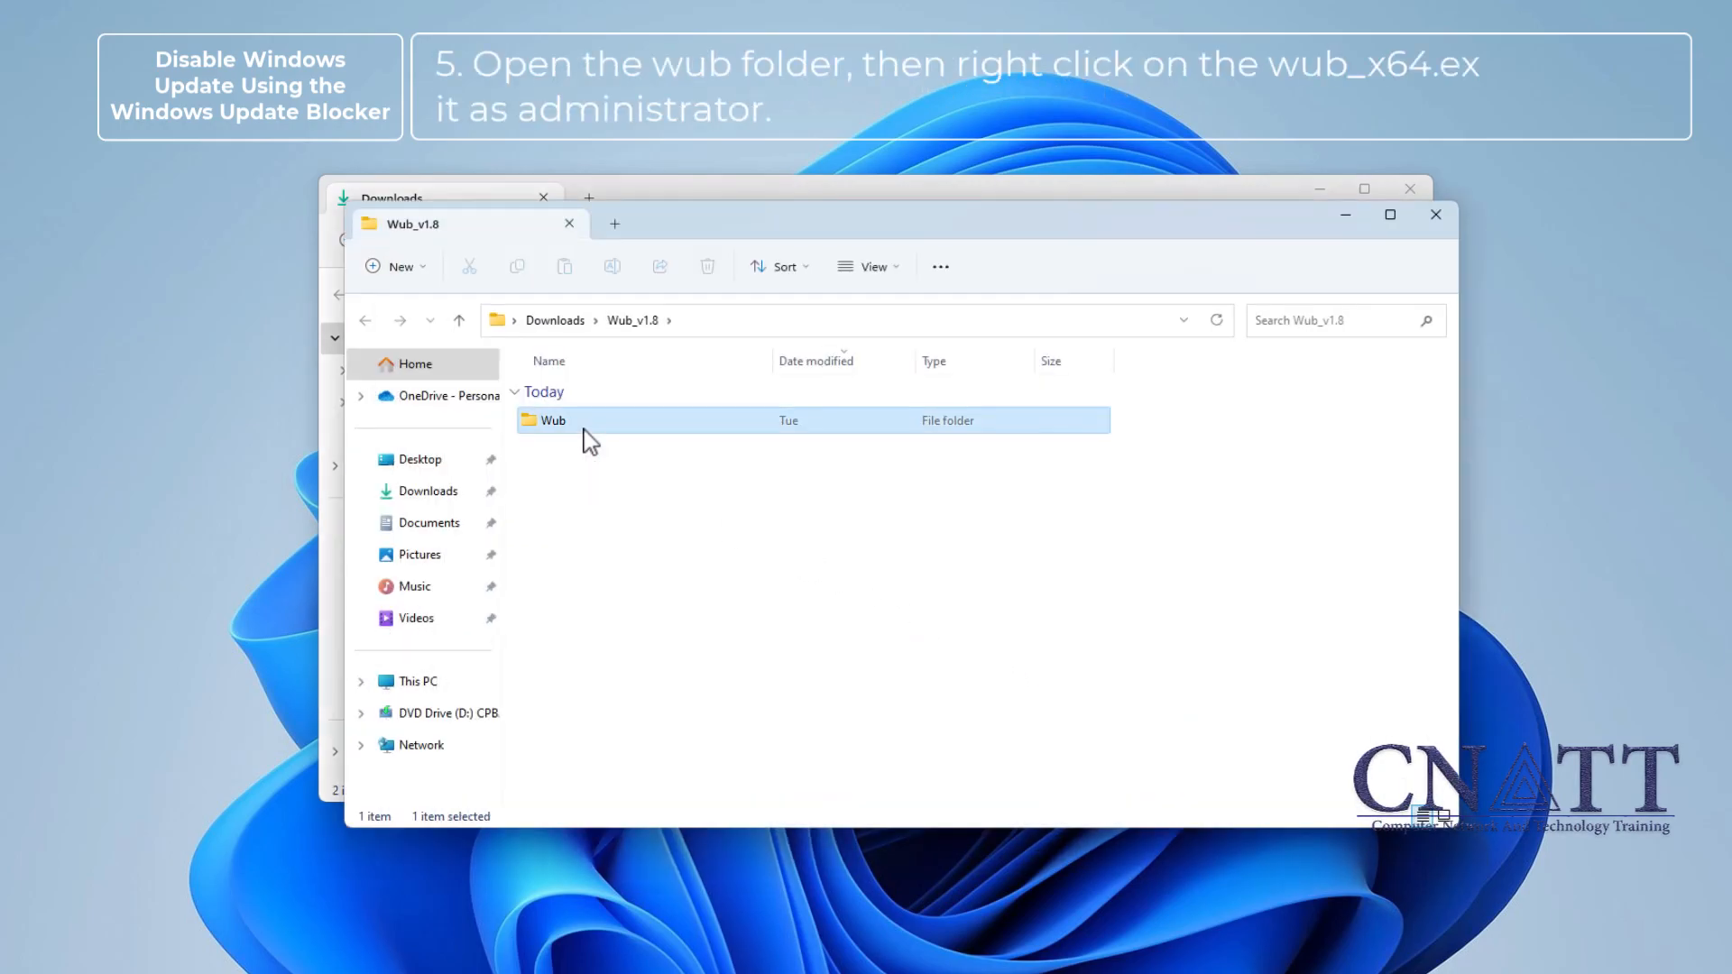
double_click(552, 419)
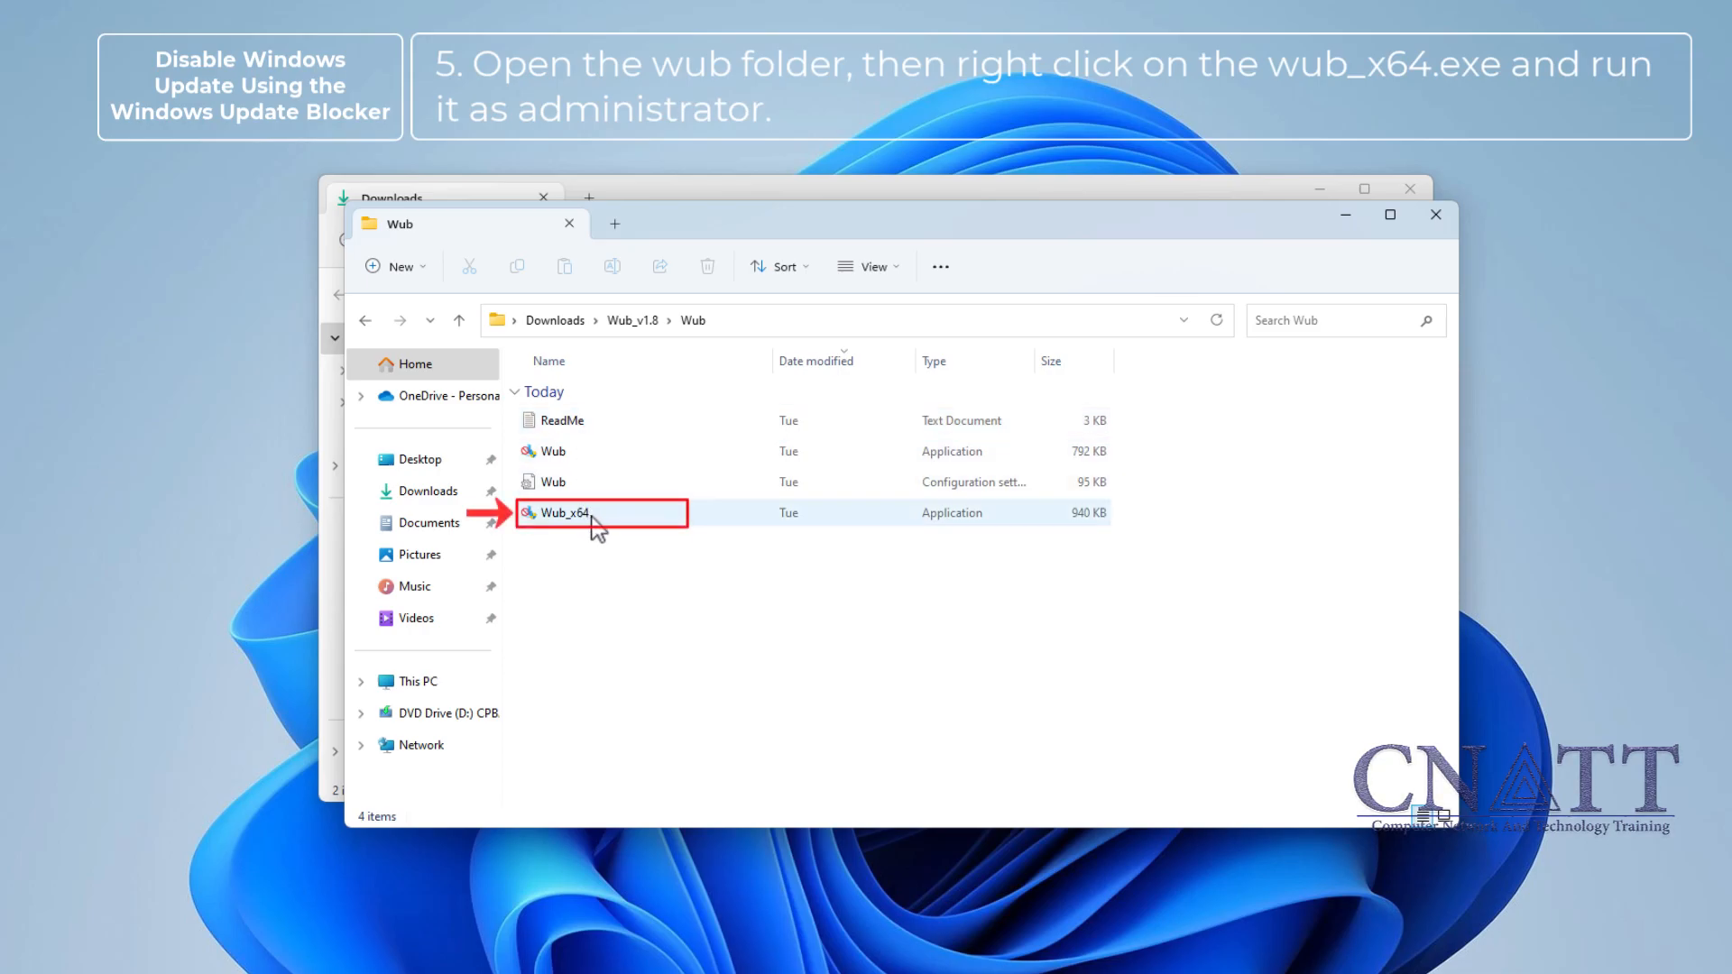
right_click(600, 512)
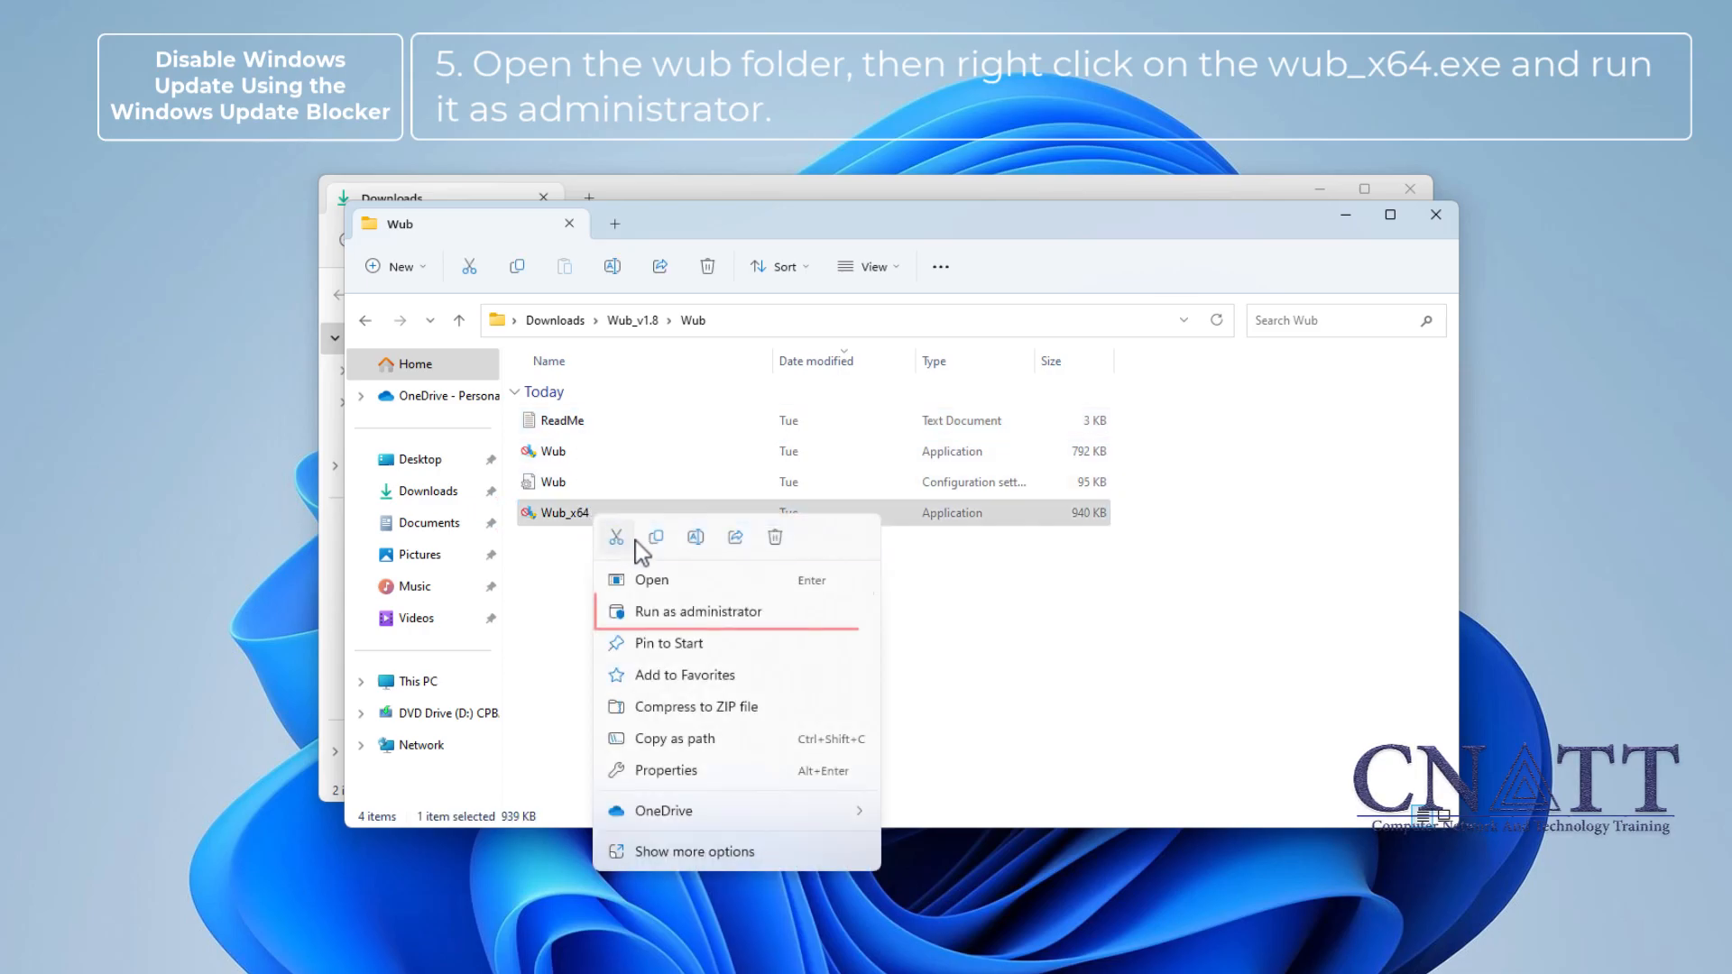
mouse_move(779, 626)
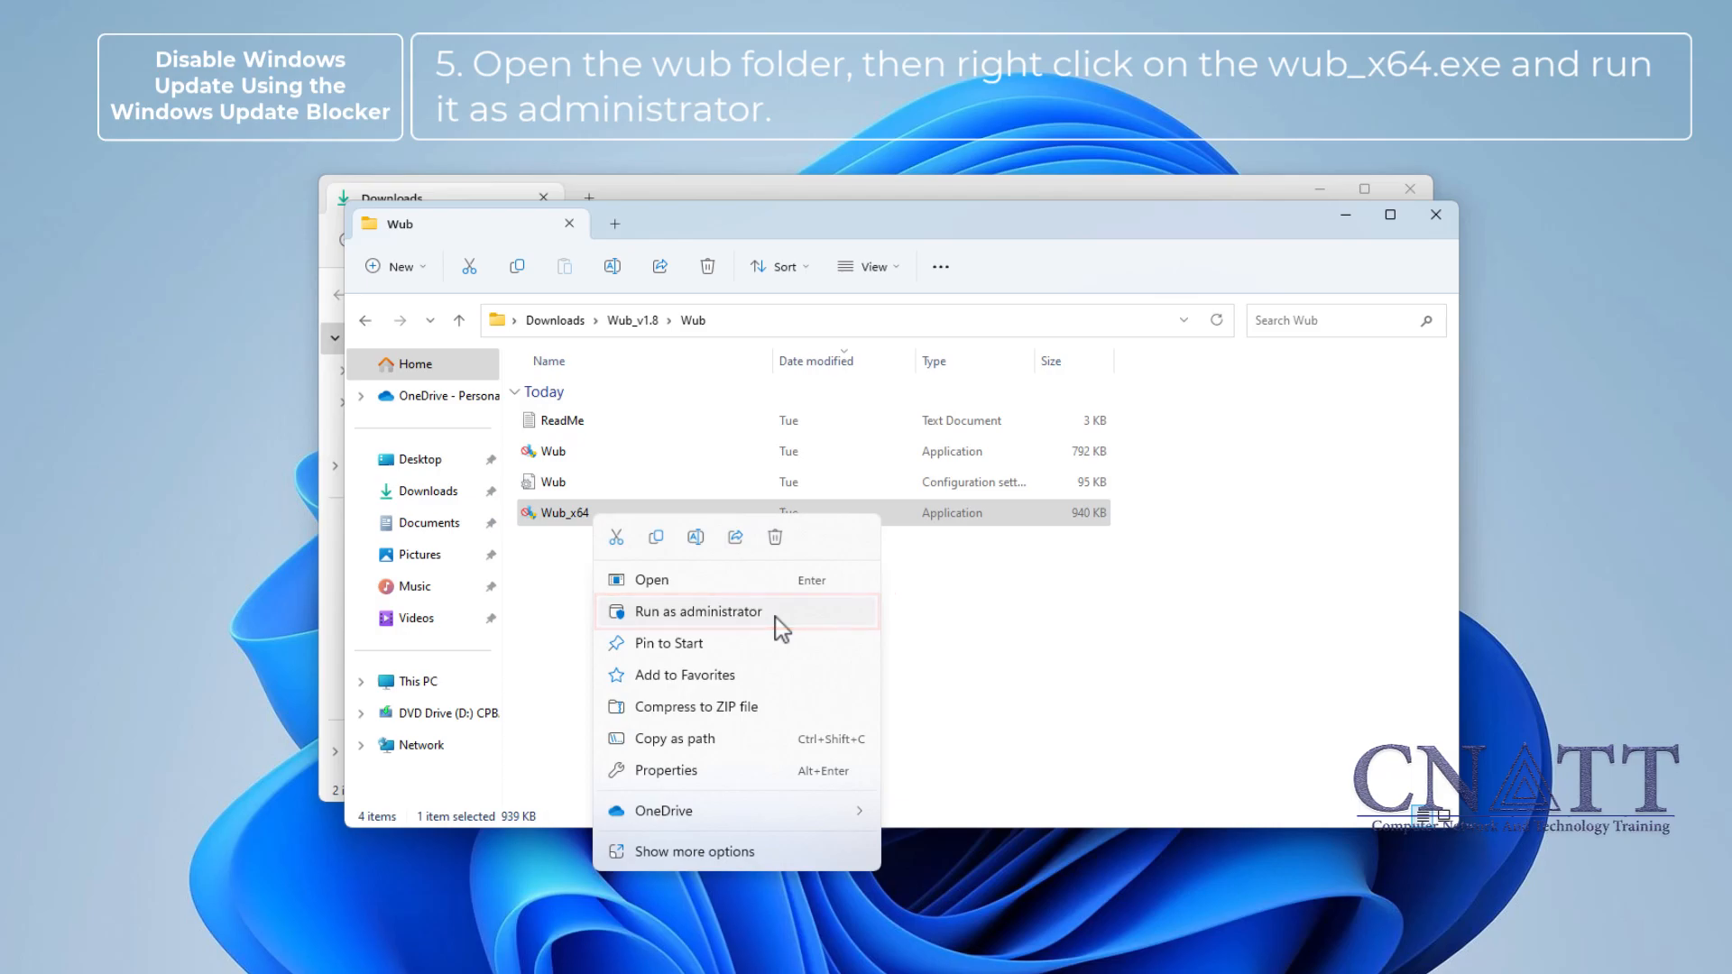
click(697, 611)
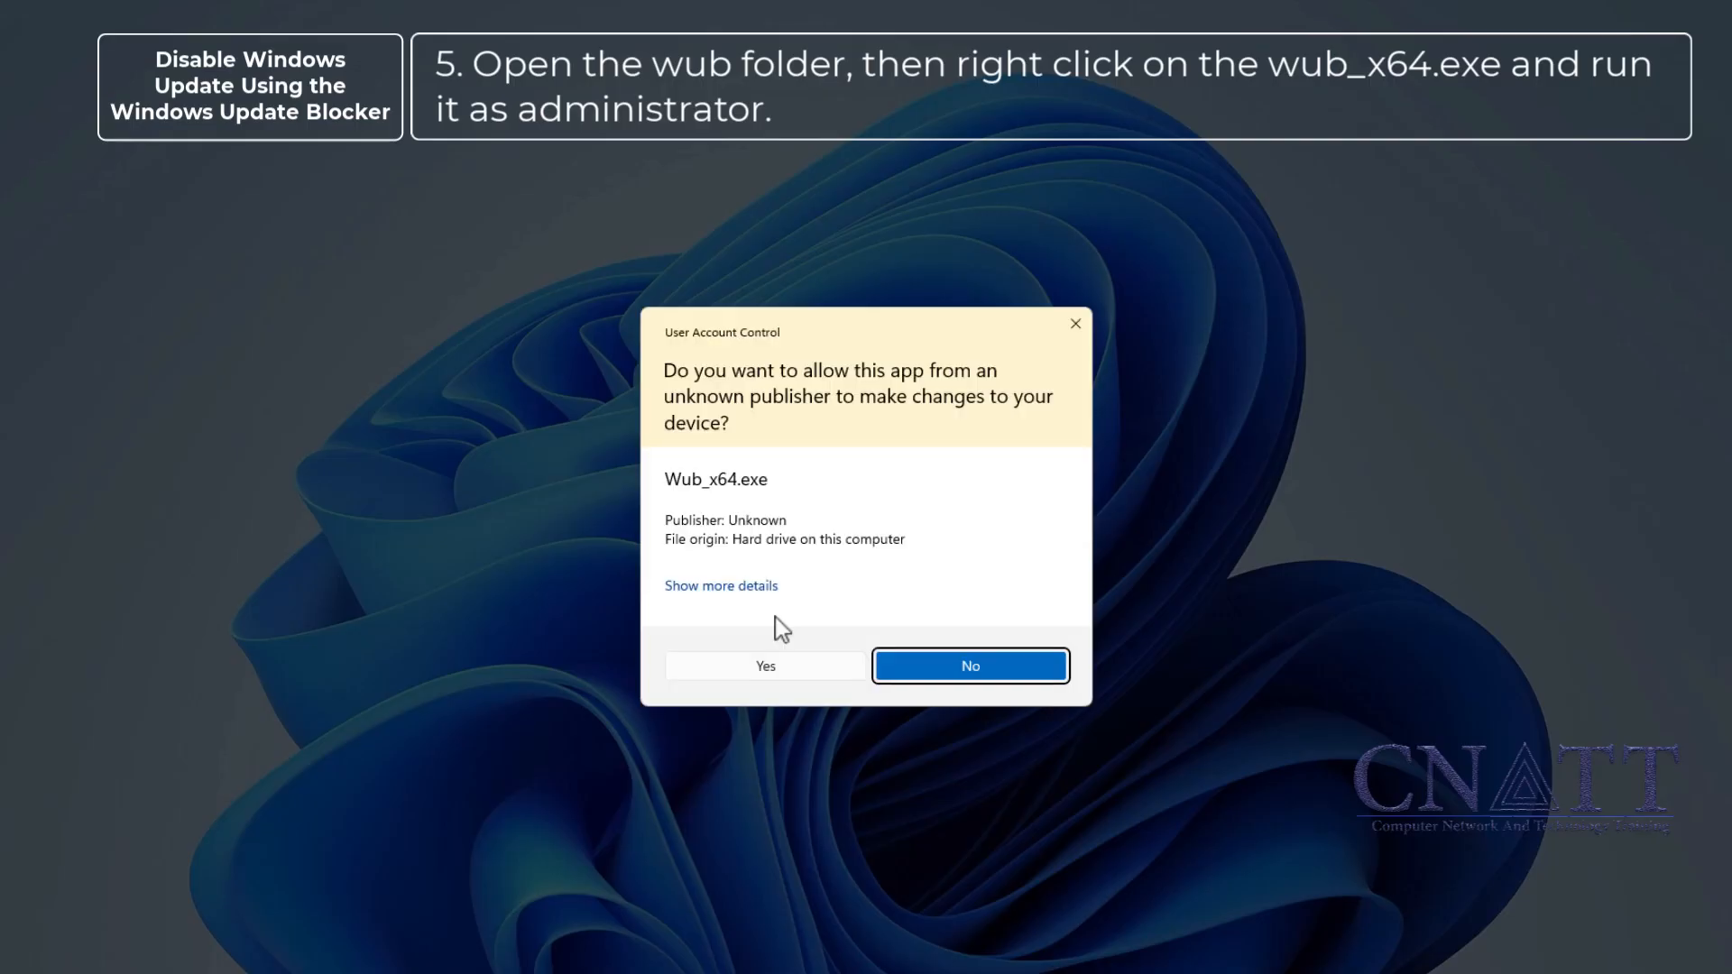
mouse_move(817, 682)
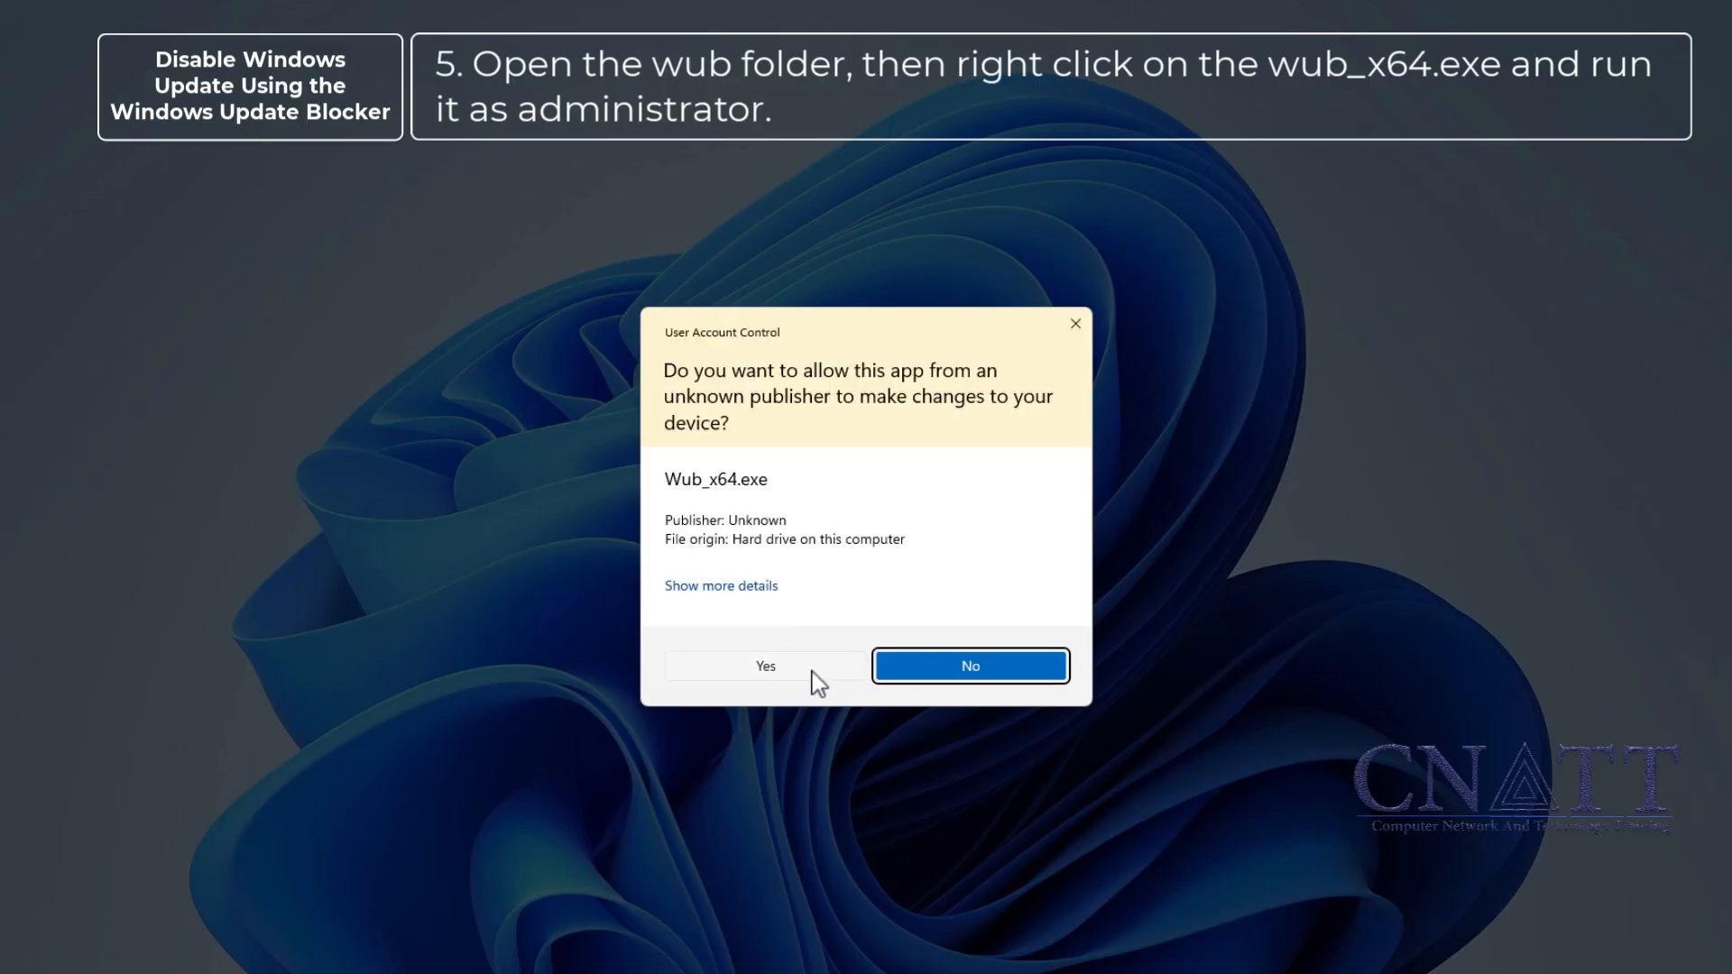
Approve UAC, apply Disable Updates with Protect Services Settings, and close Windows Update Blocker
click(764, 665)
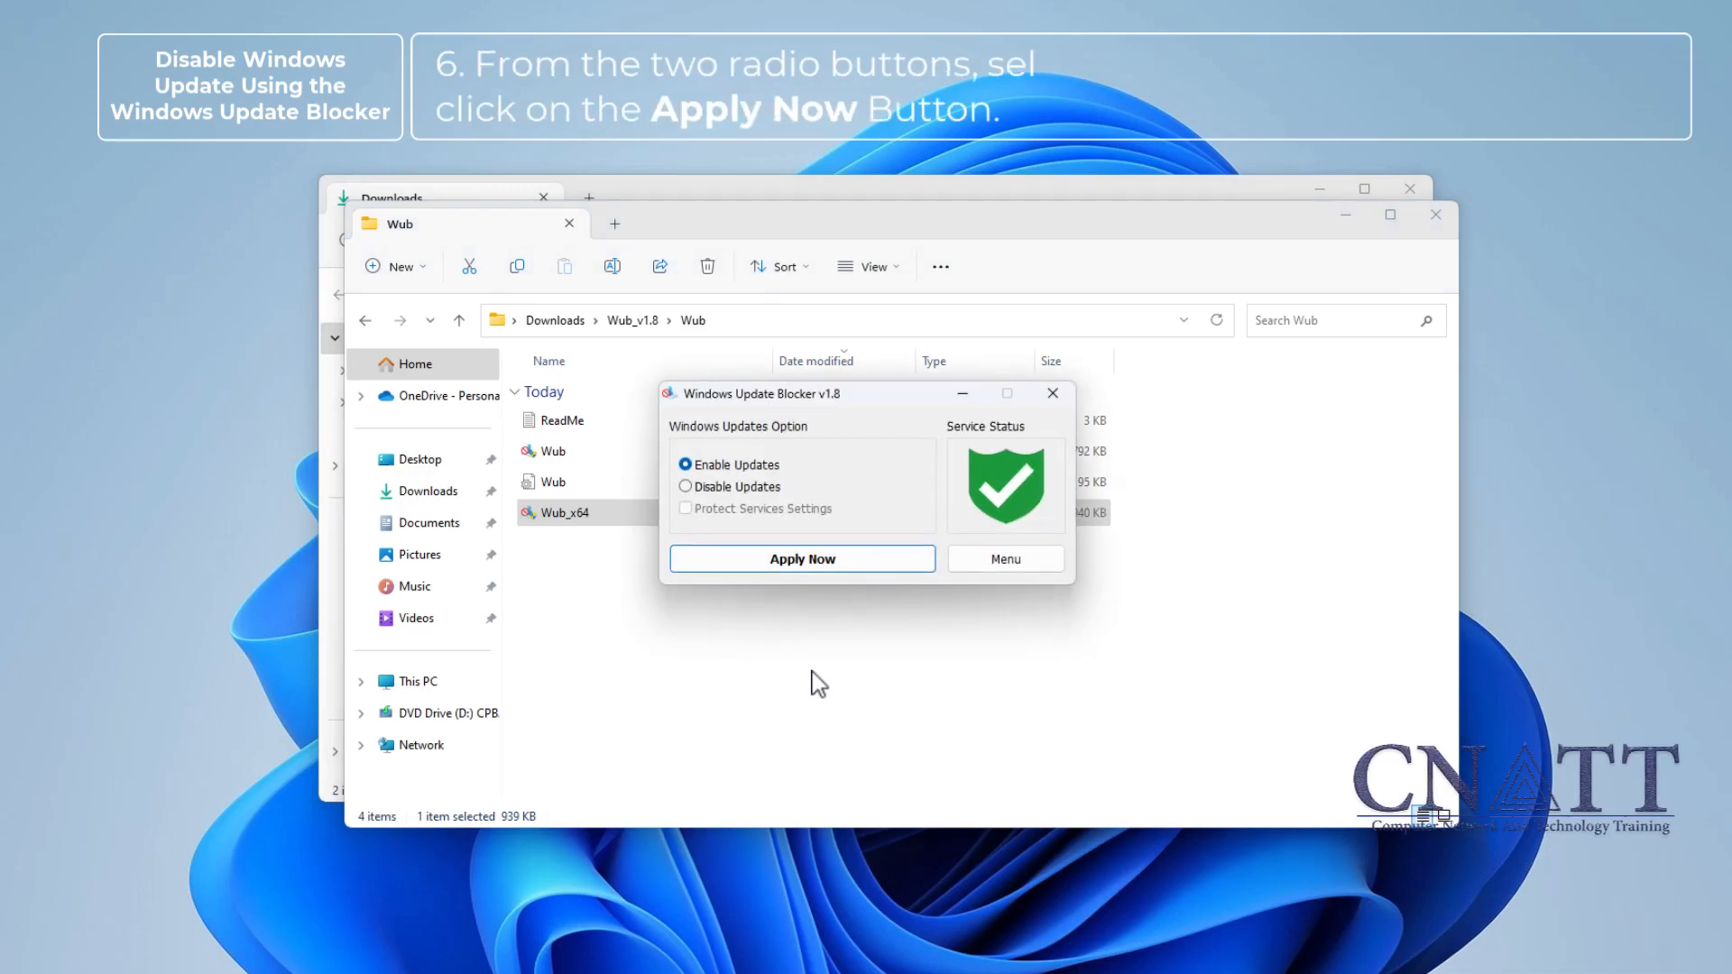
click(686, 486)
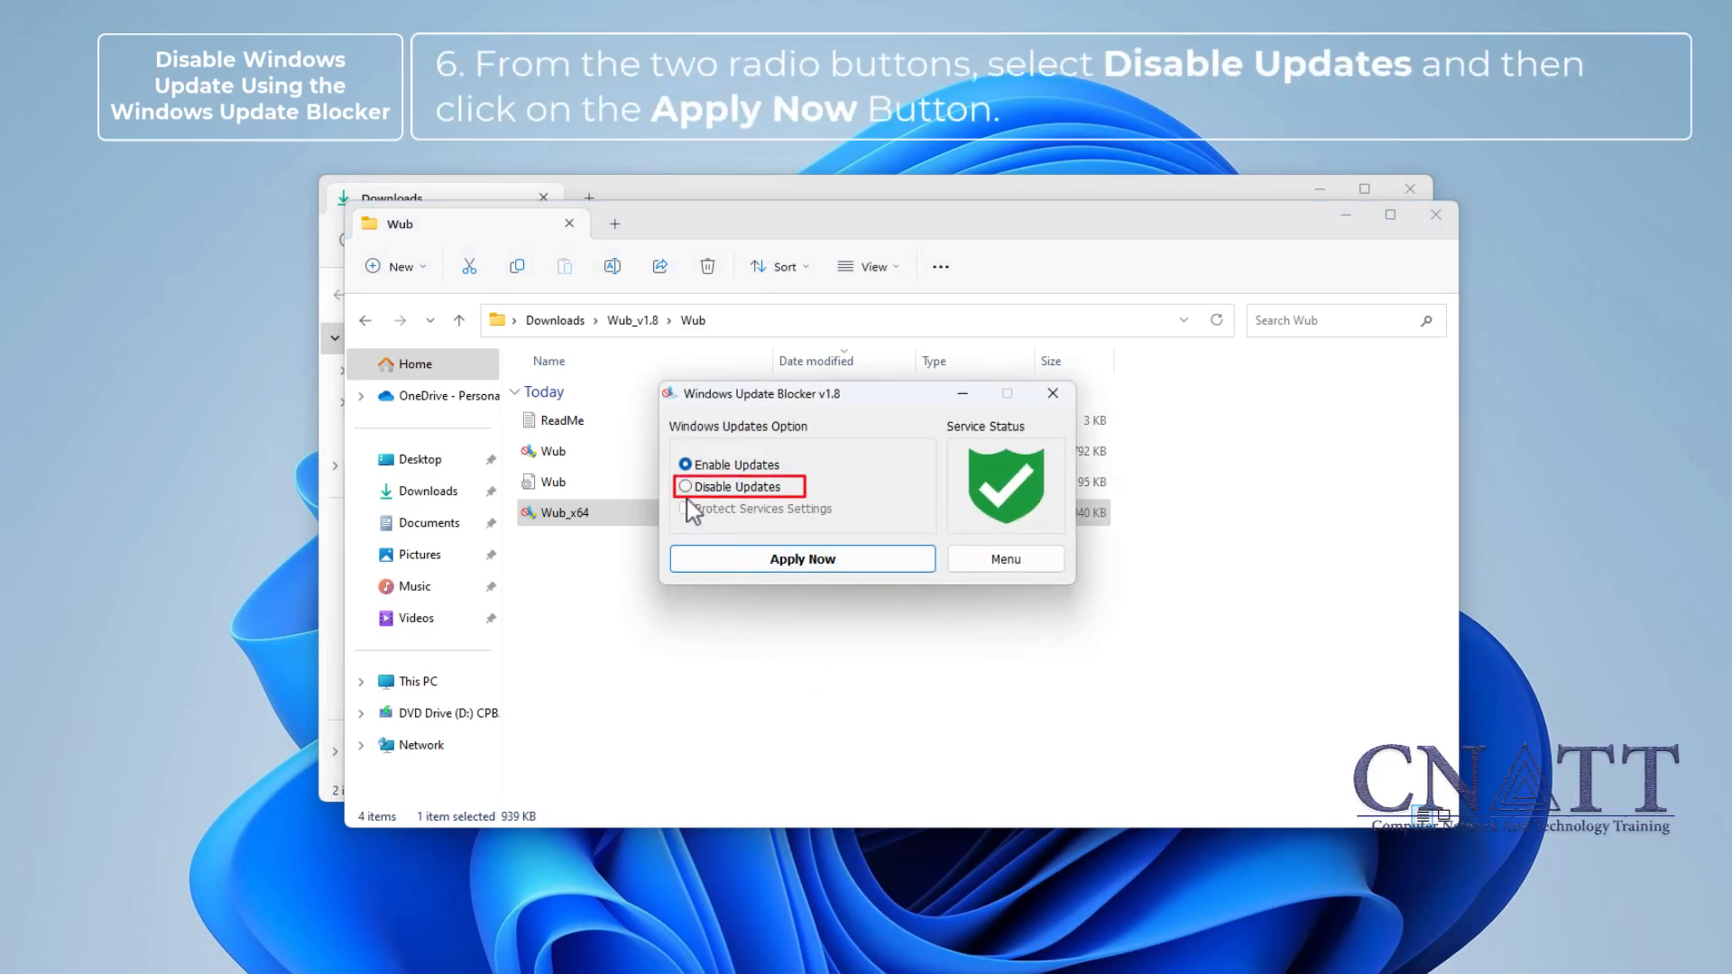
click(685, 486)
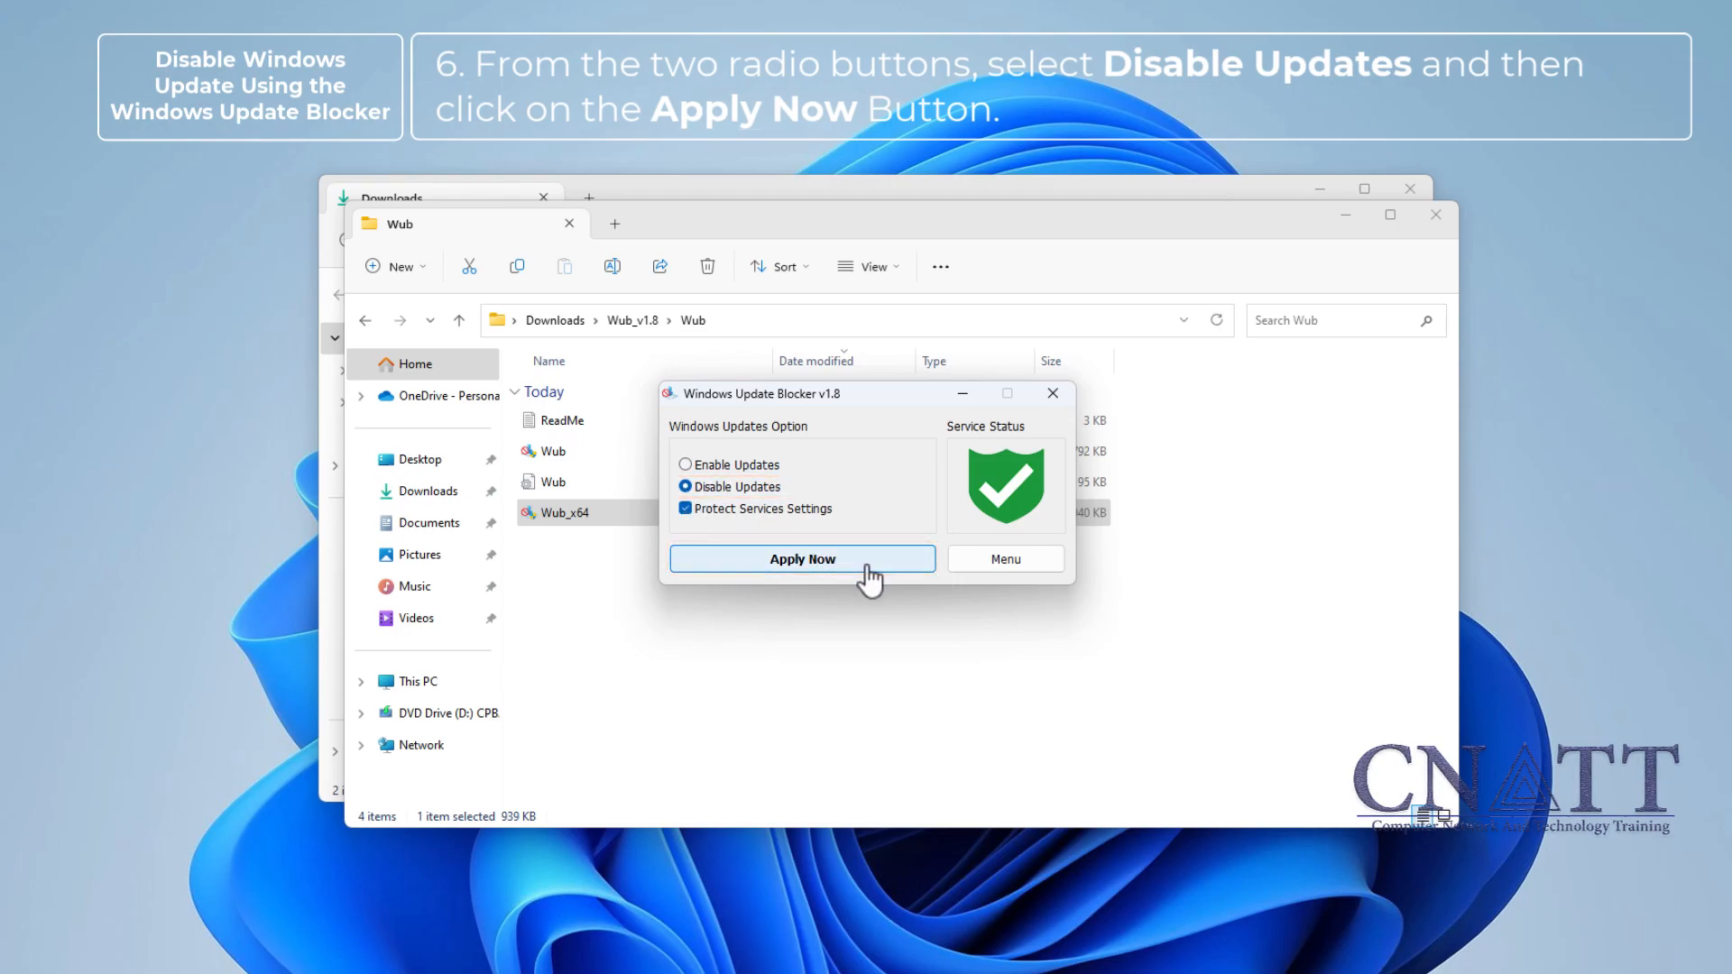
click(802, 558)
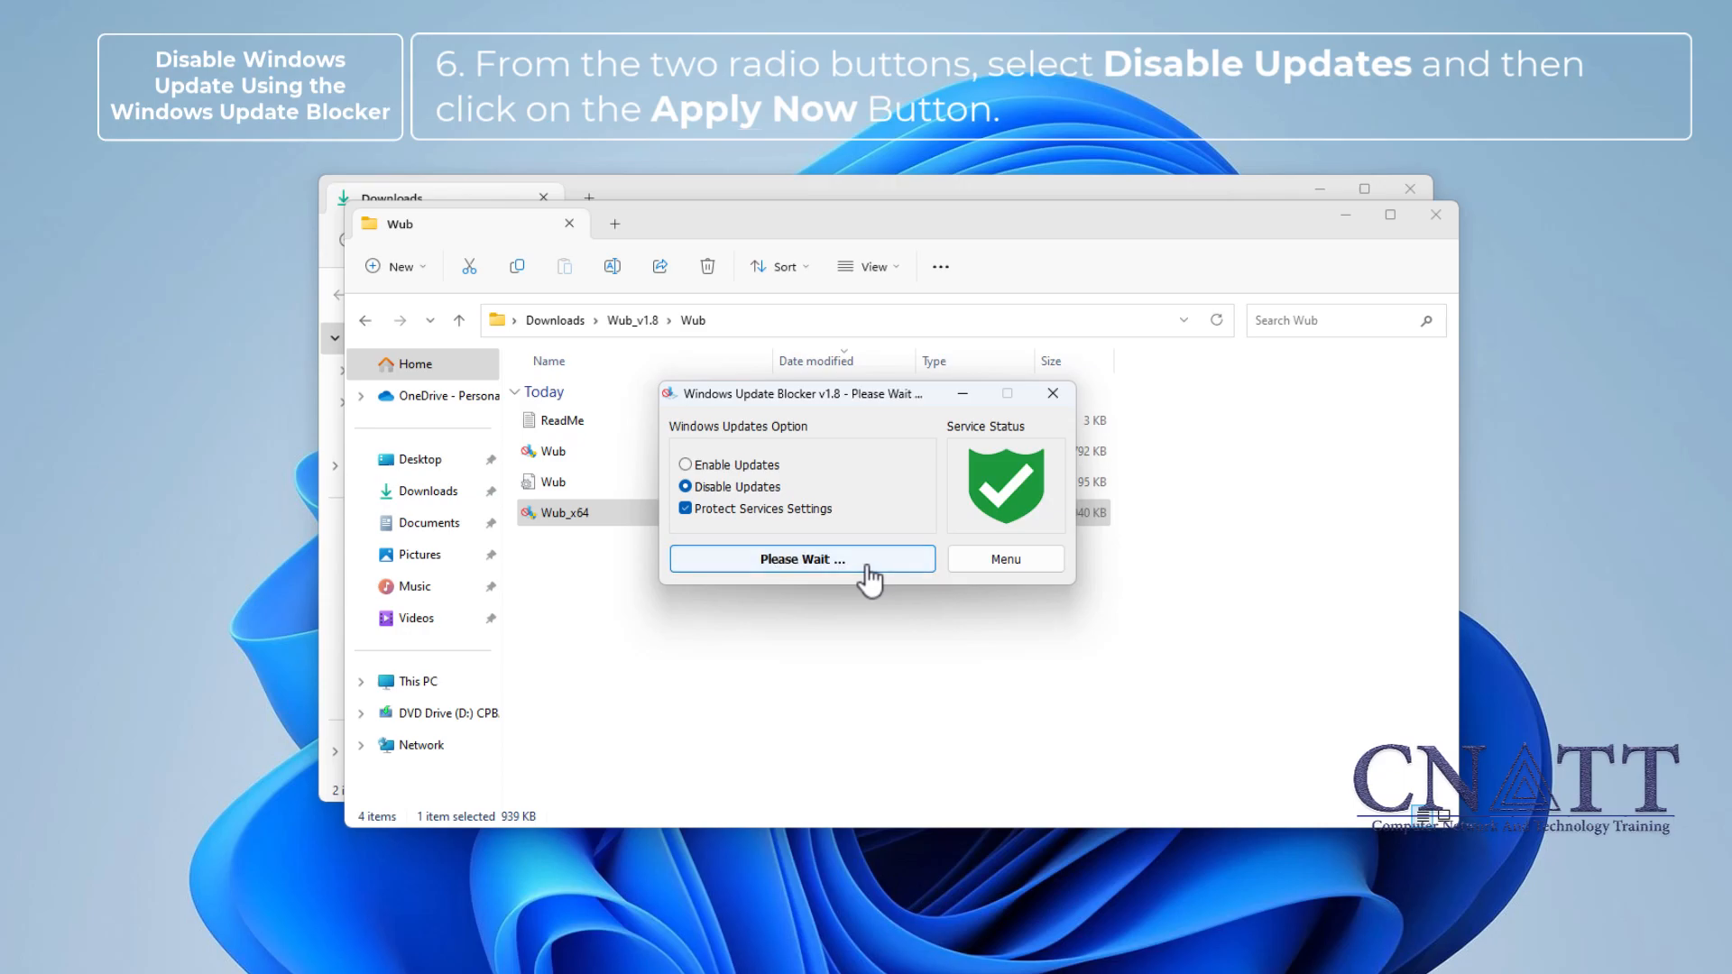
click(802, 558)
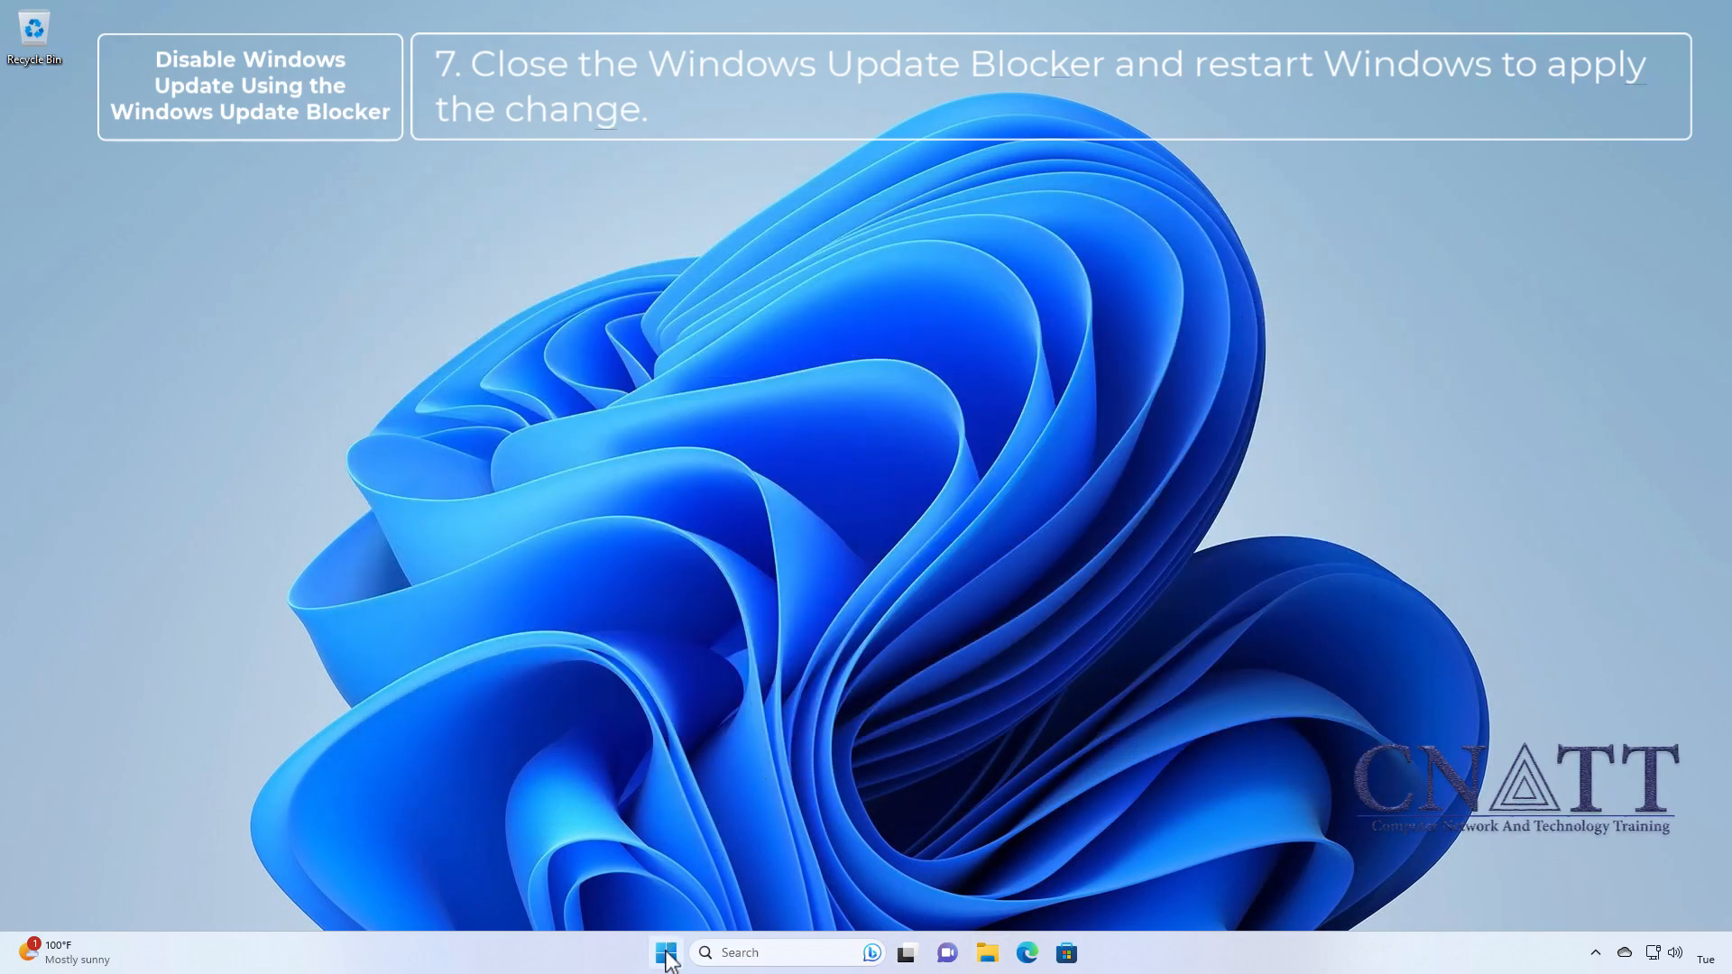
Restart Windows from the Start menu power options
click(665, 953)
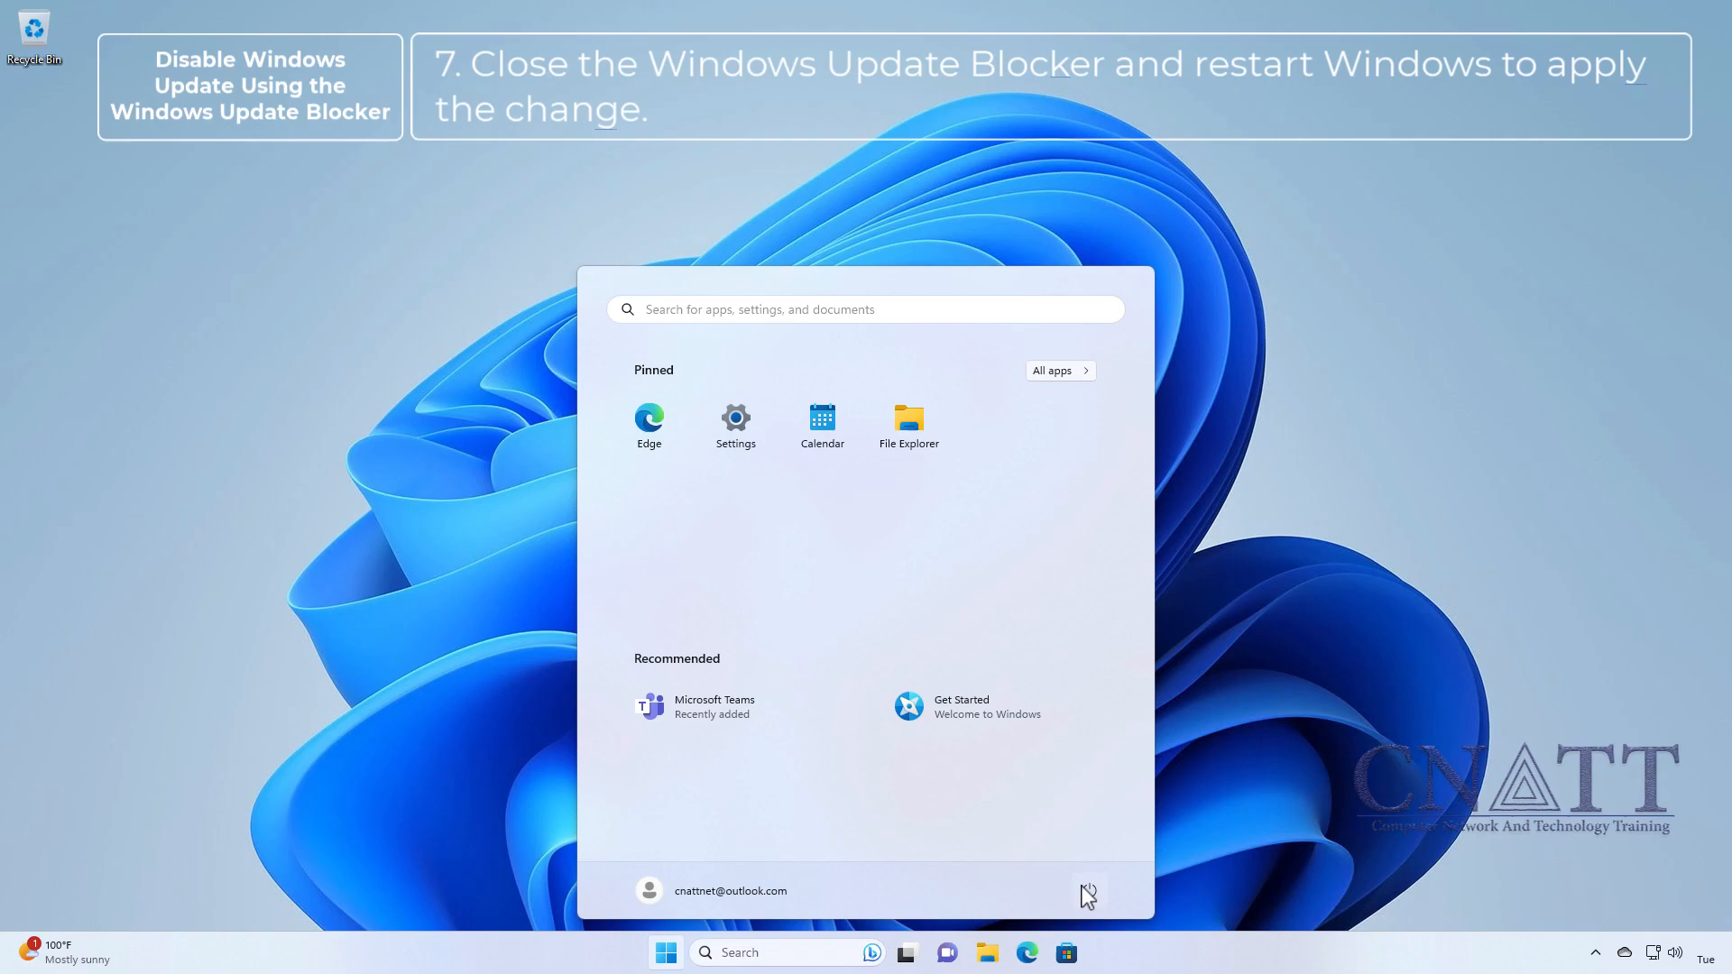
click(1088, 891)
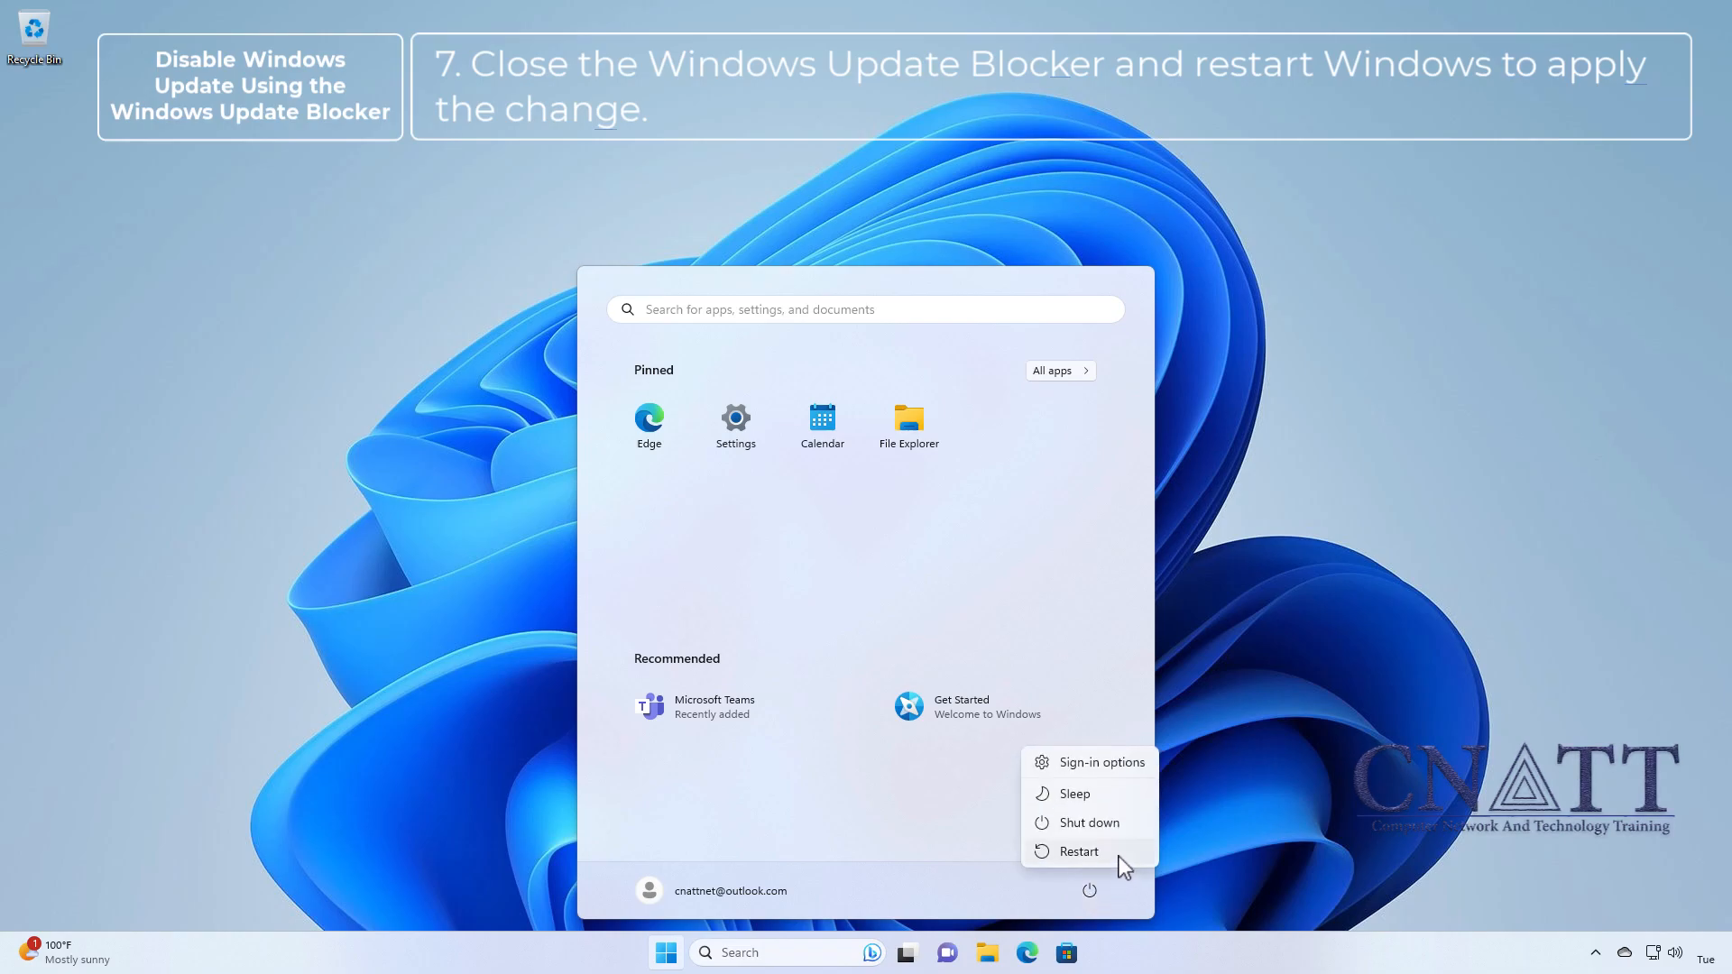
click(1077, 851)
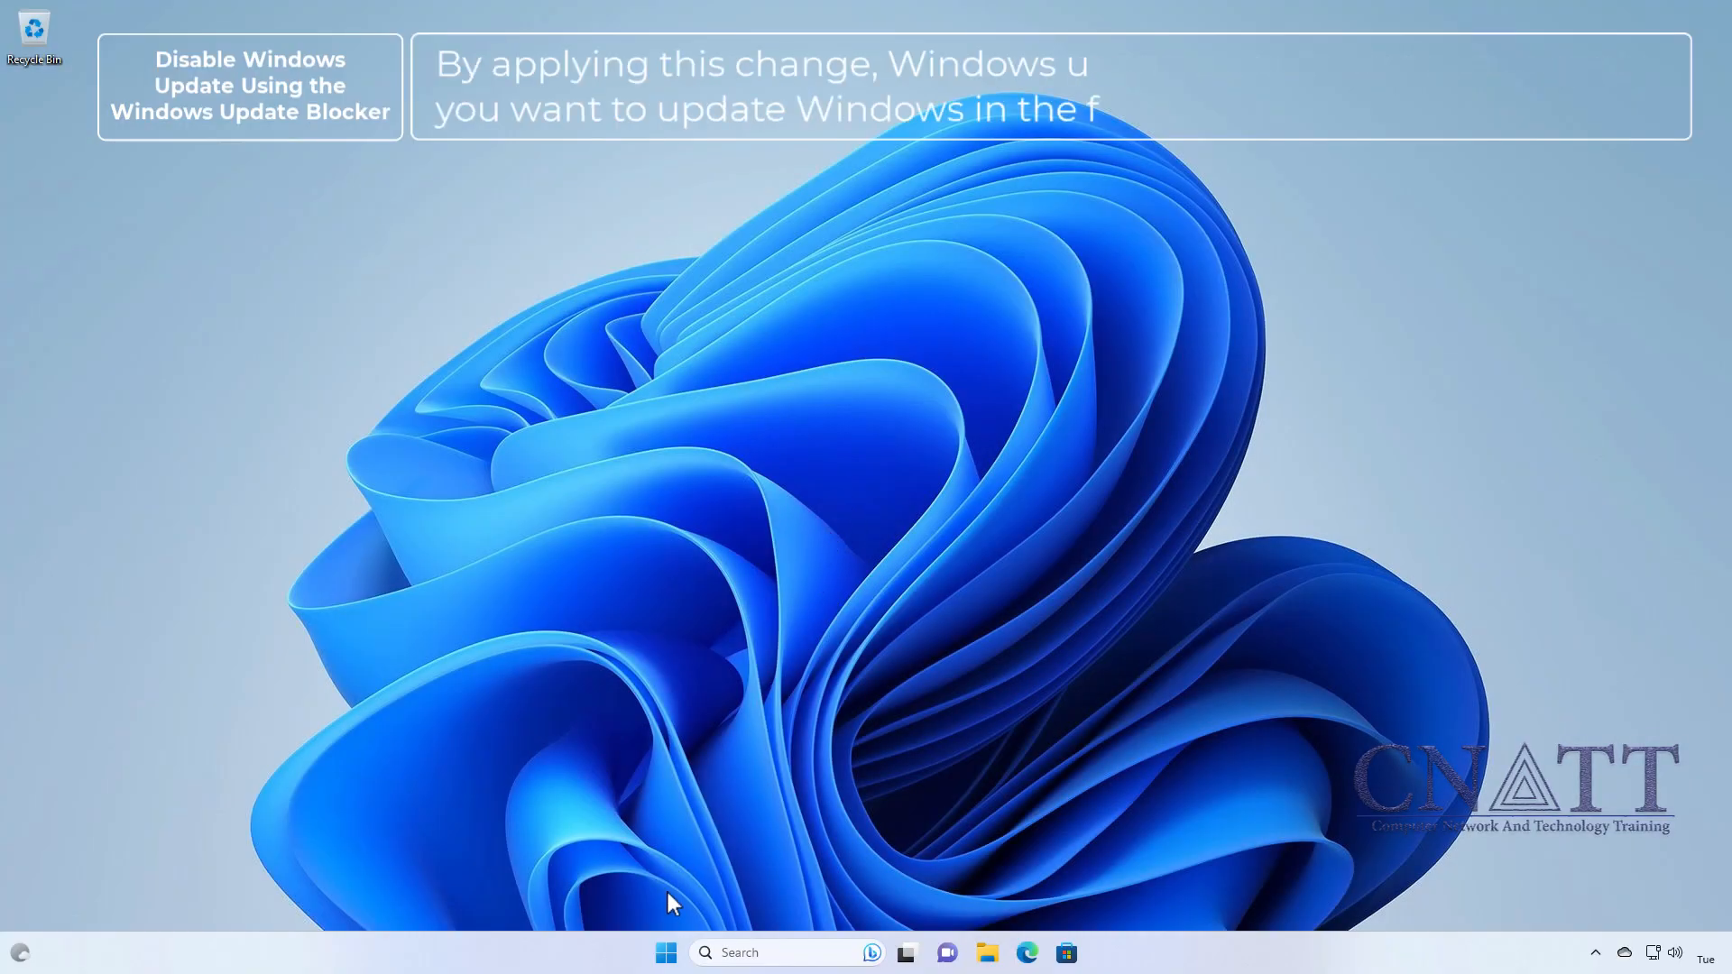
Check the Settings Windows Update page after the restart, which reads up to date
click(665, 953)
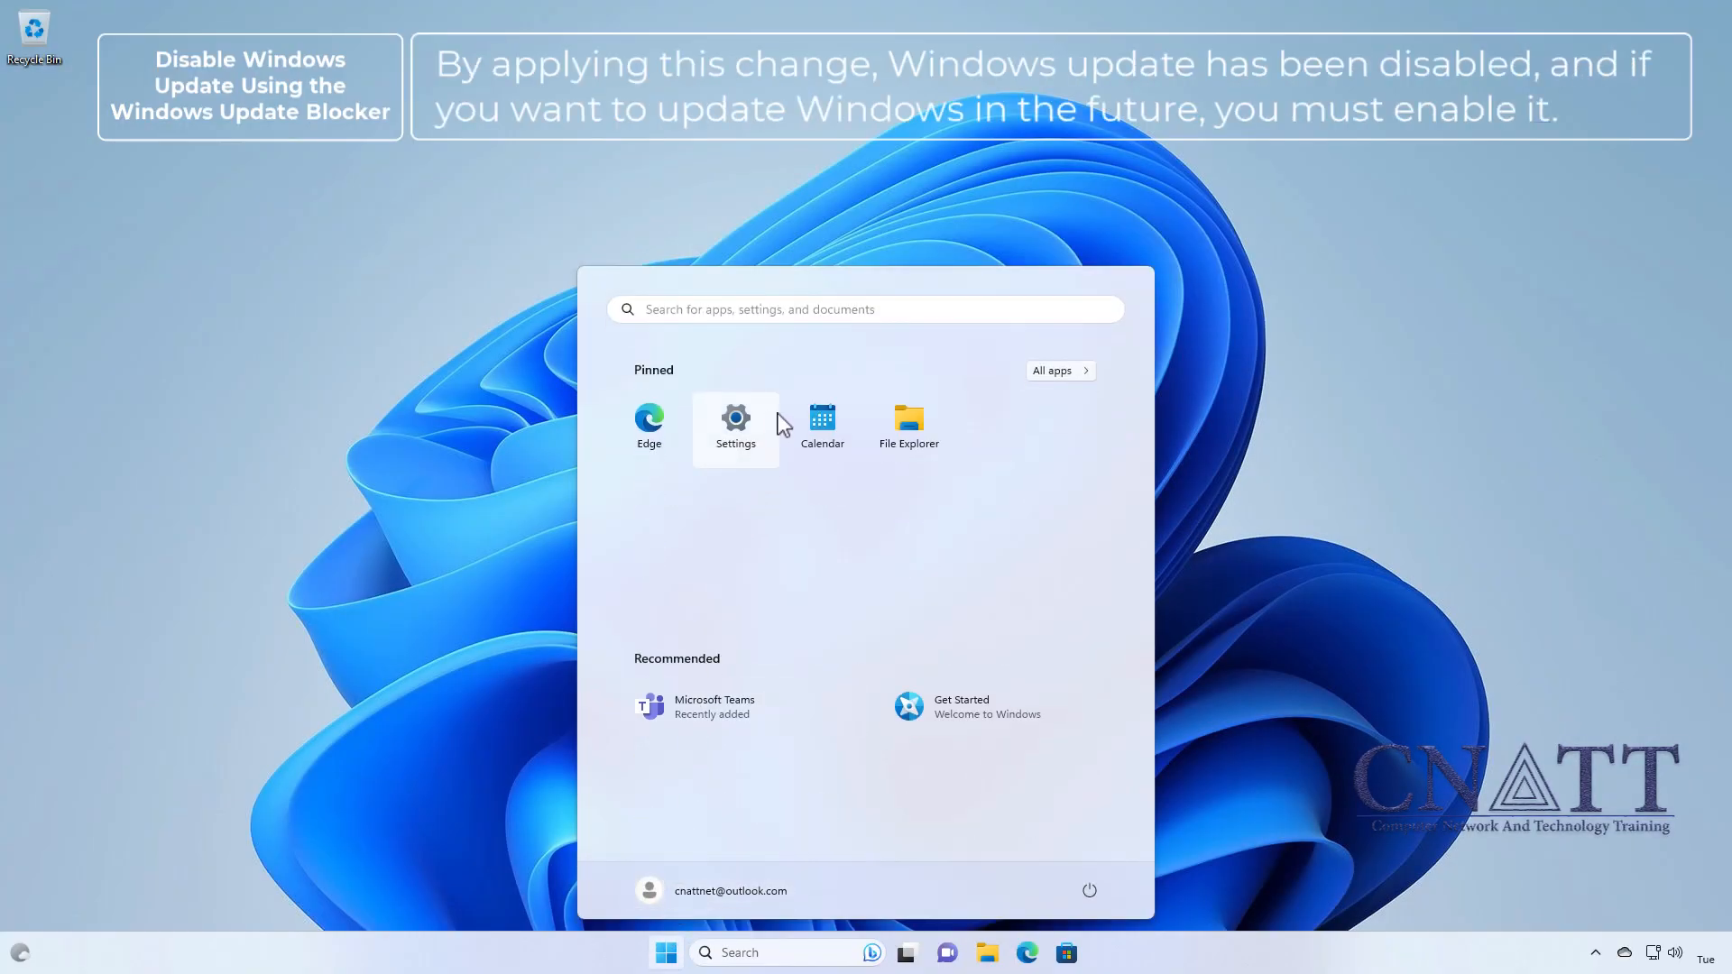
click(734, 417)
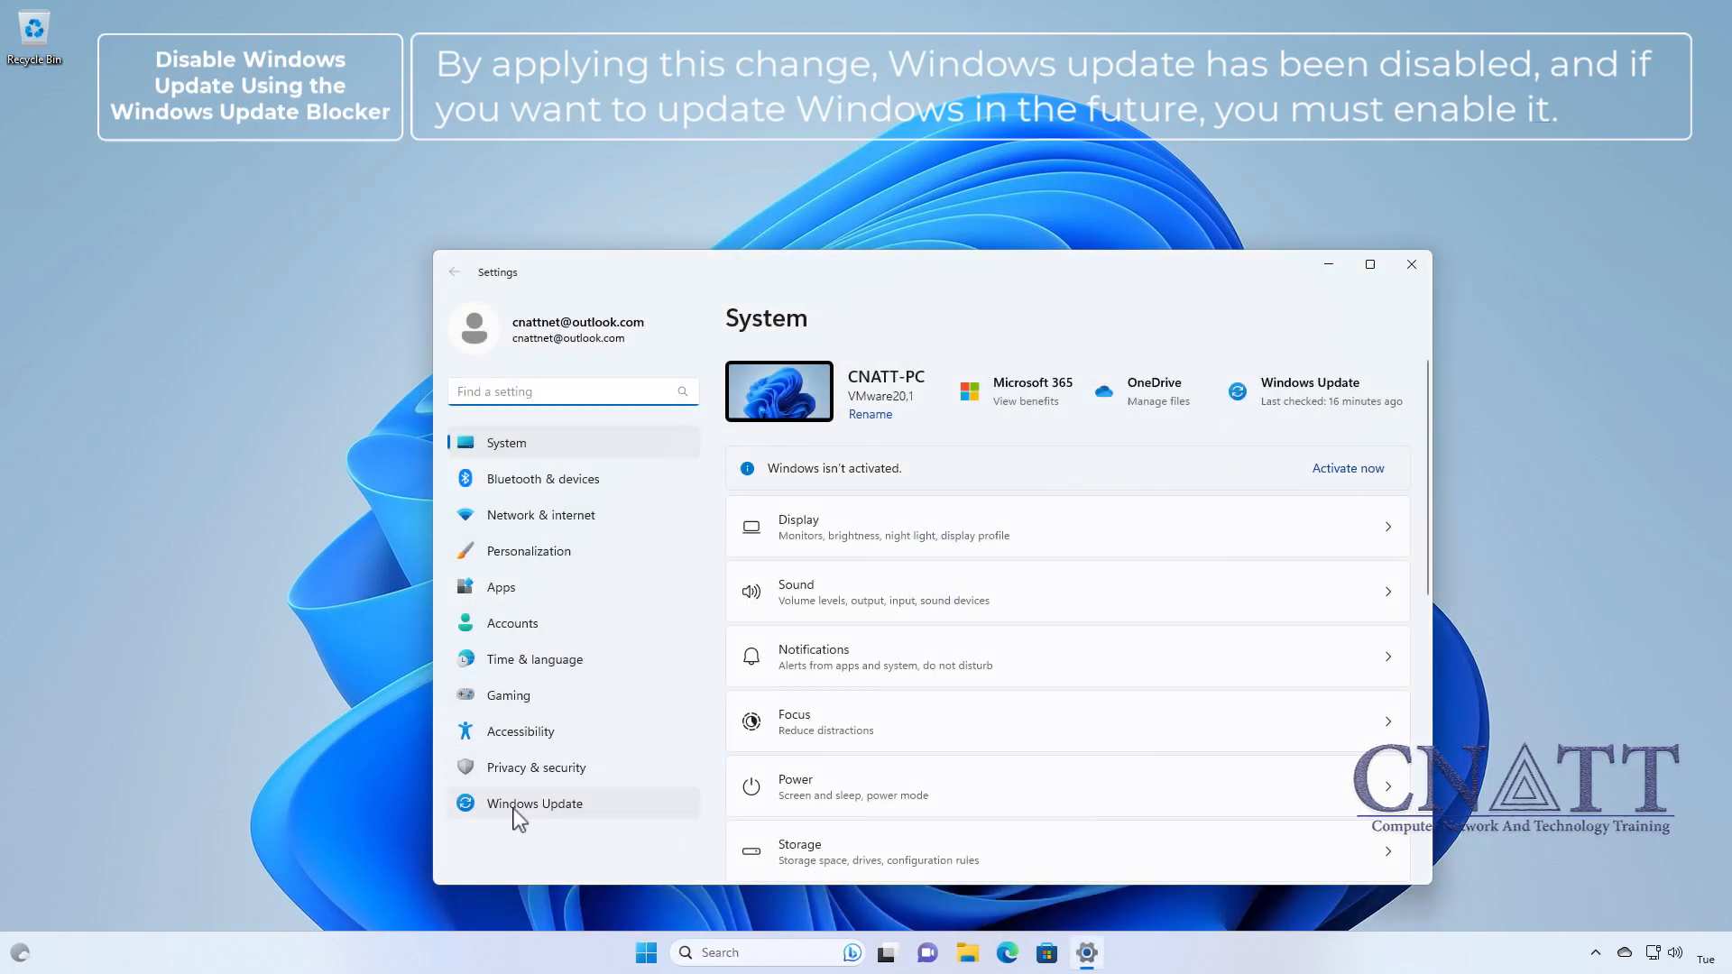
click(533, 803)
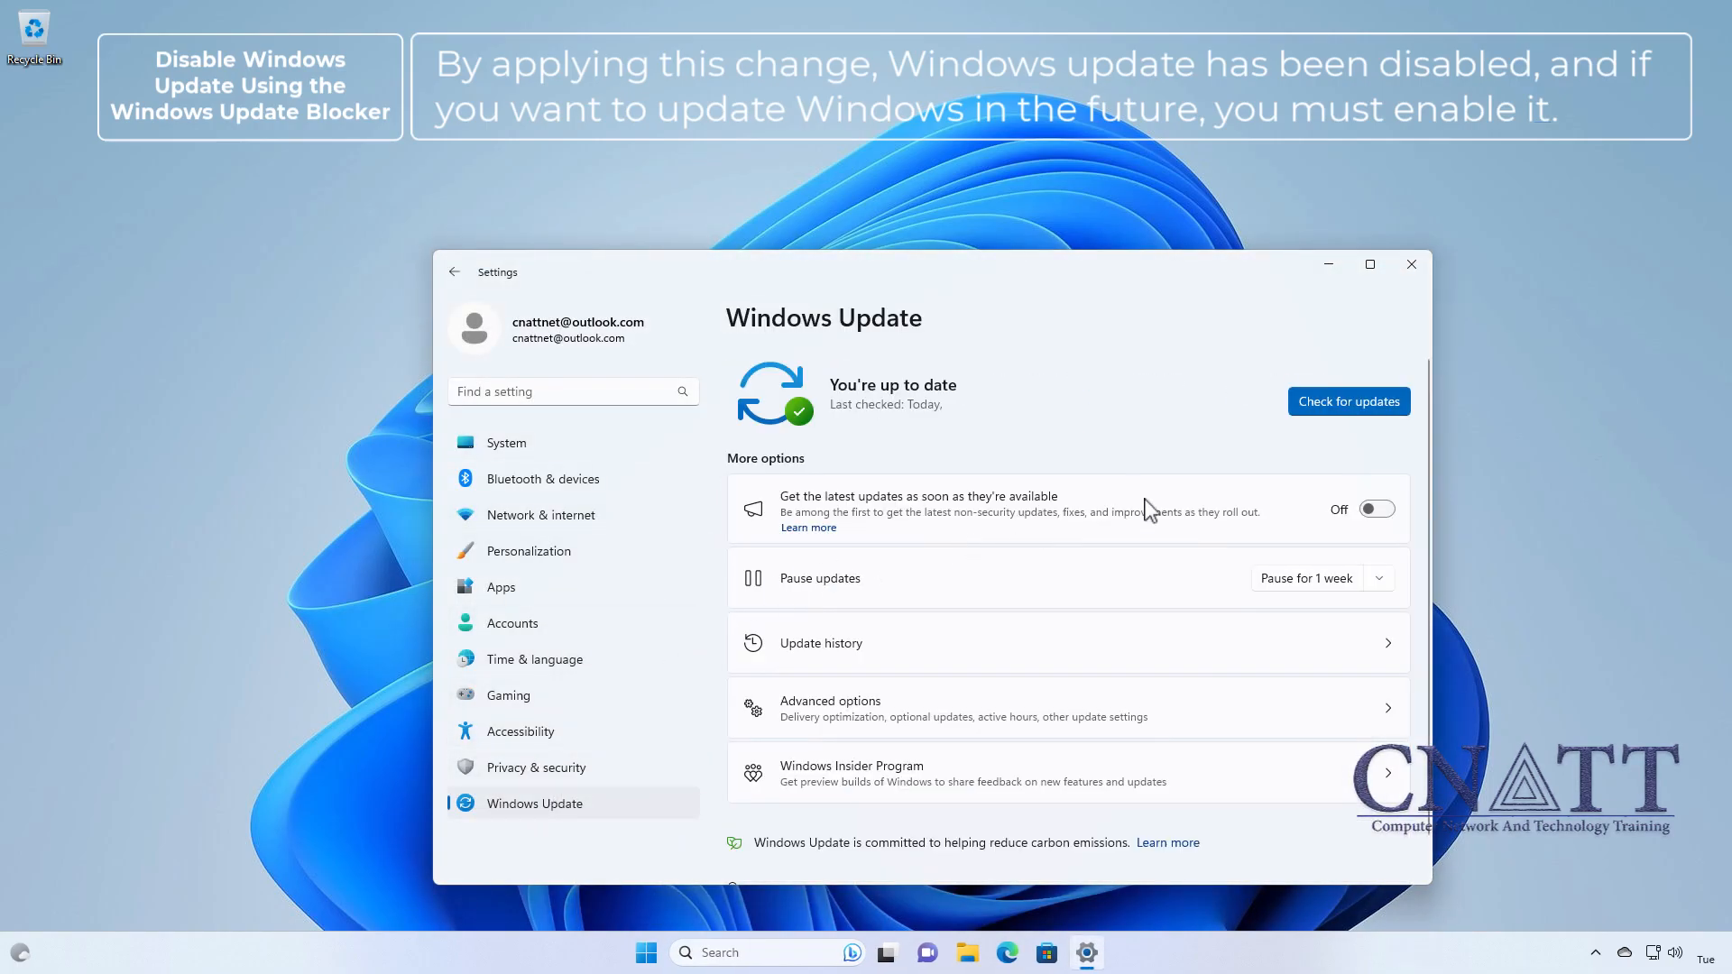
click(1348, 401)
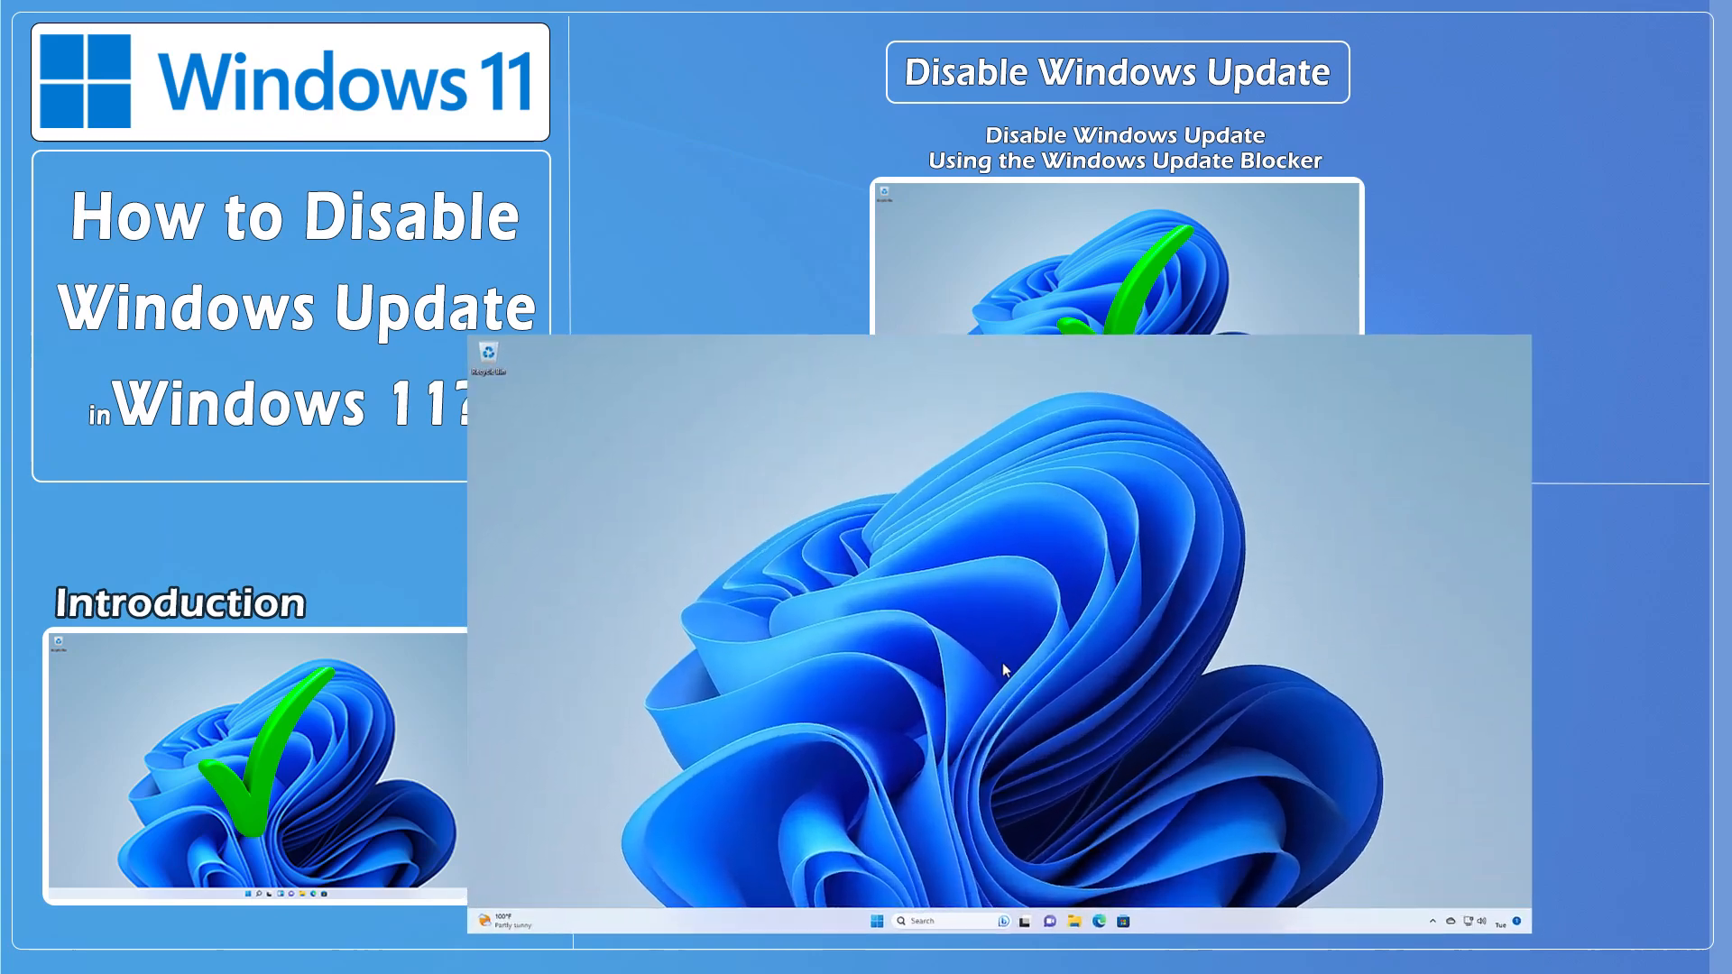
From Downloads > Wub_v1.8, run Wub_x64 as administrator and approve the UAC prompt
right_click(984, 952)
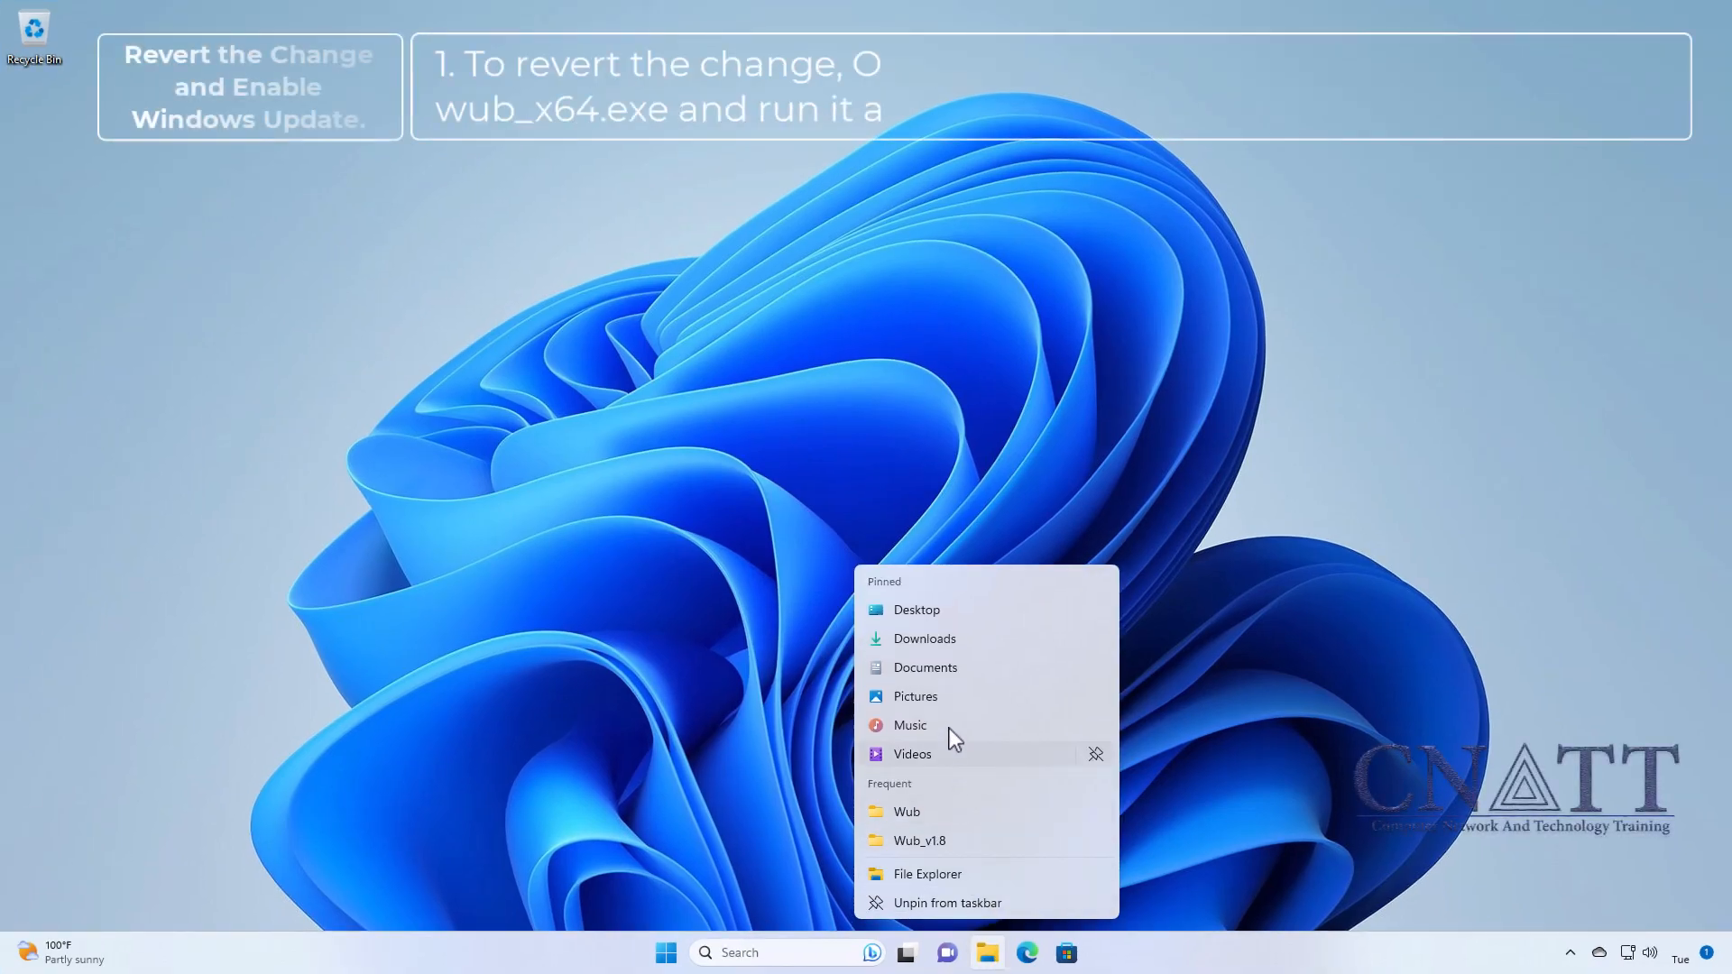
click(924, 638)
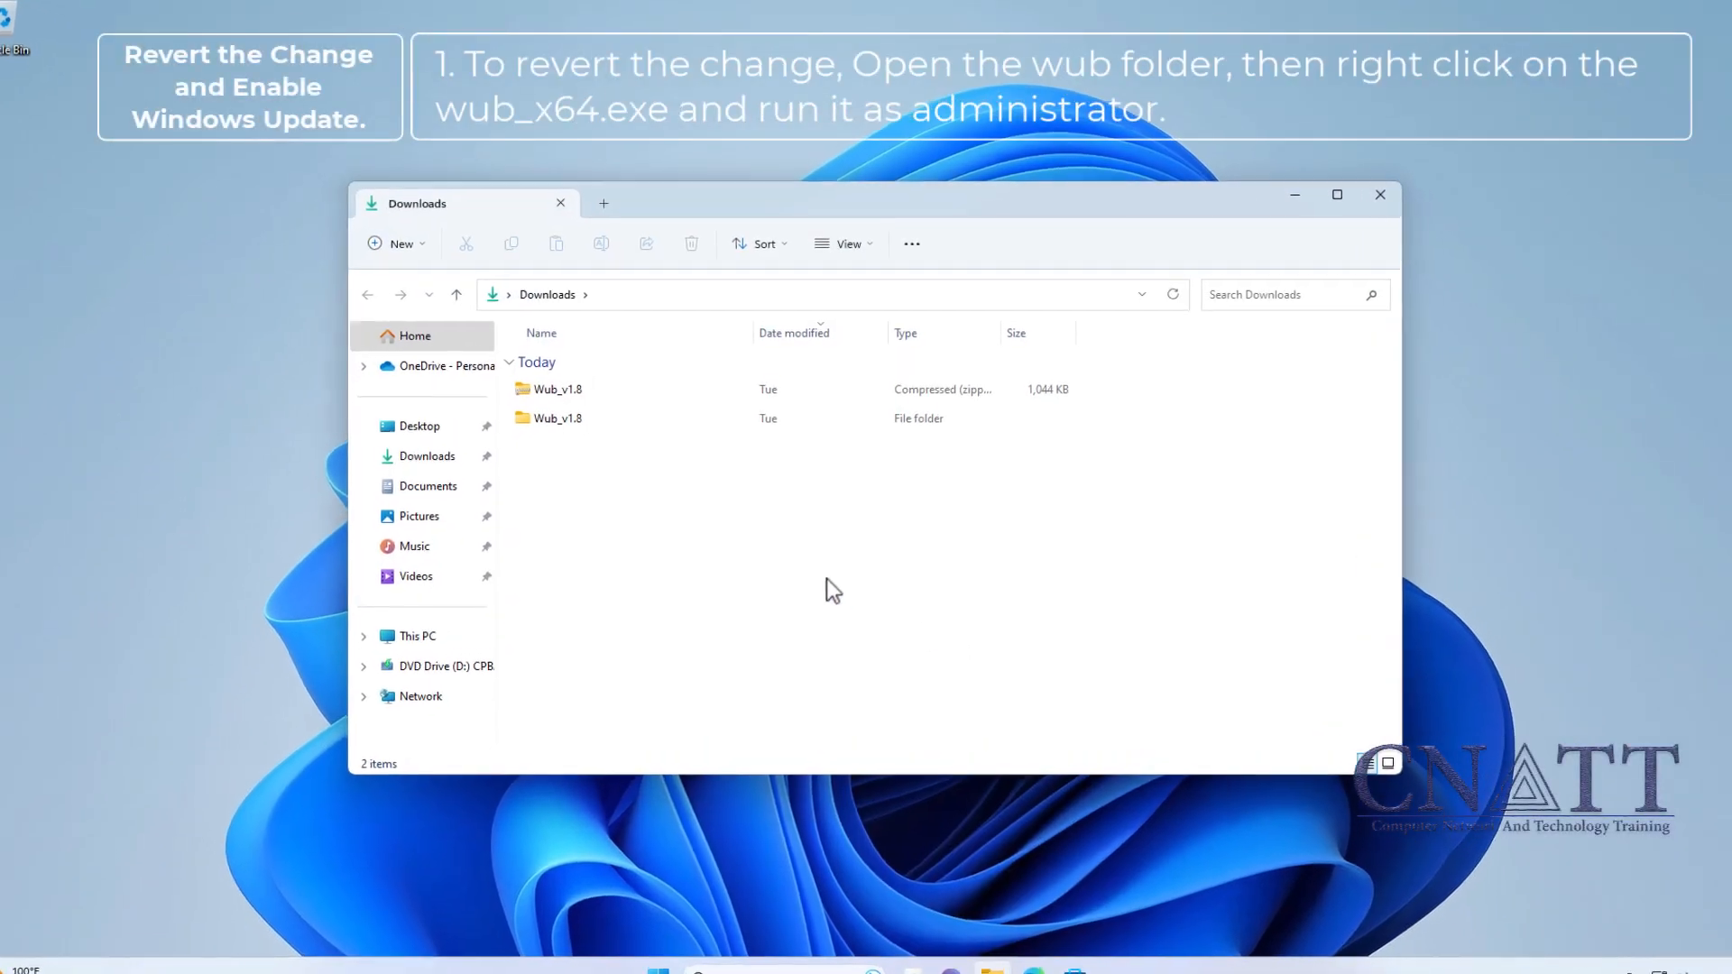
double_click(557, 418)
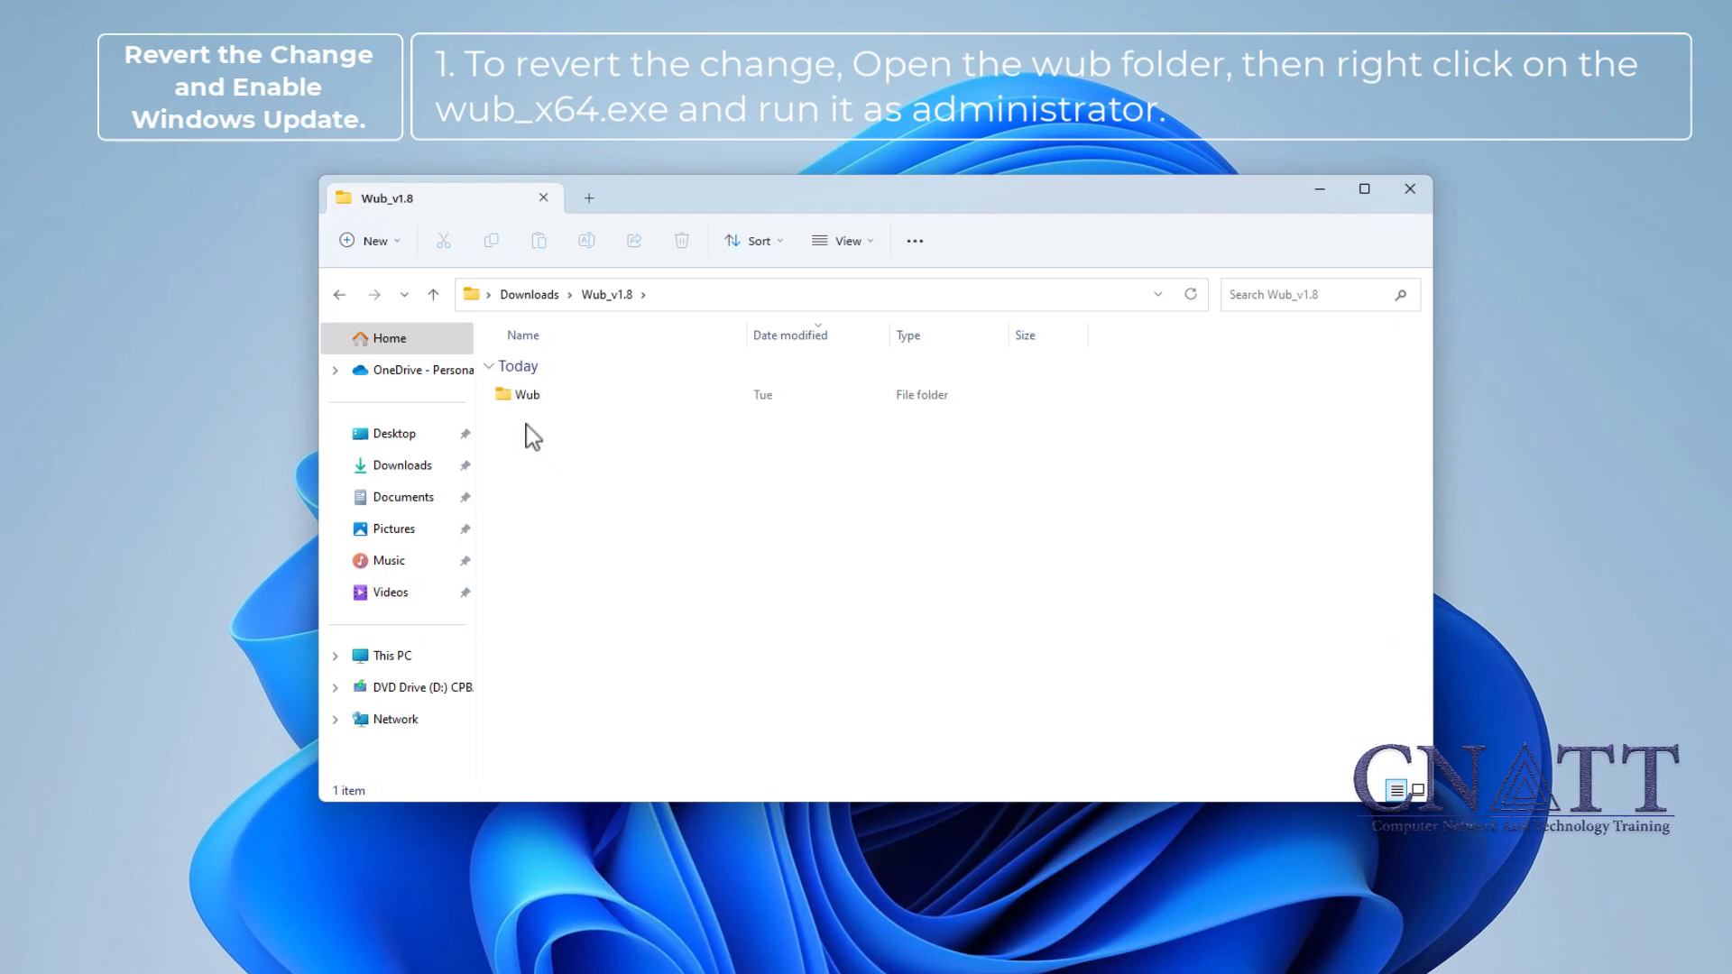
right_click(534, 488)
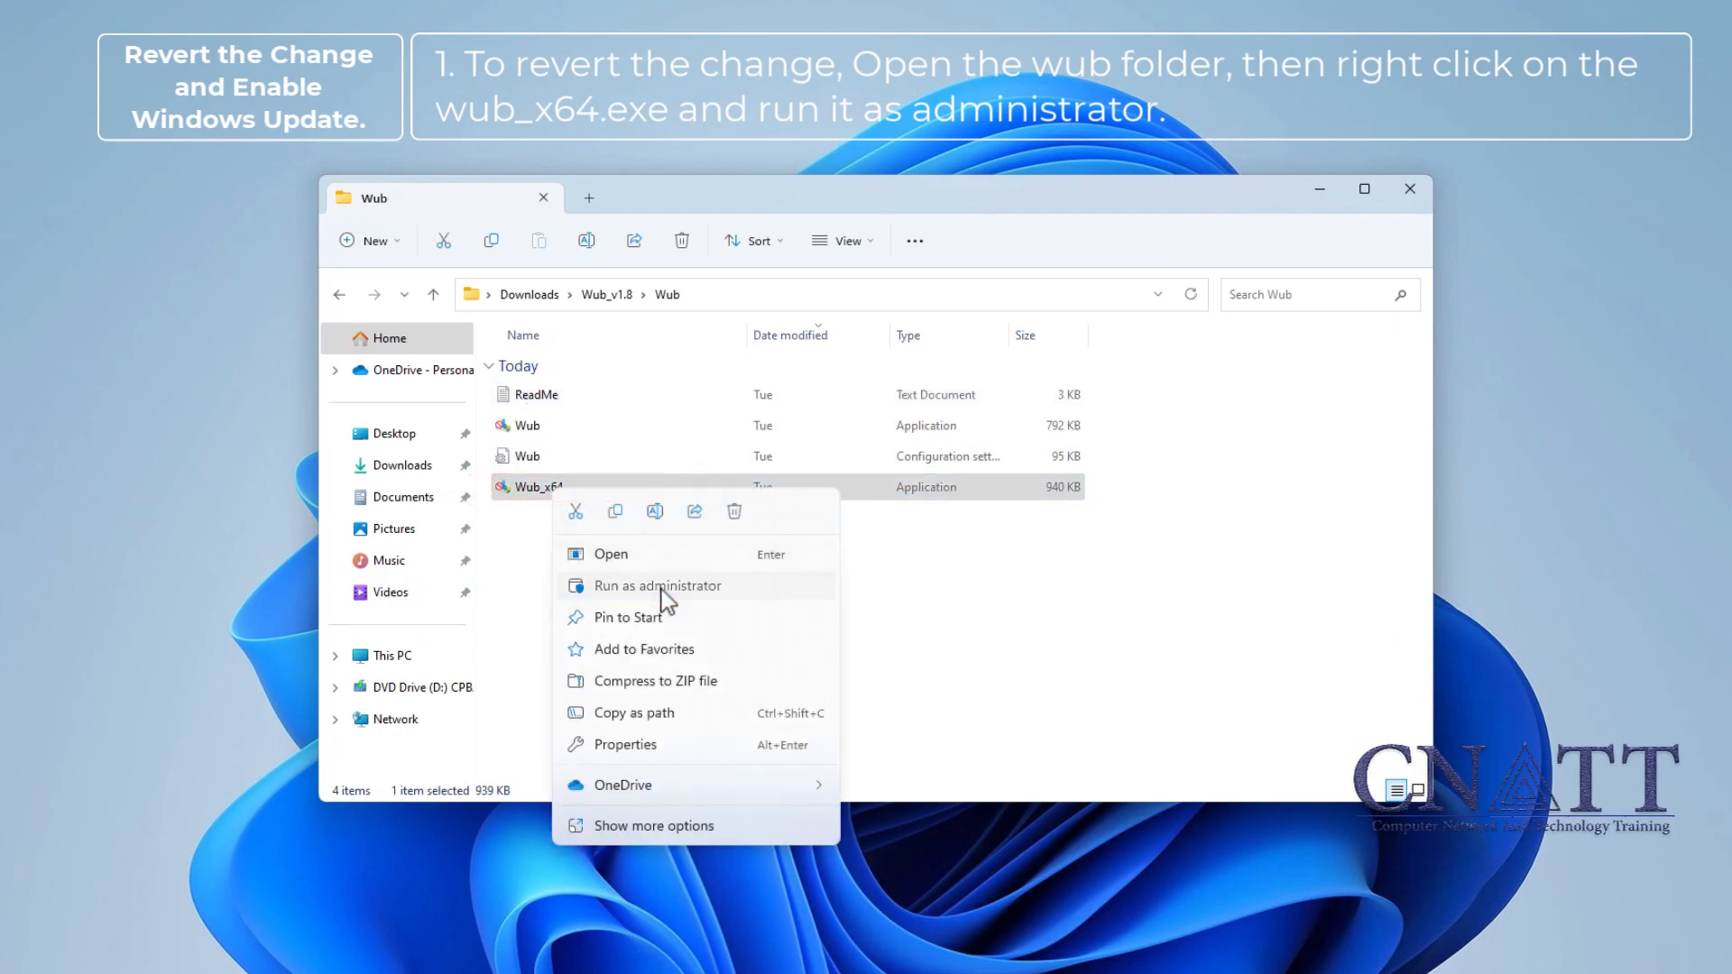
click(658, 585)
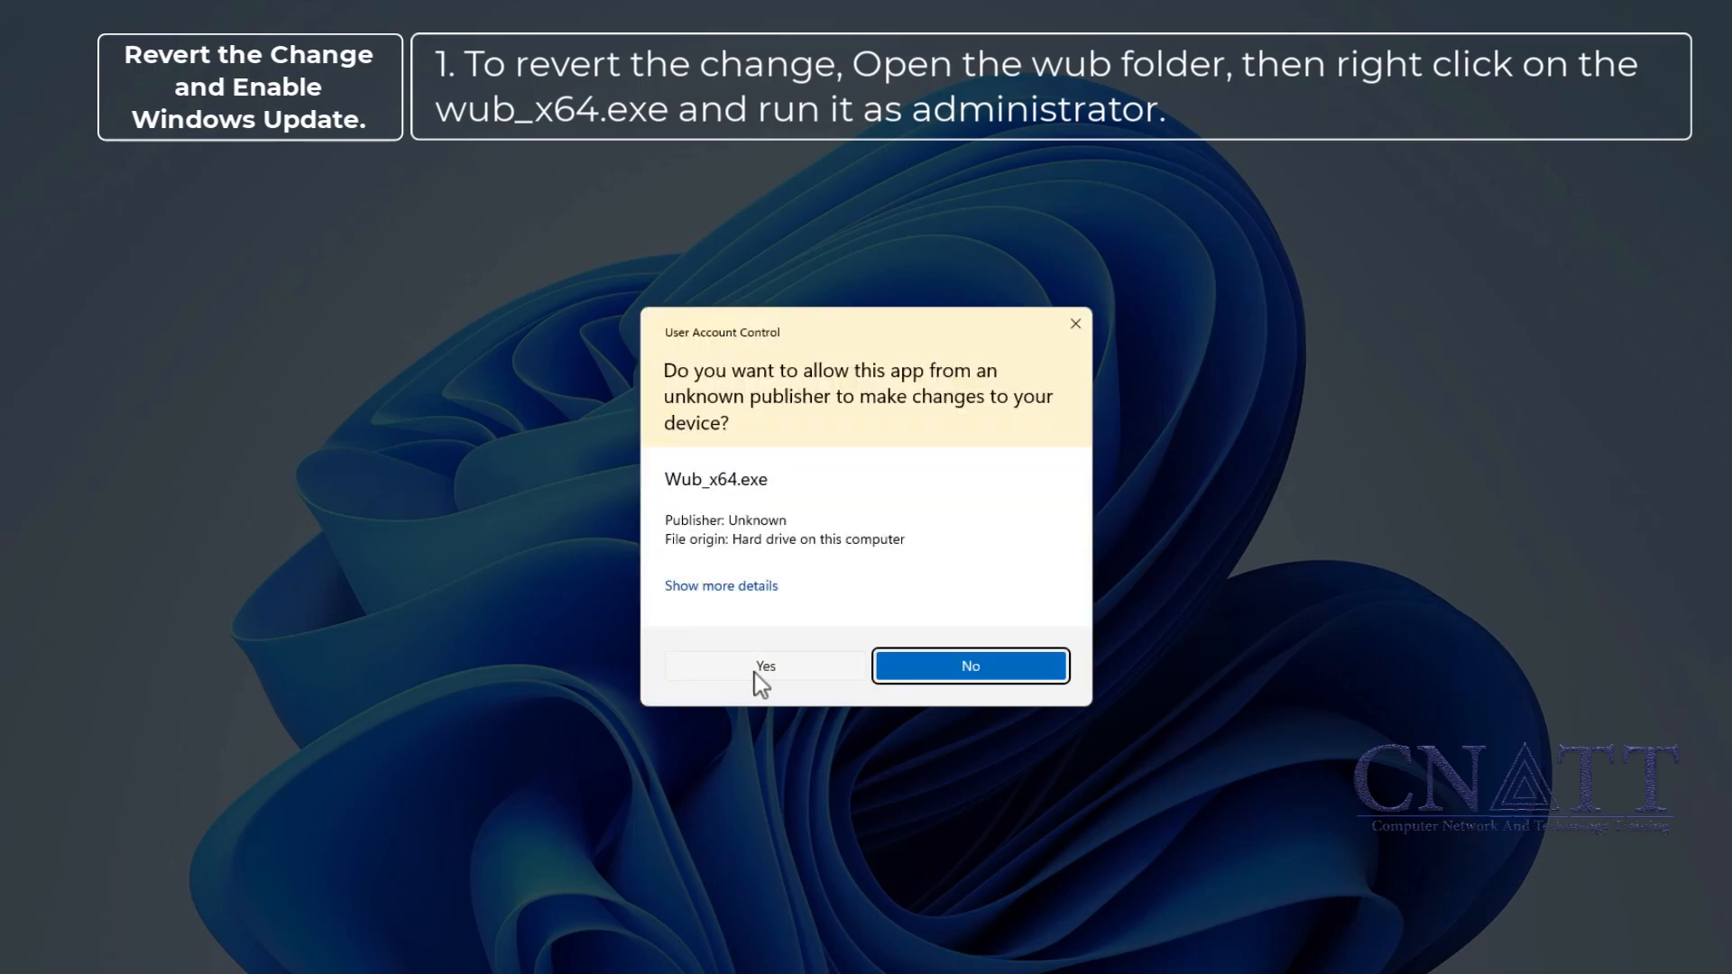
click(765, 665)
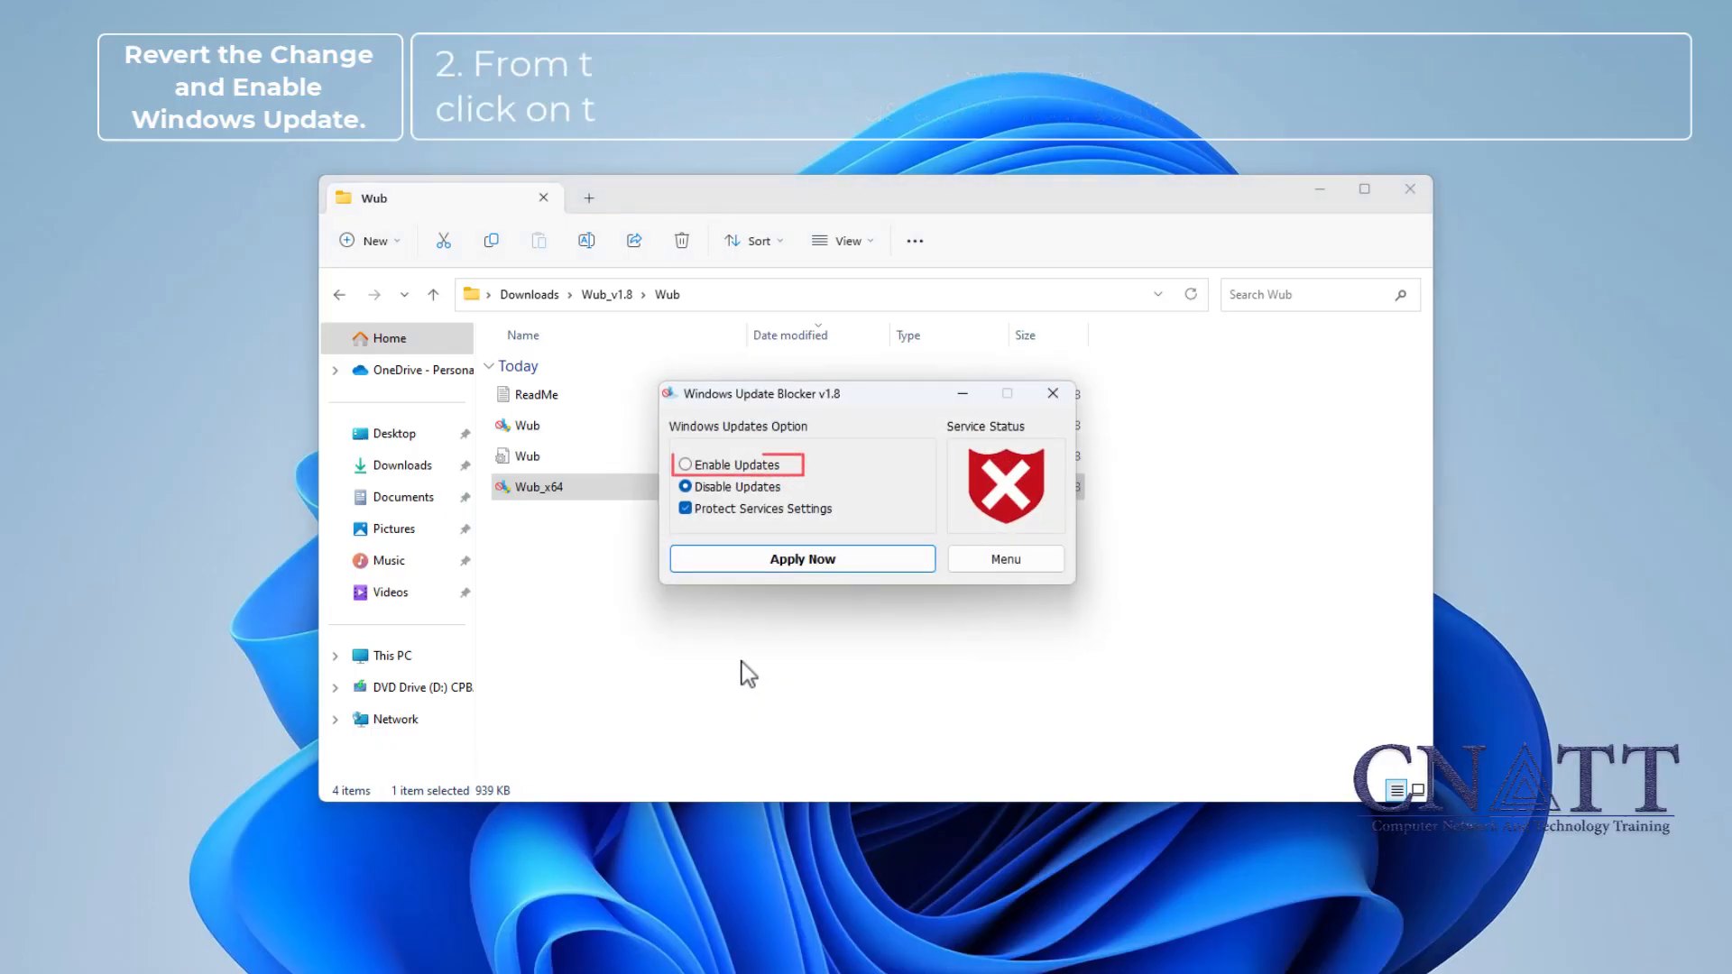
Apply Enable Updates in Windows Update Blocker, then close the tool and the Wub folder
click(685, 463)
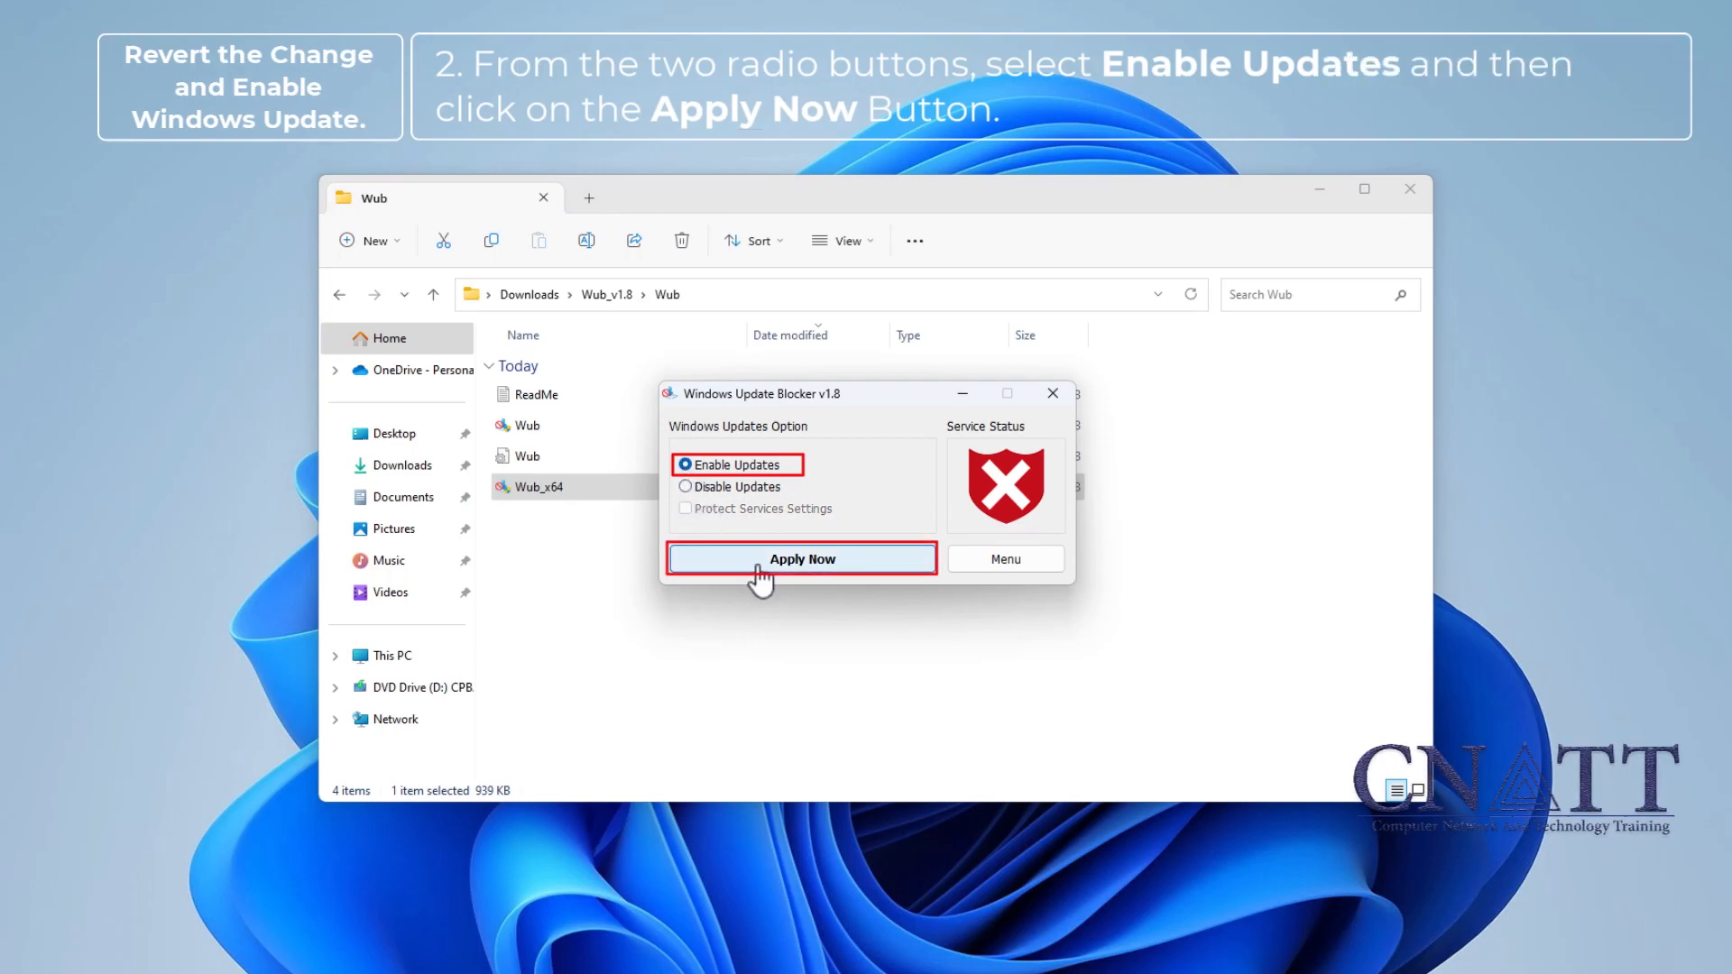
click(801, 558)
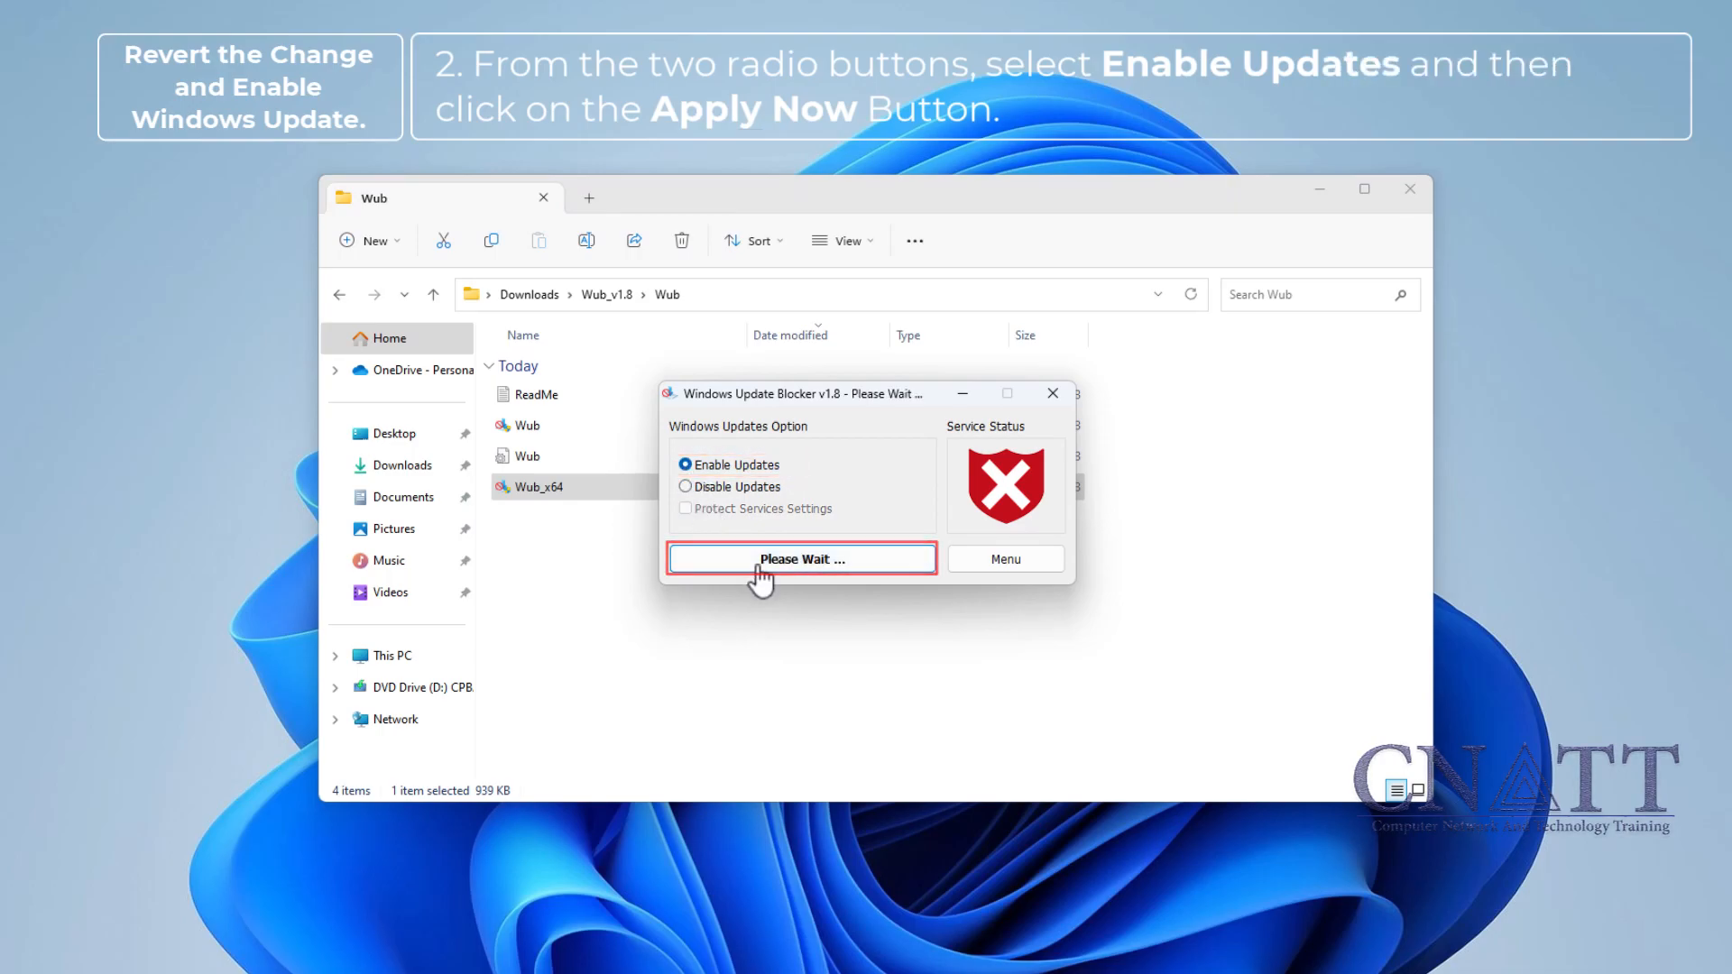
click(801, 557)
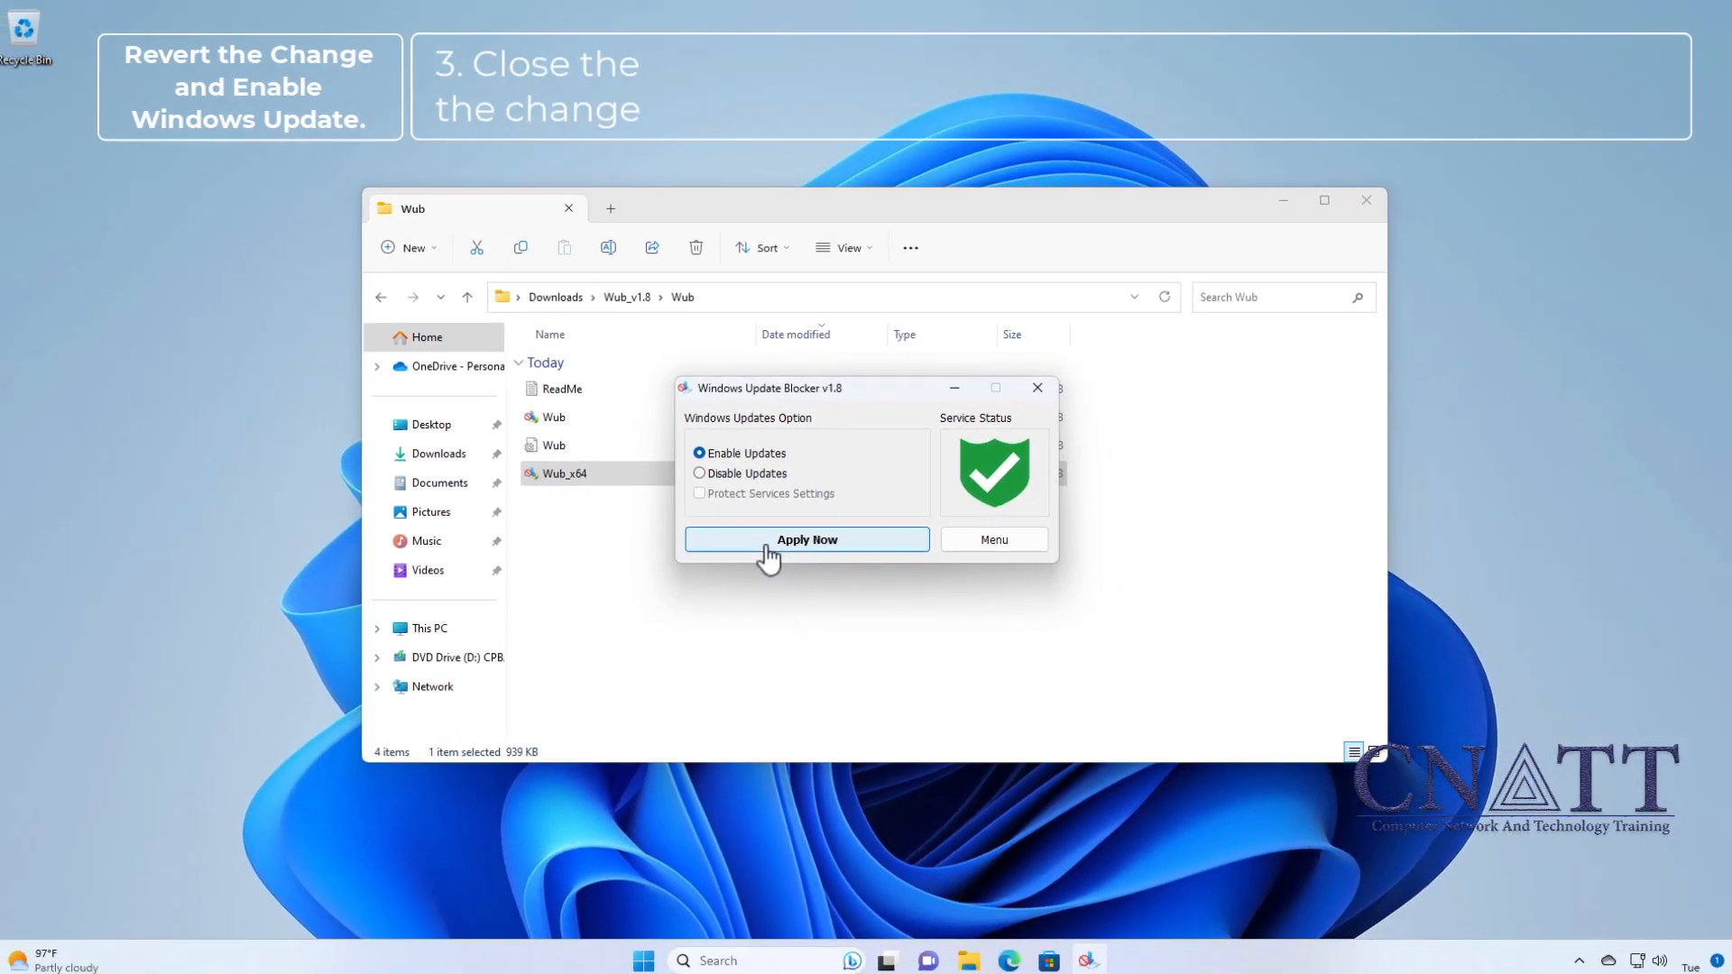
click(1034, 387)
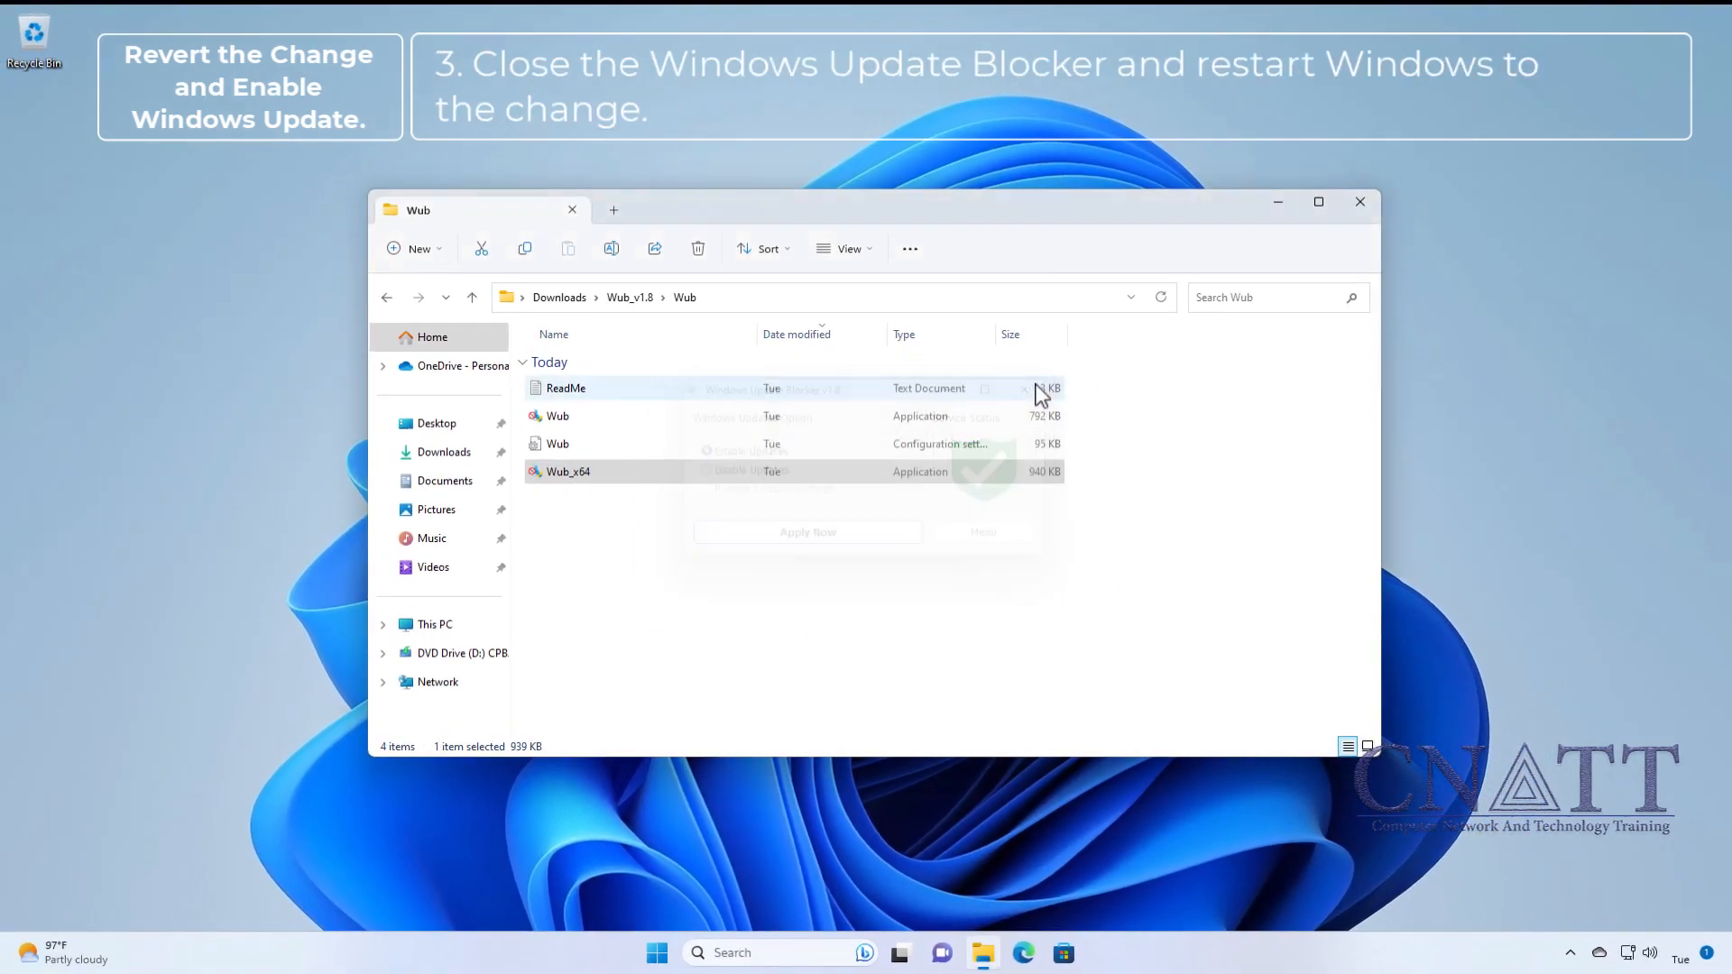
click(1359, 202)
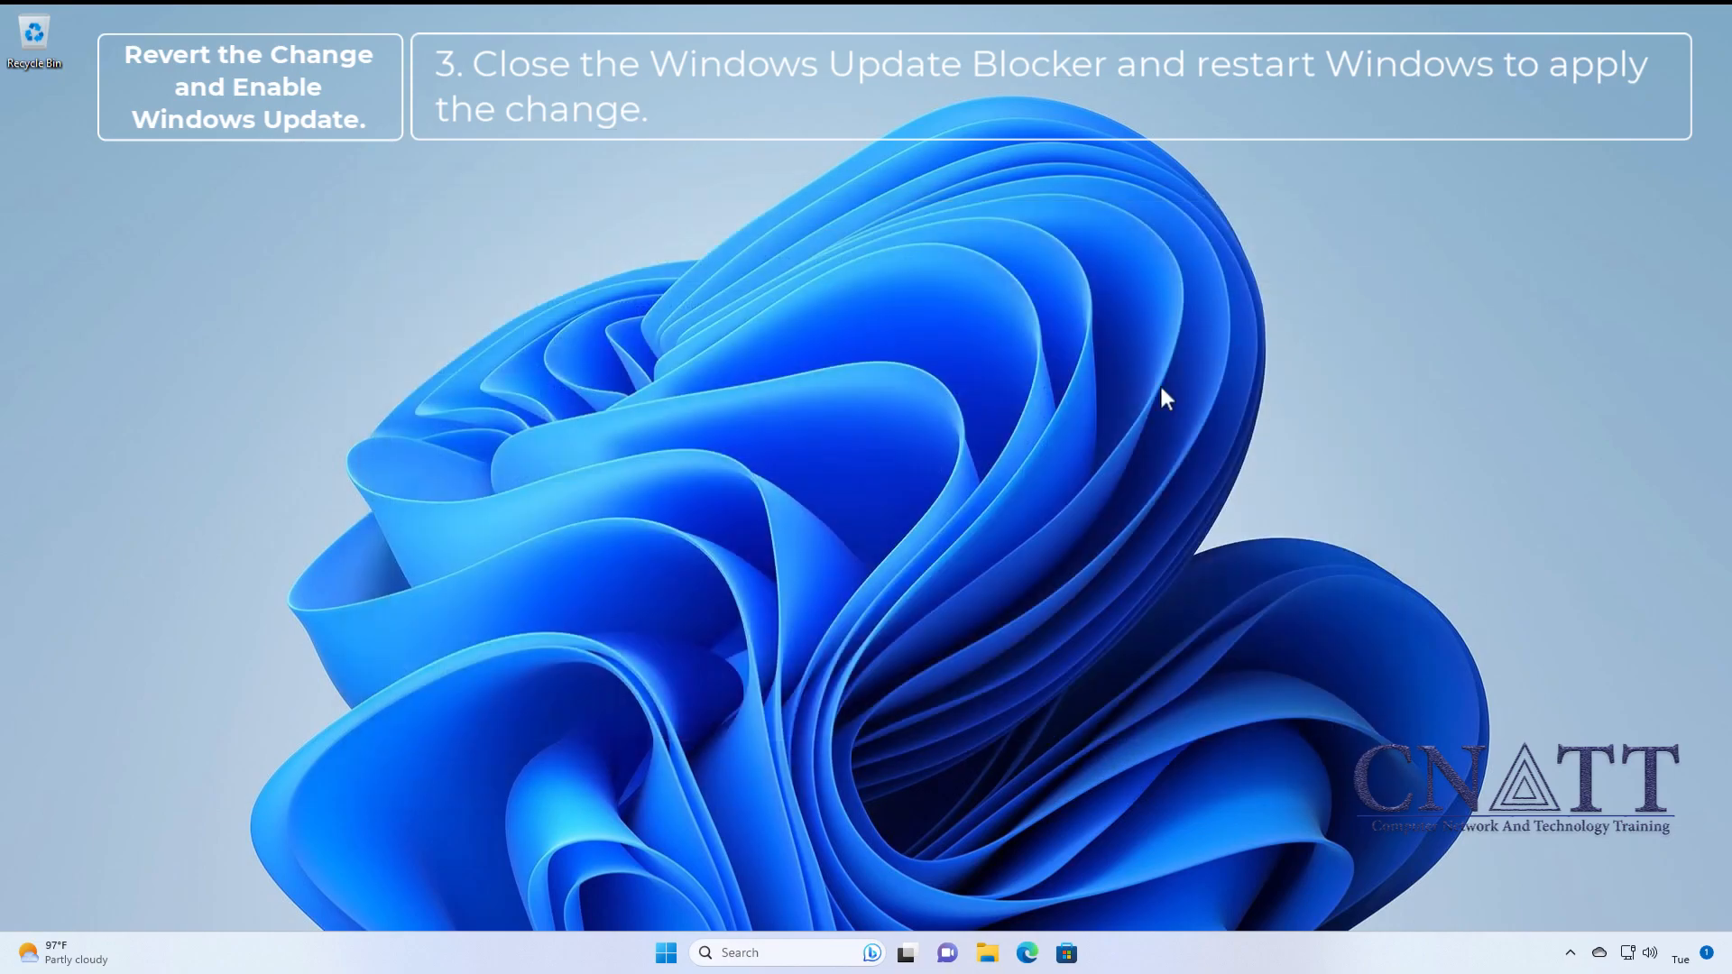
Restart Windows from the Start menu power options and reopen Start afterwards
click(665, 952)
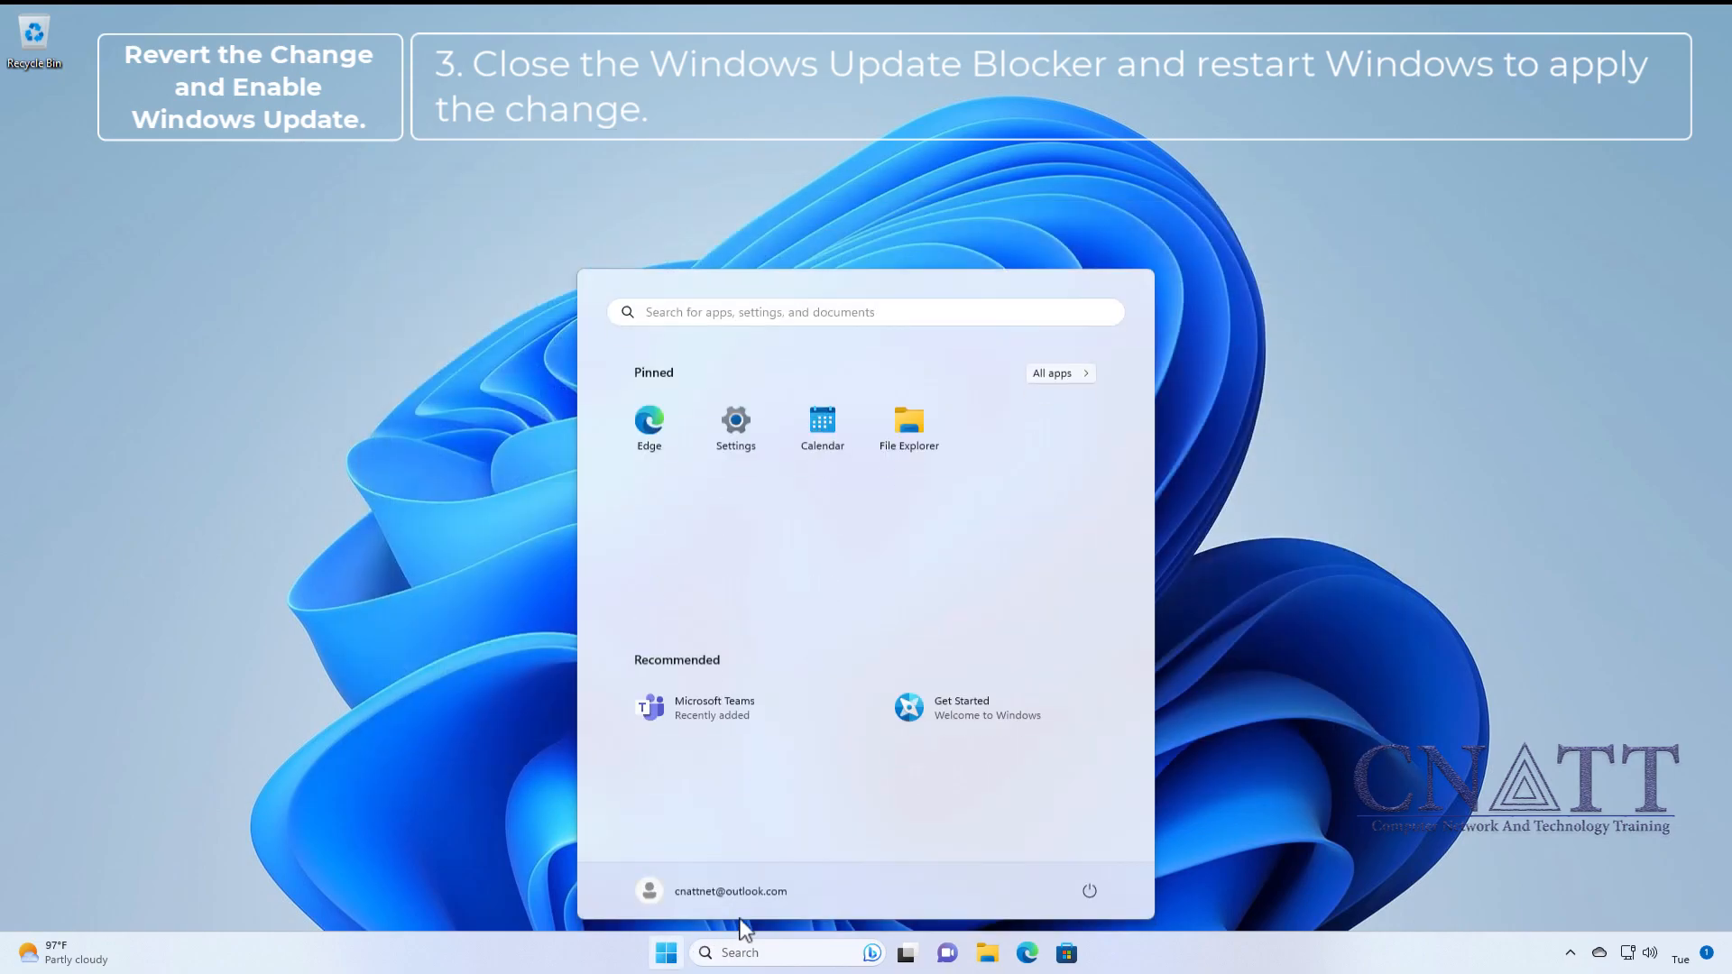
click(1088, 891)
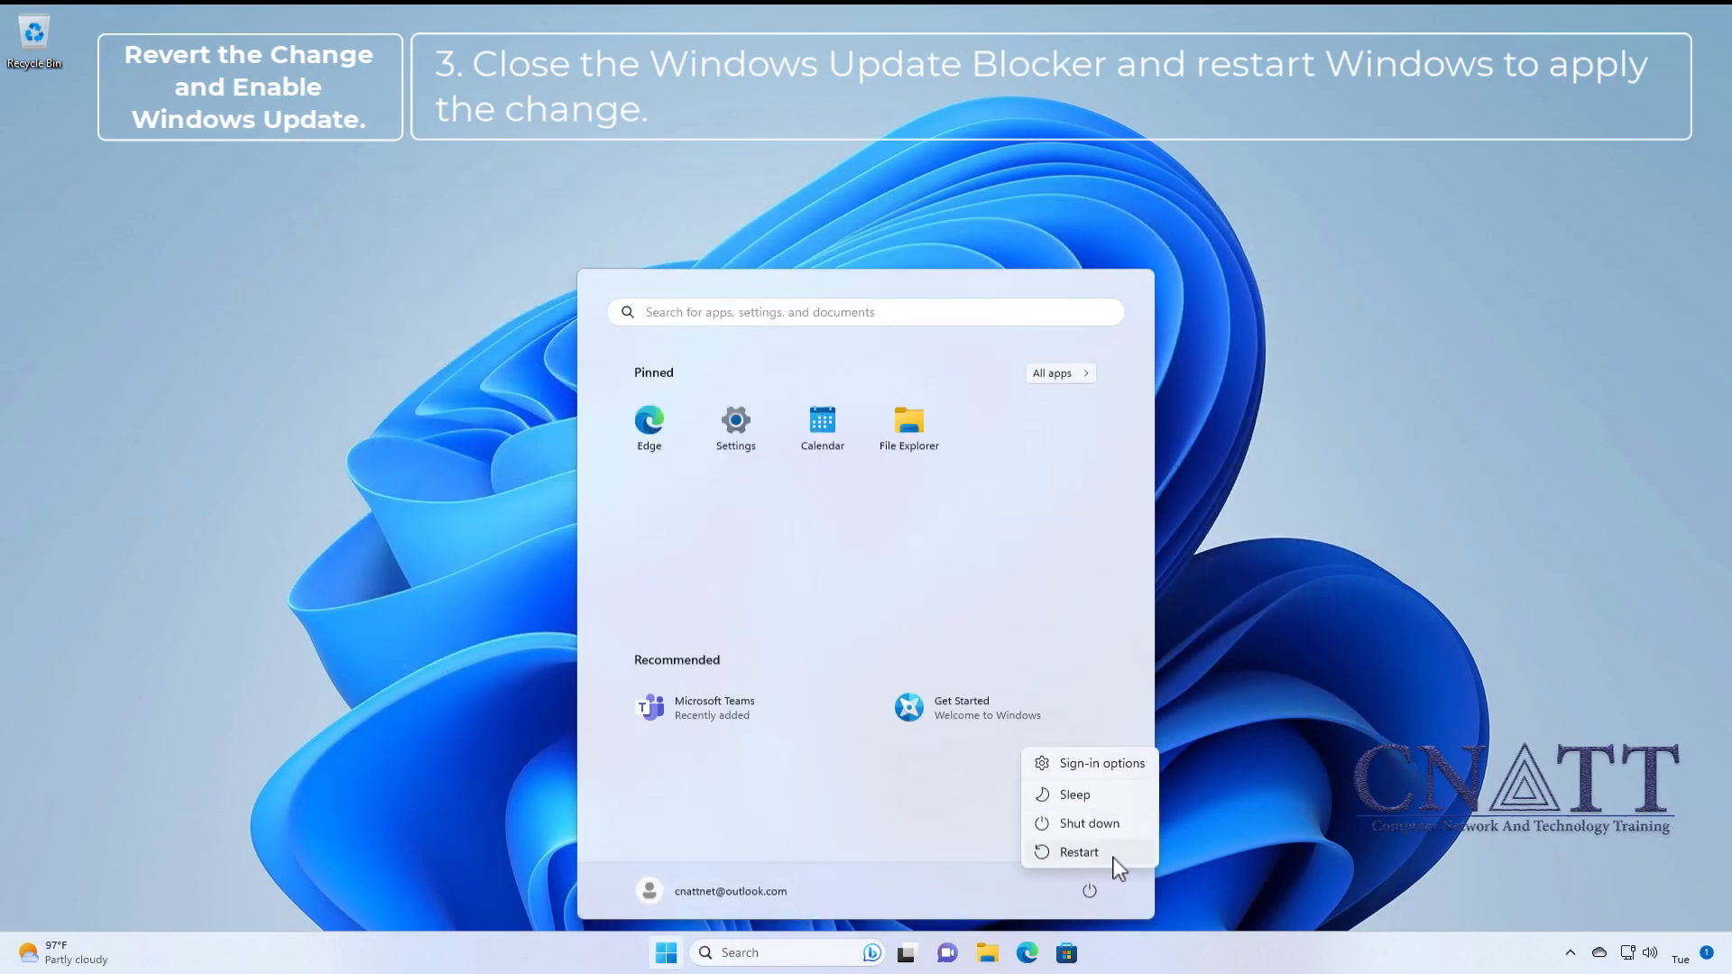
click(1078, 852)
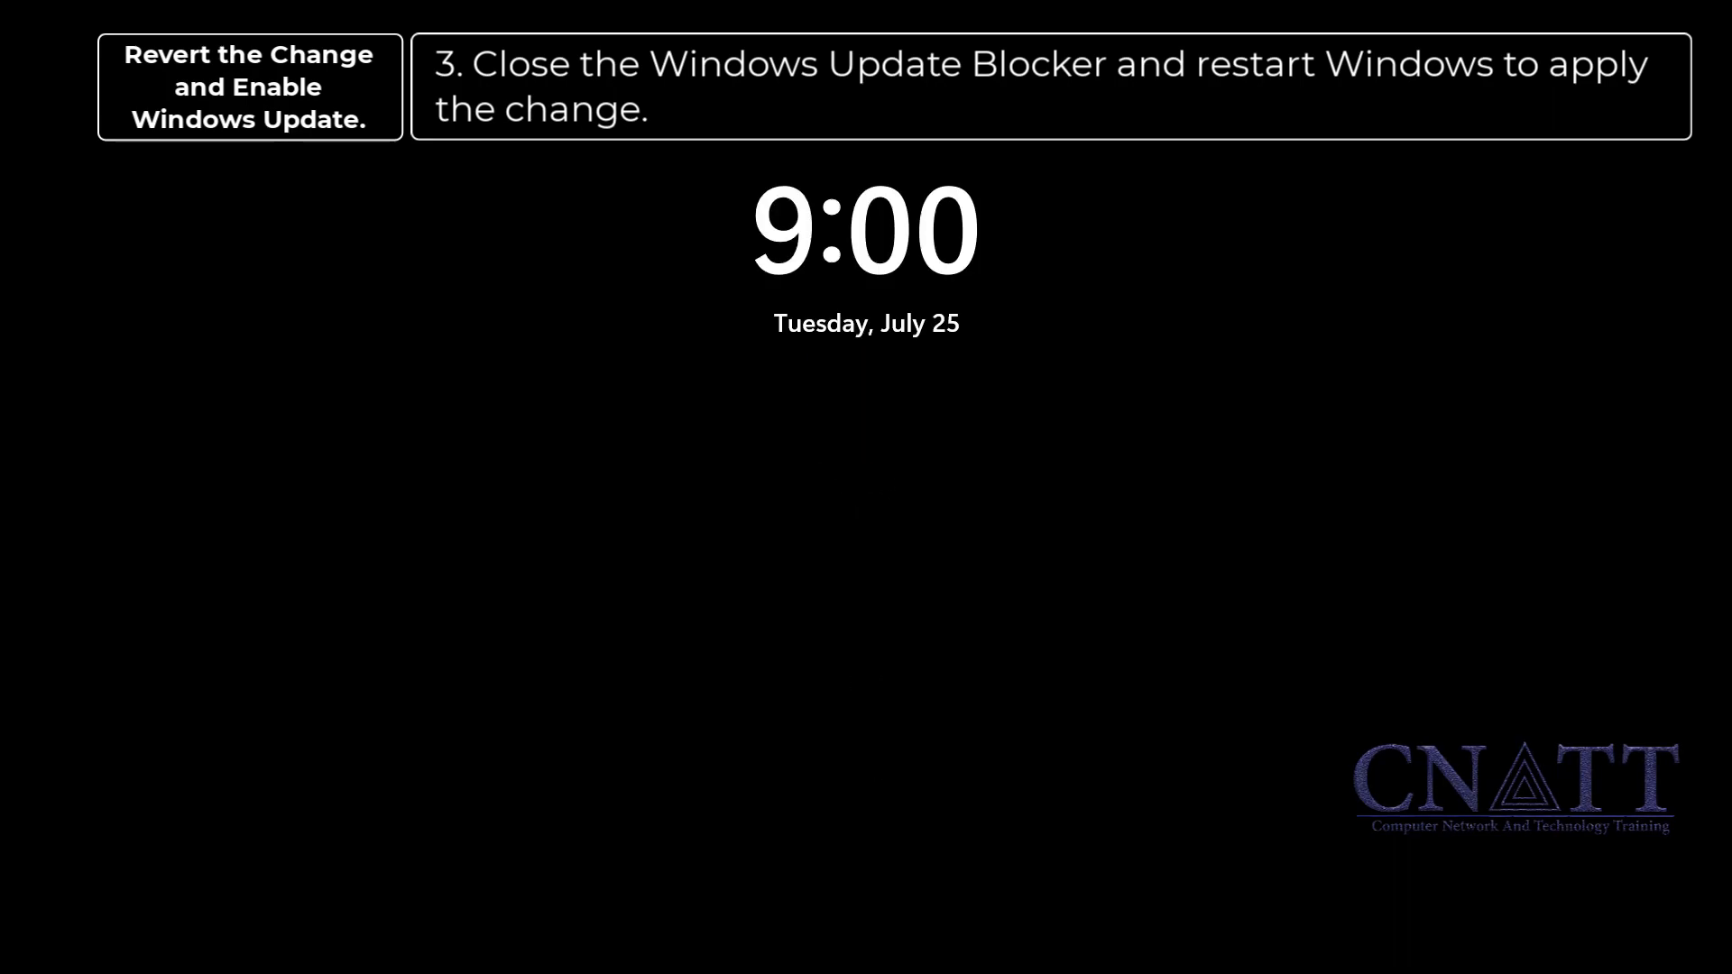
click(665, 952)
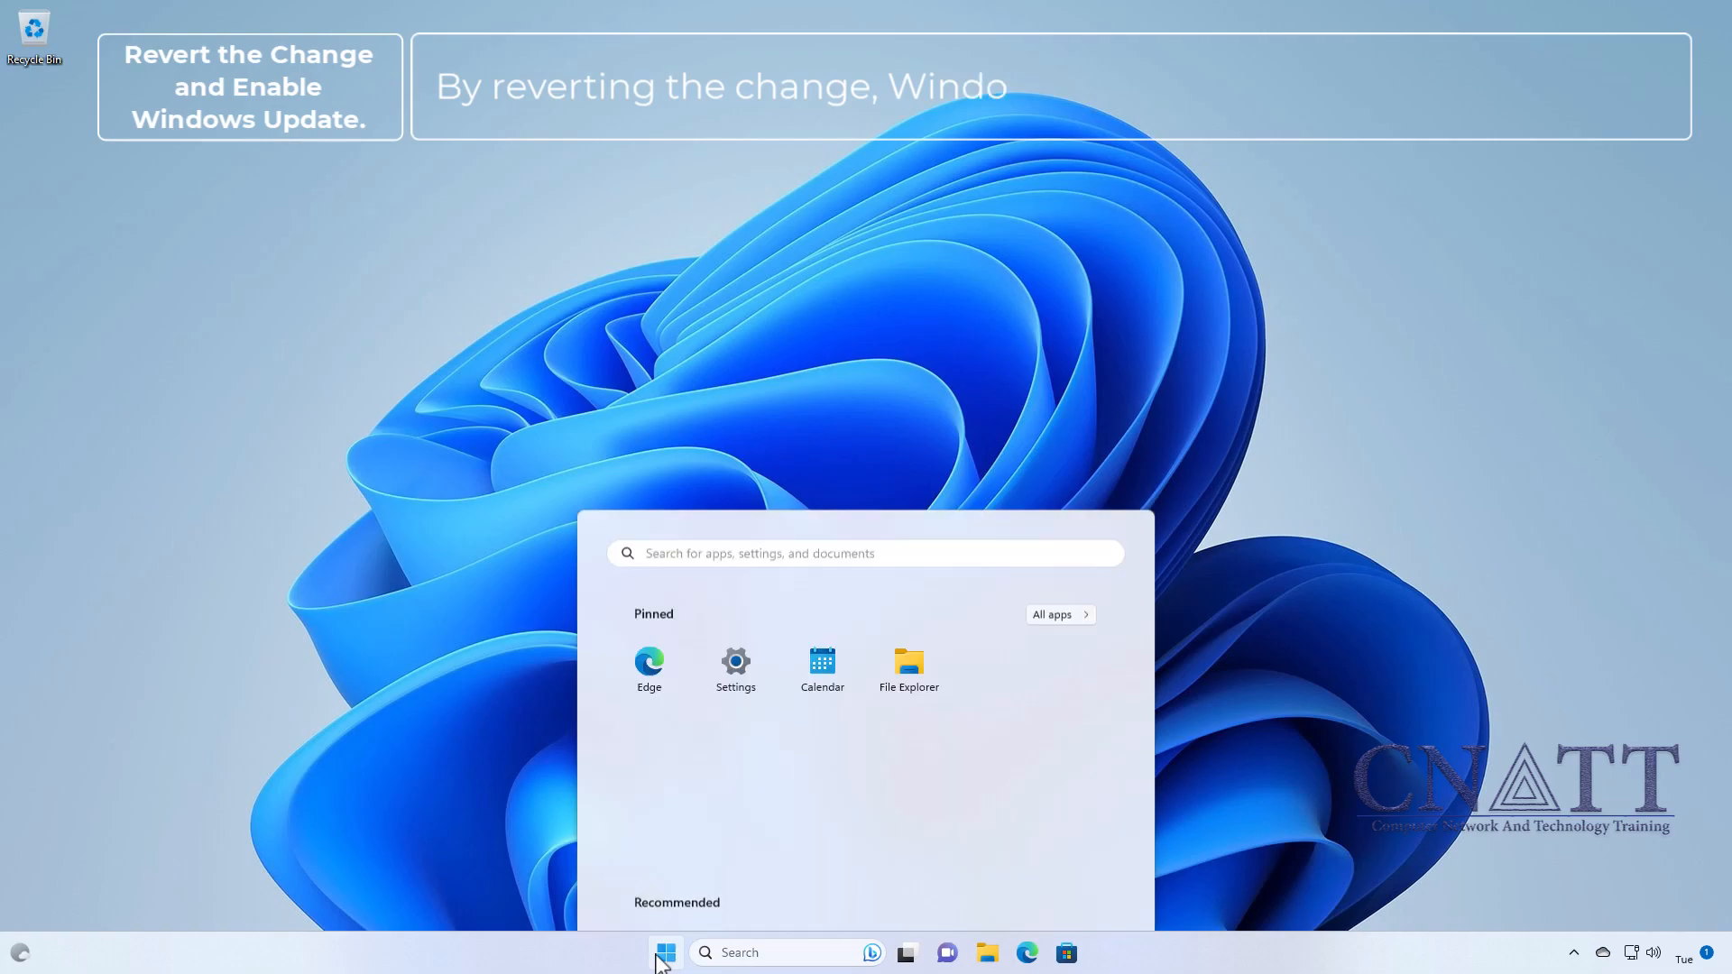
Retry the Windows Update check until it reports 'You're up to date', then close Settings
click(734, 669)
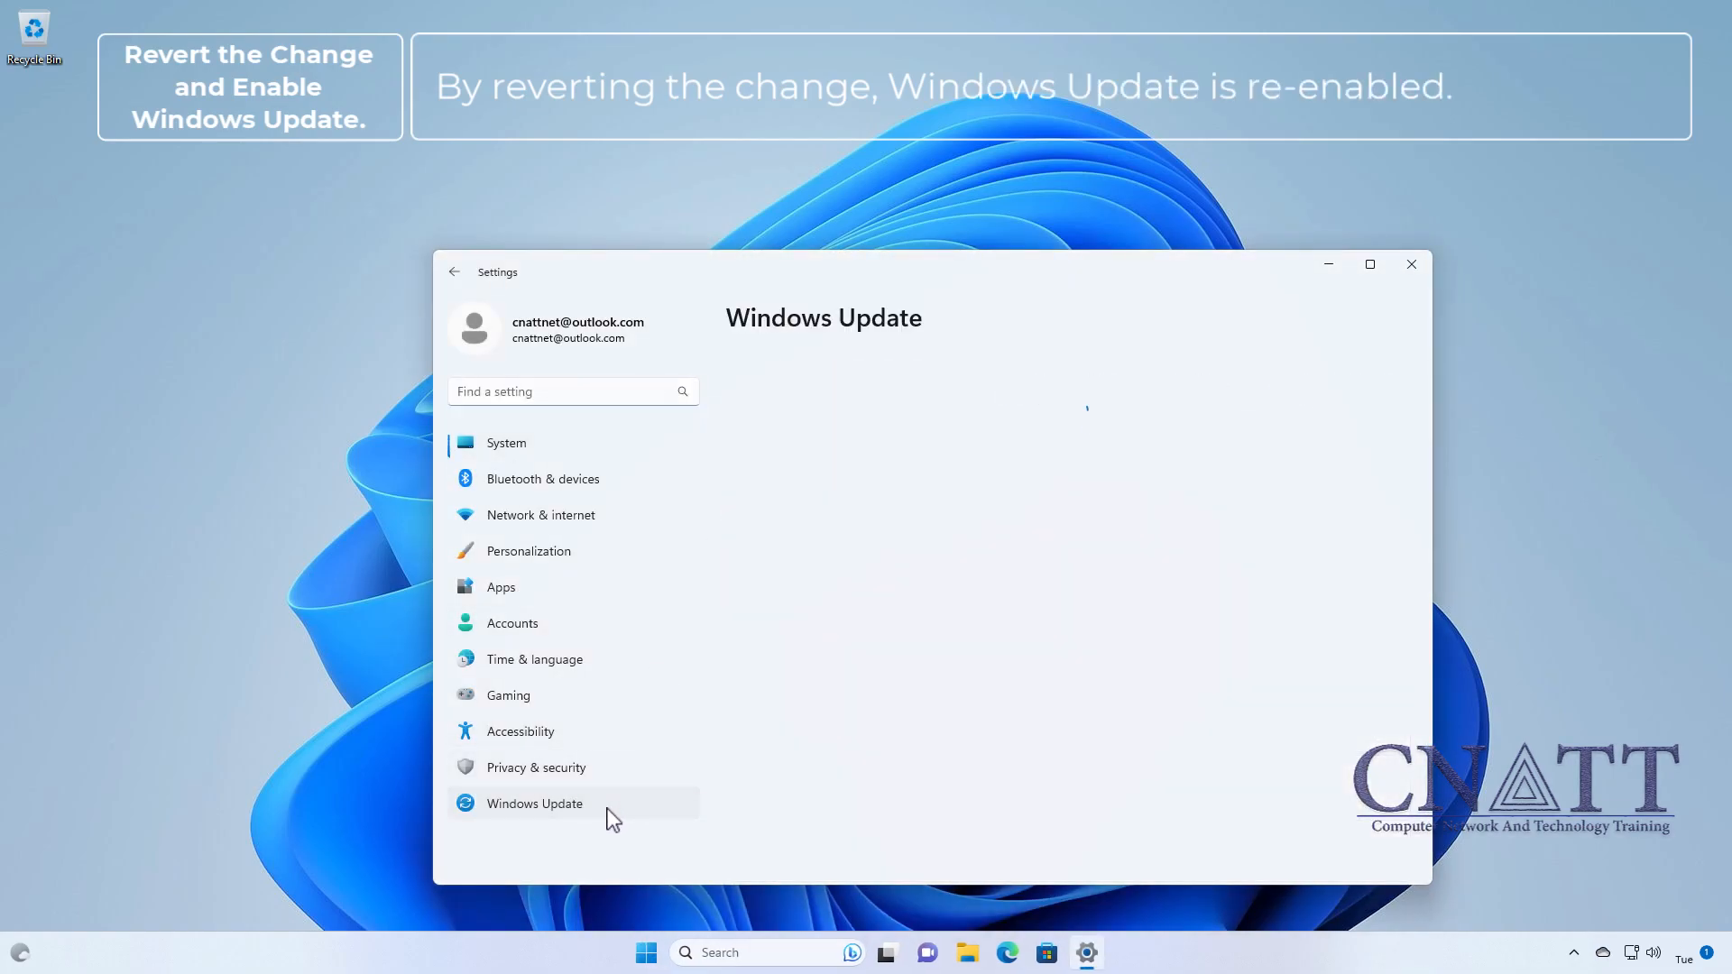
click(533, 803)
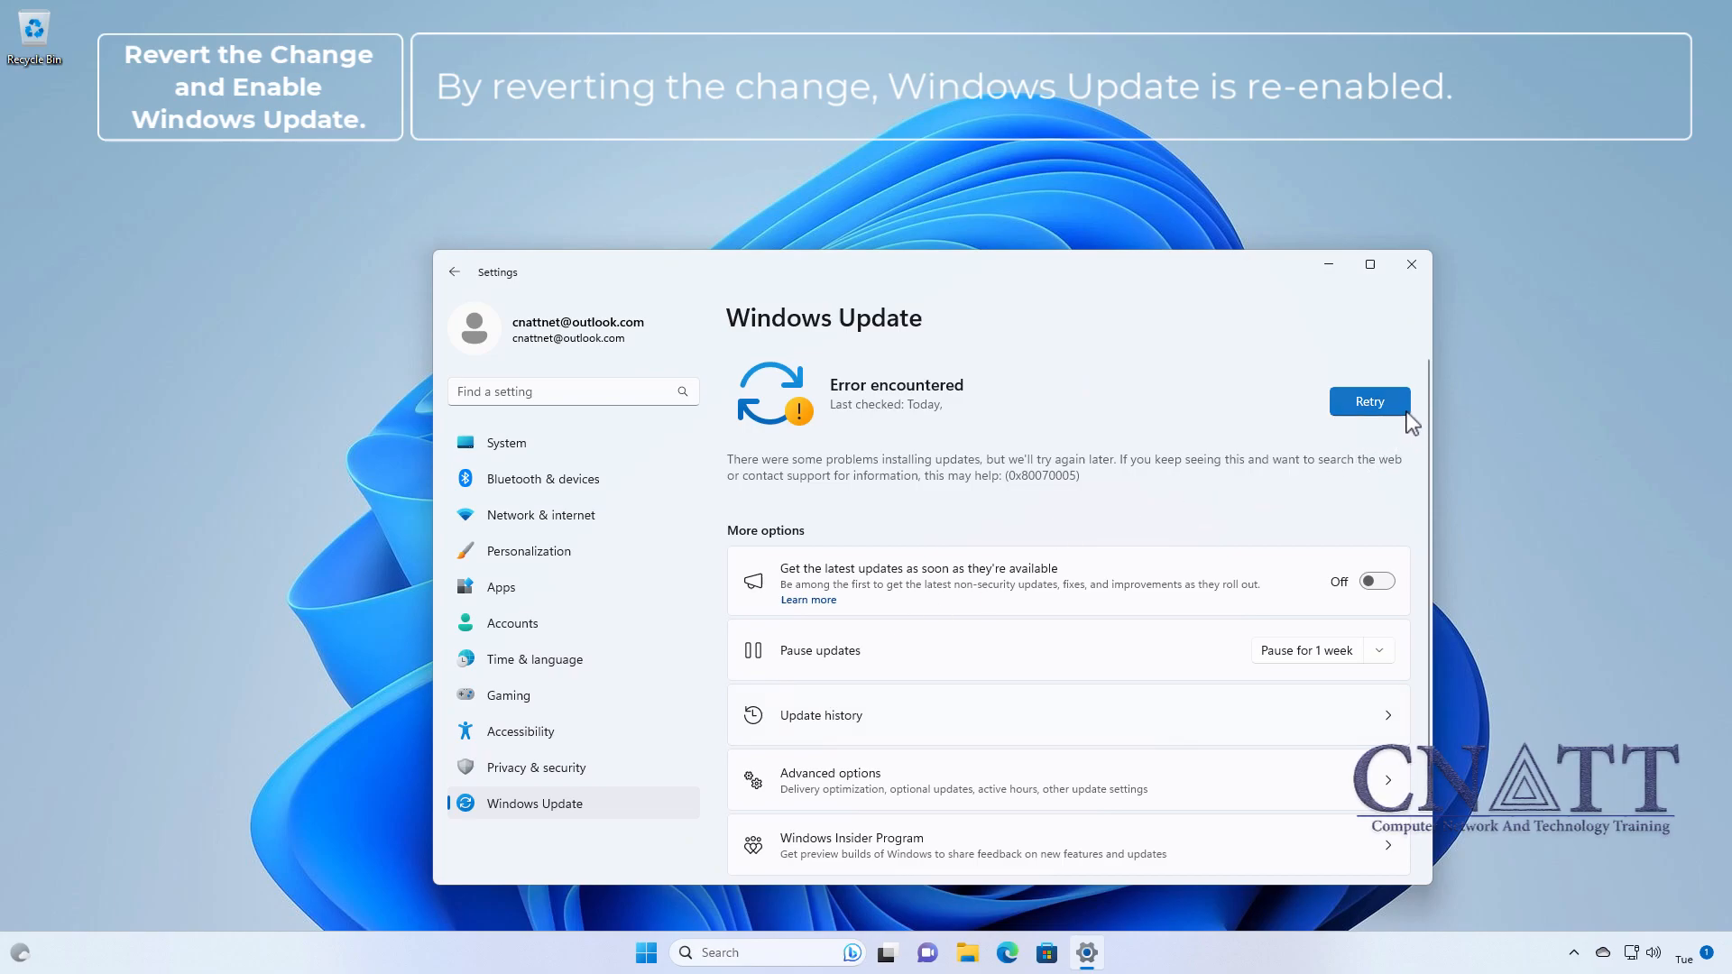
click(1369, 401)
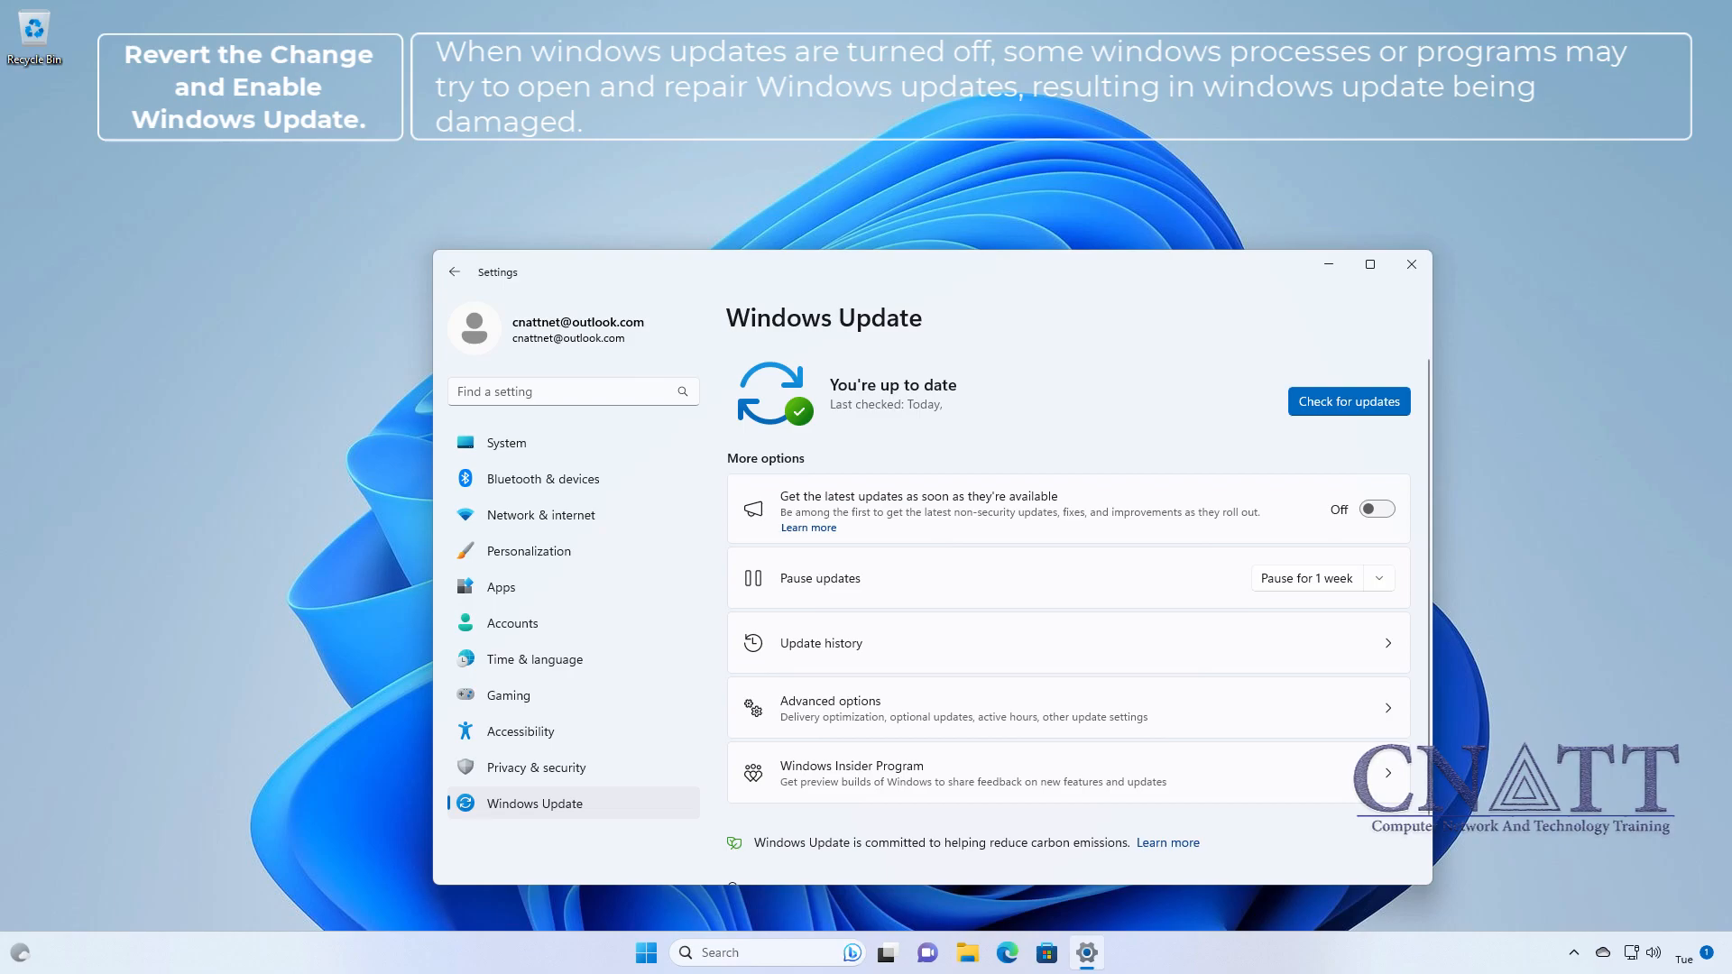
click(1328, 264)
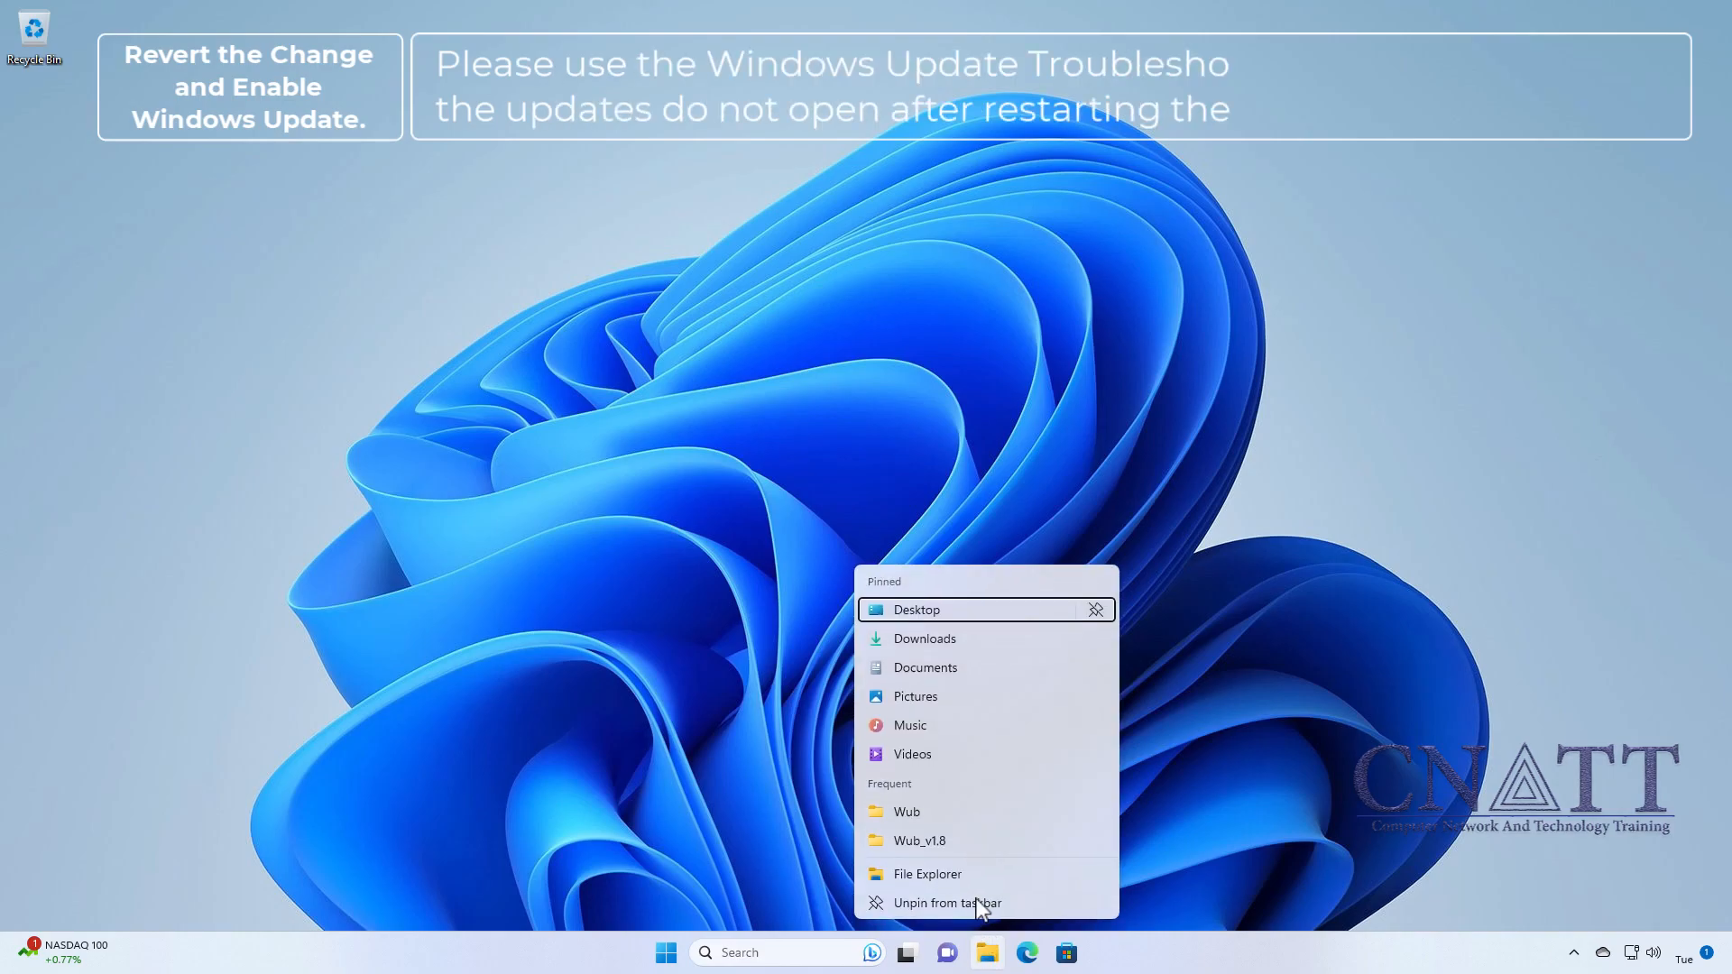
Relaunch Wub_x64 from the Wub_v1.8 folder and open its Menu showing Update Troubleshooter
click(924, 639)
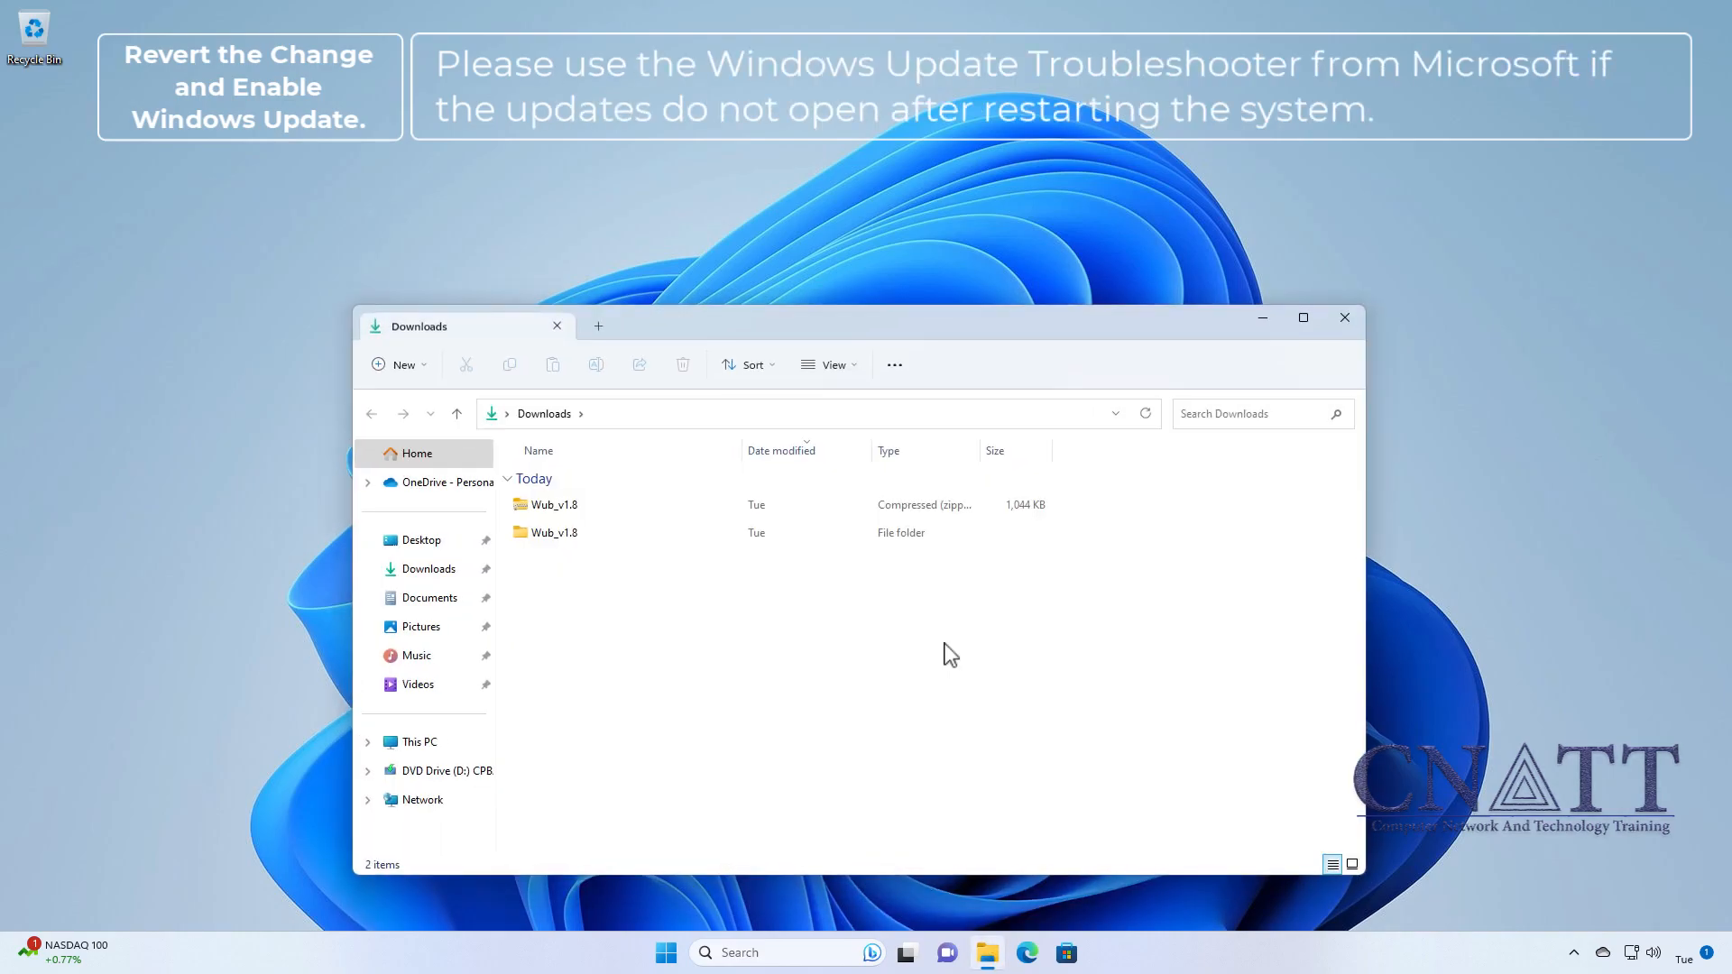
double_click(554, 532)
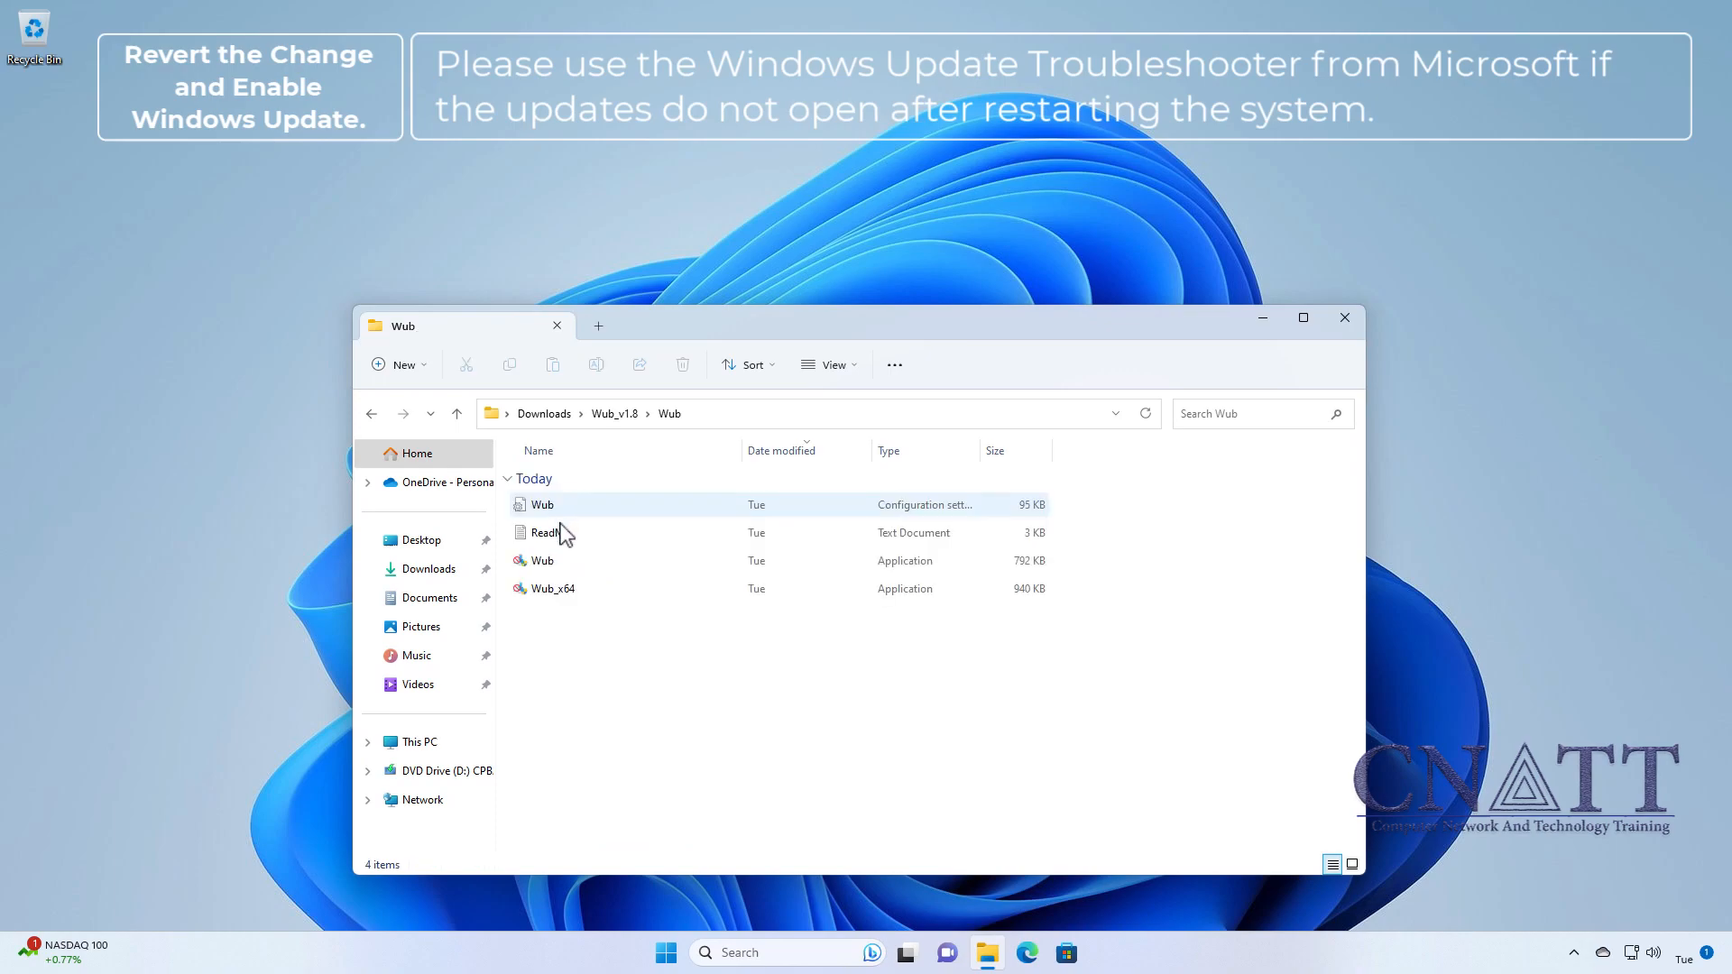
right_click(552, 588)
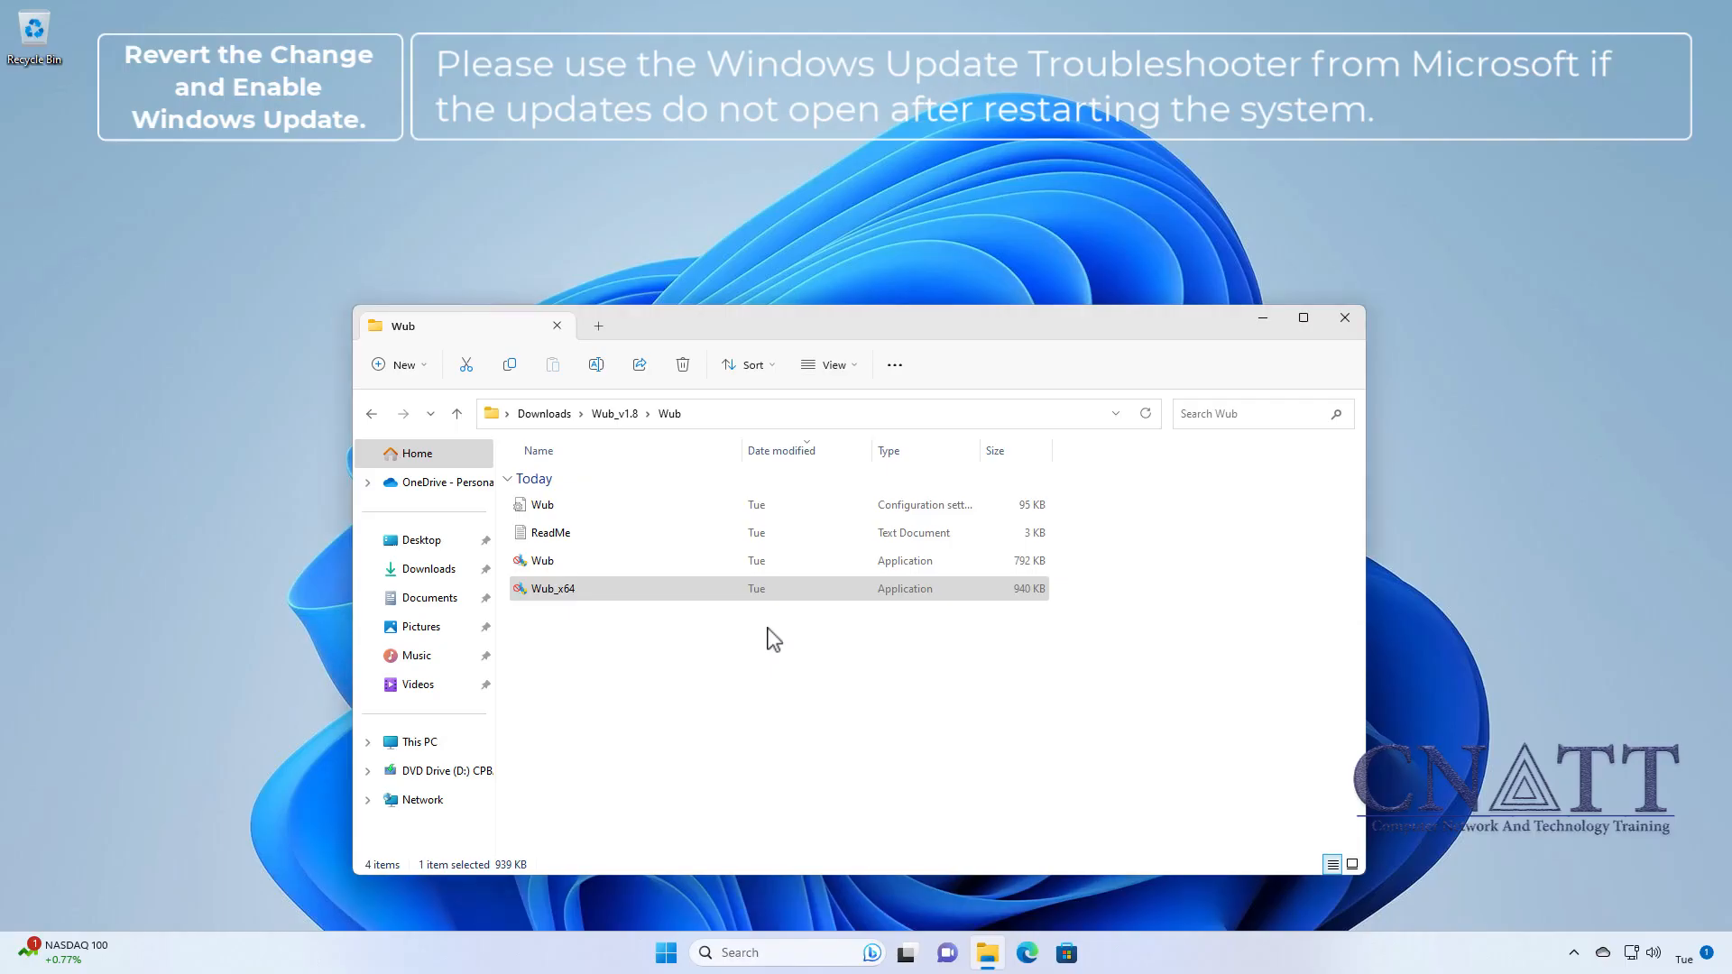
double_click(553, 587)
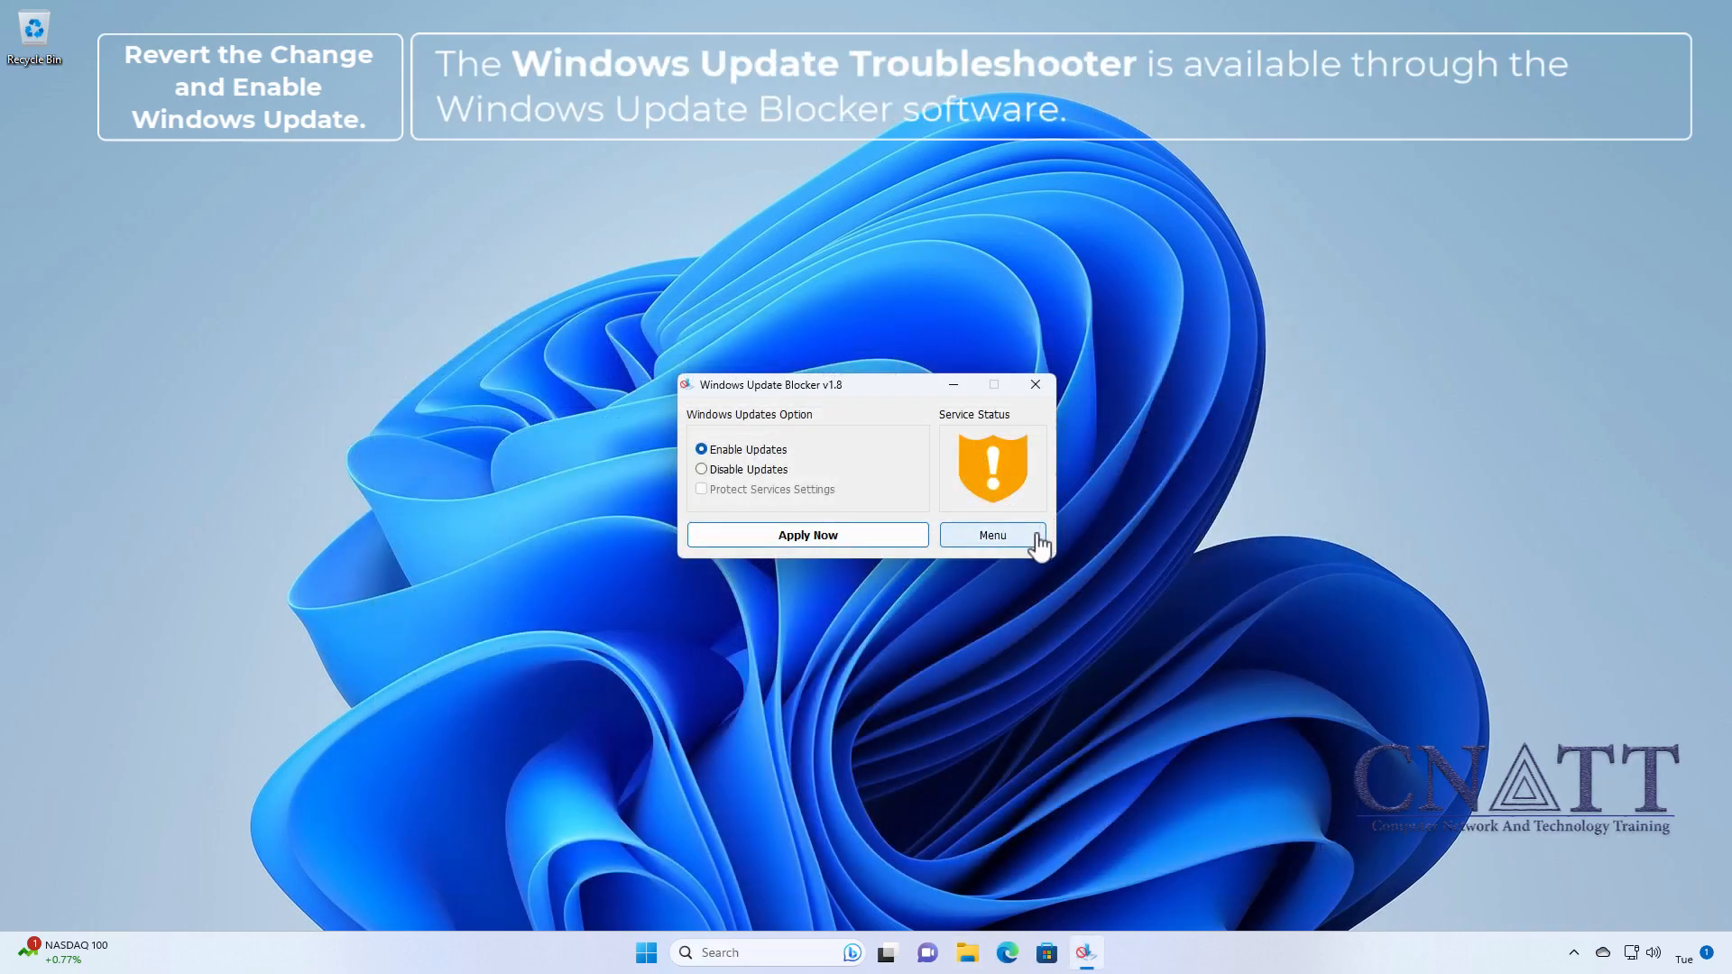
click(990, 535)
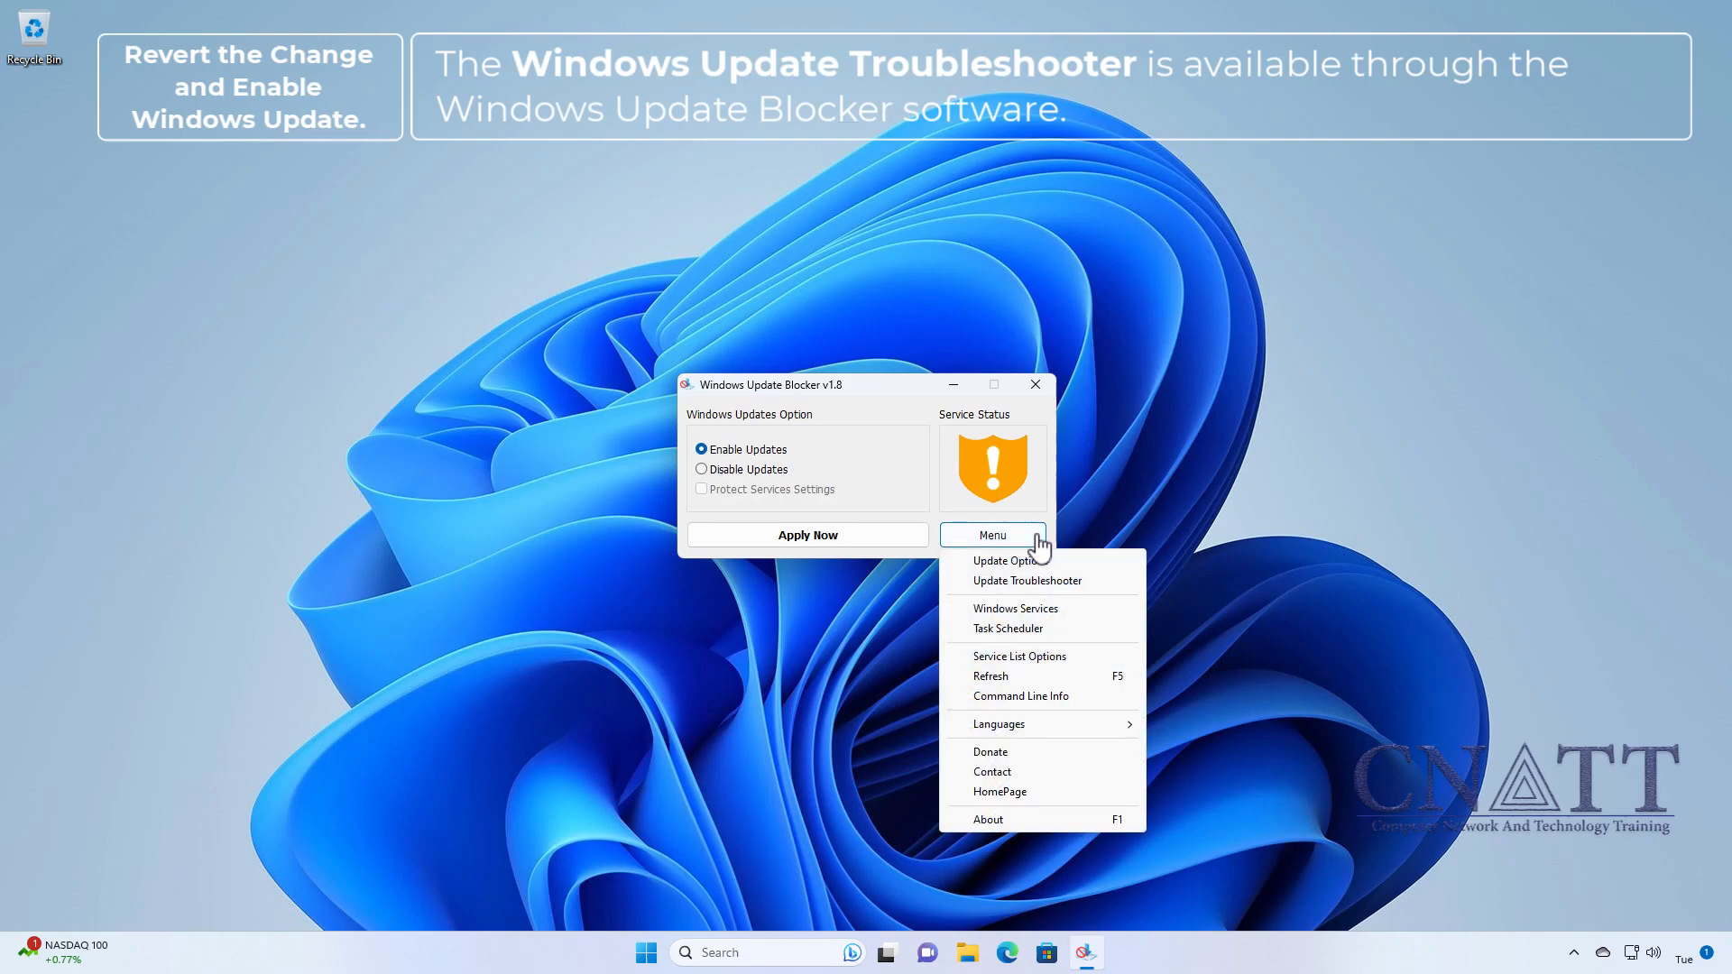